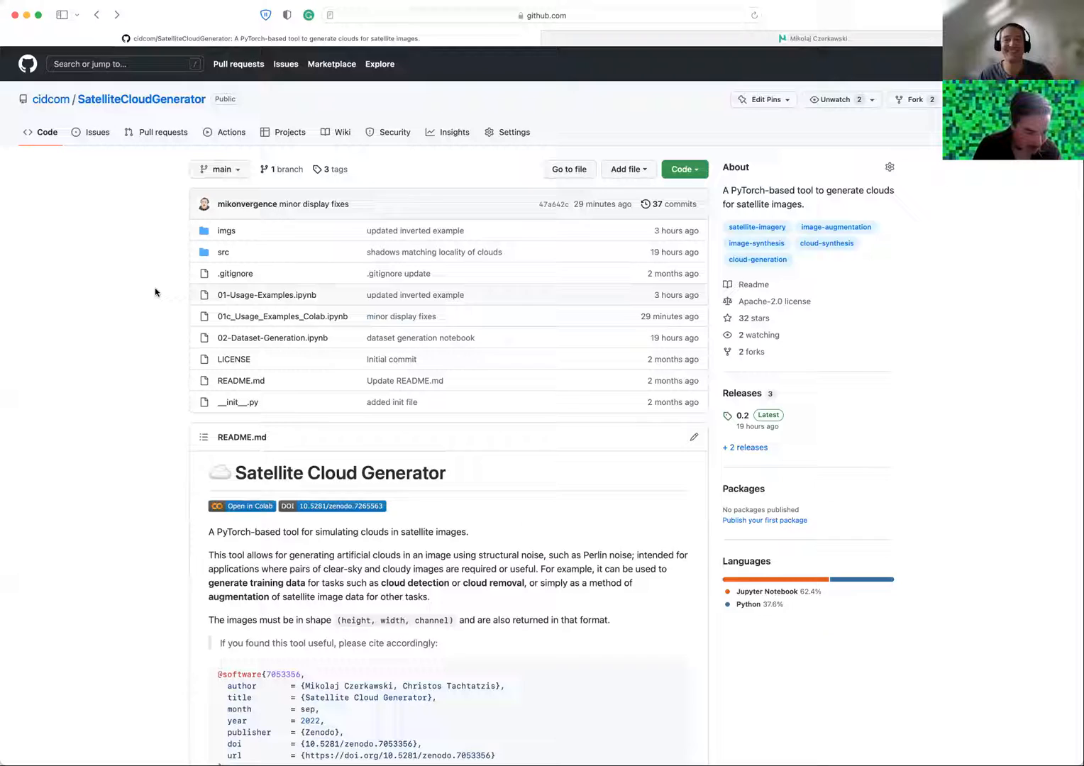
mouse_move(110, 315)
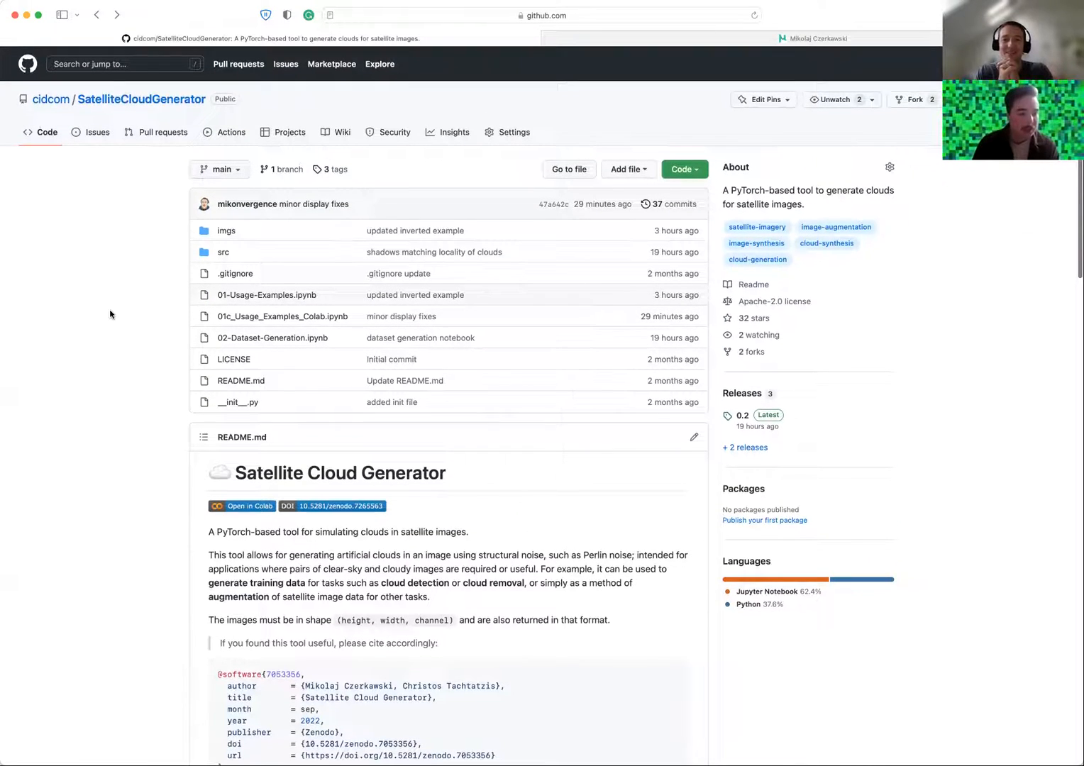
mouse_move(100, 318)
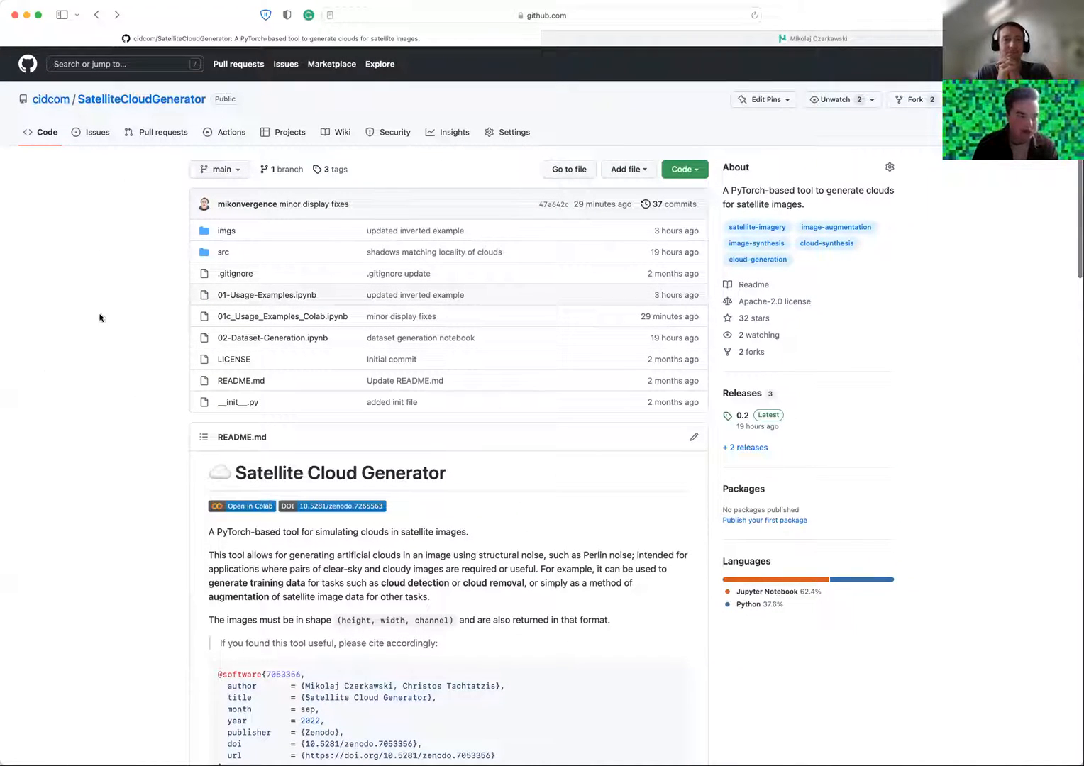
mouse_move(135, 383)
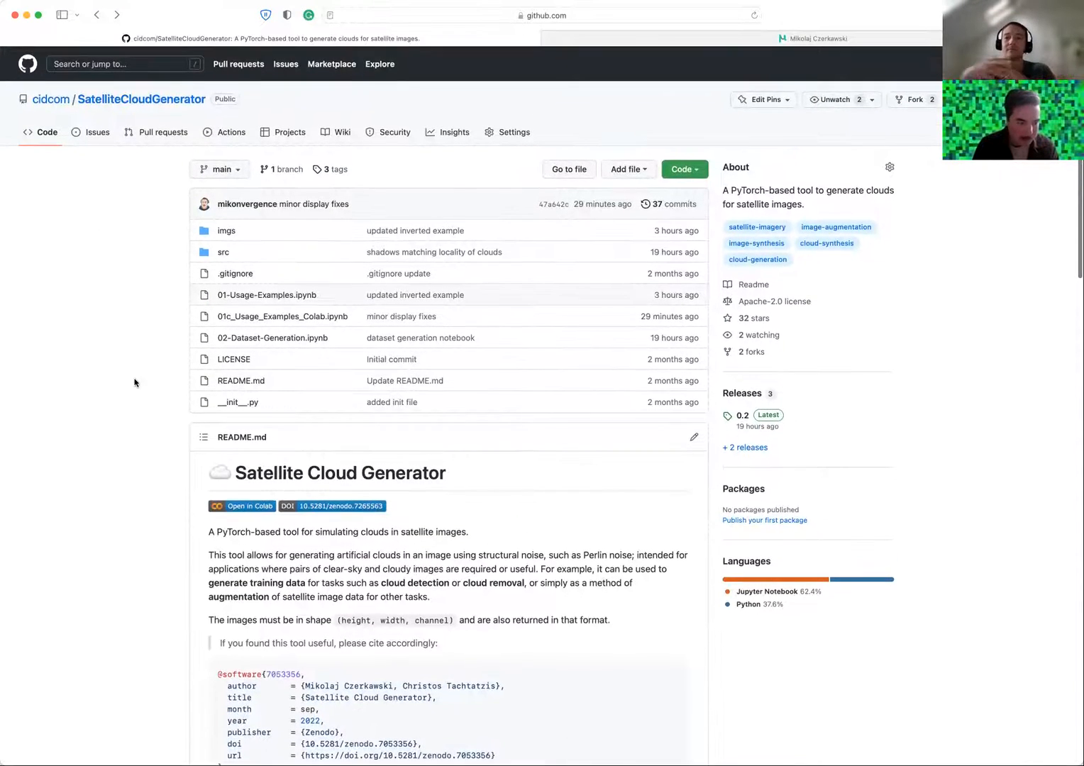
Open the README's 'Open in Colab' badge in a new tab and switch to it.
scroll("down", 3)
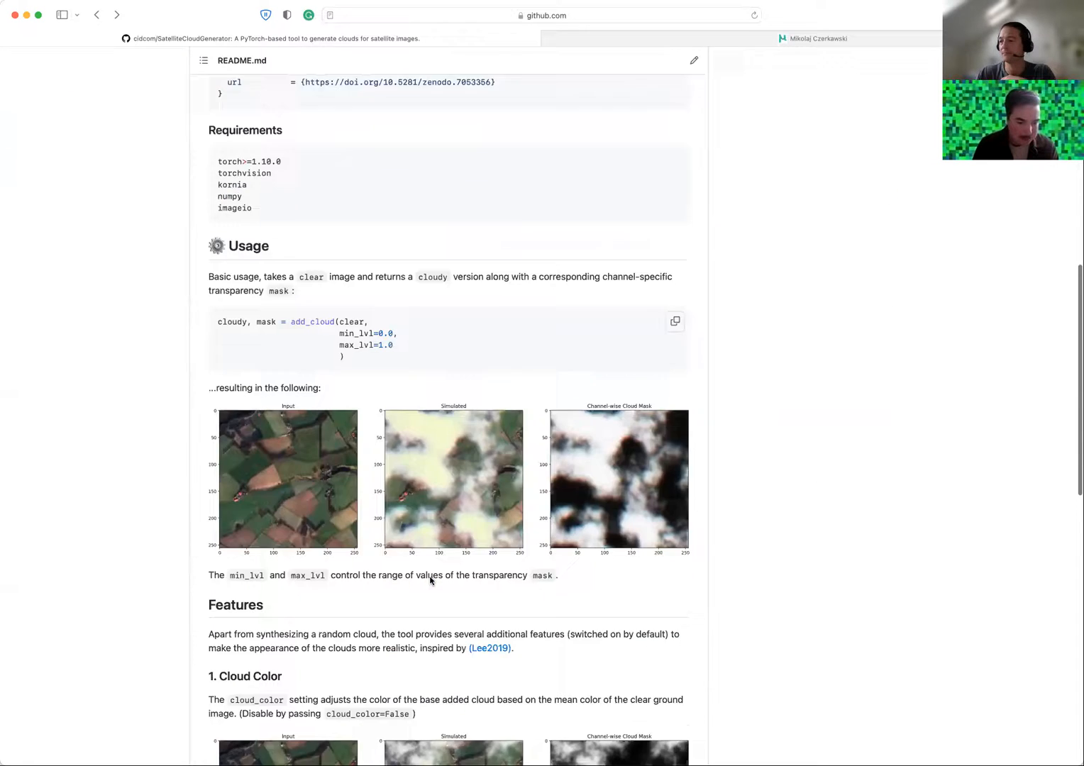
scroll("up", 3)
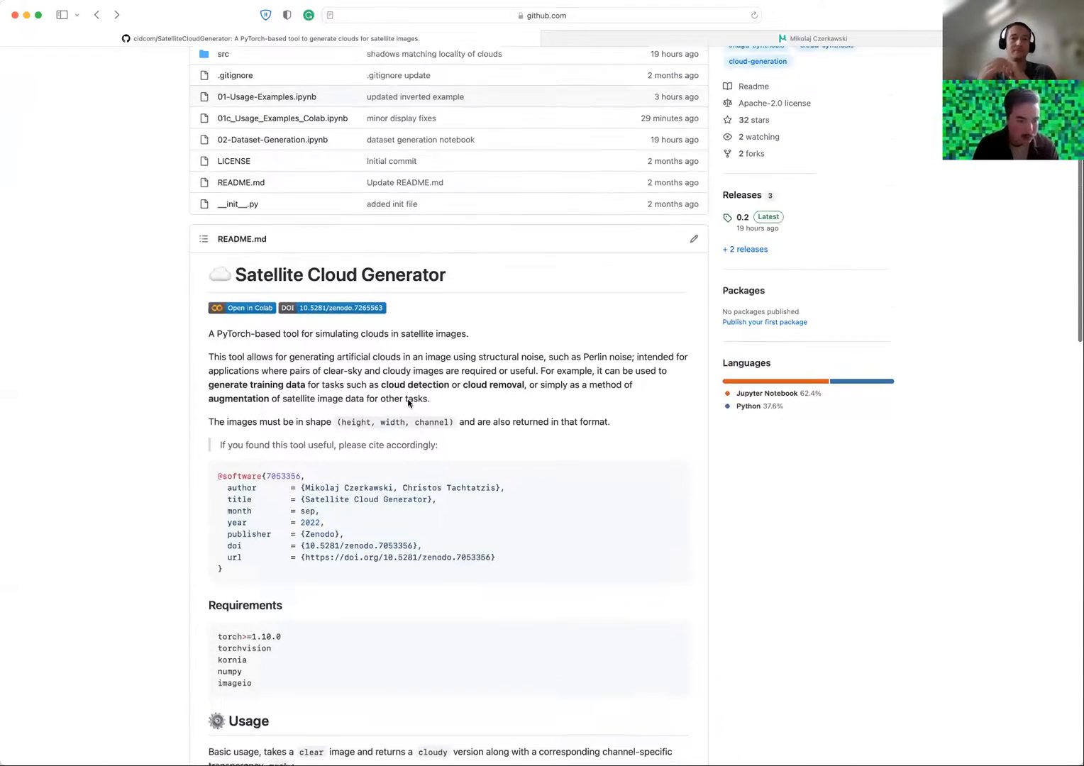
scroll("up", 3)
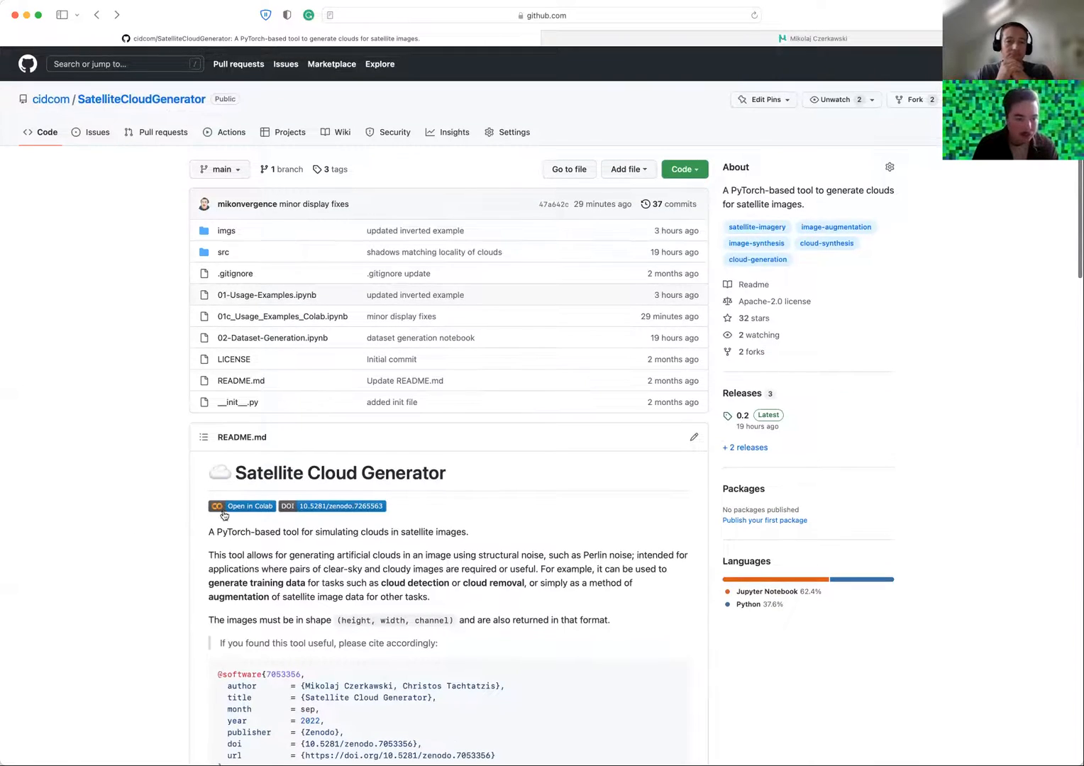
right_click(241, 506)
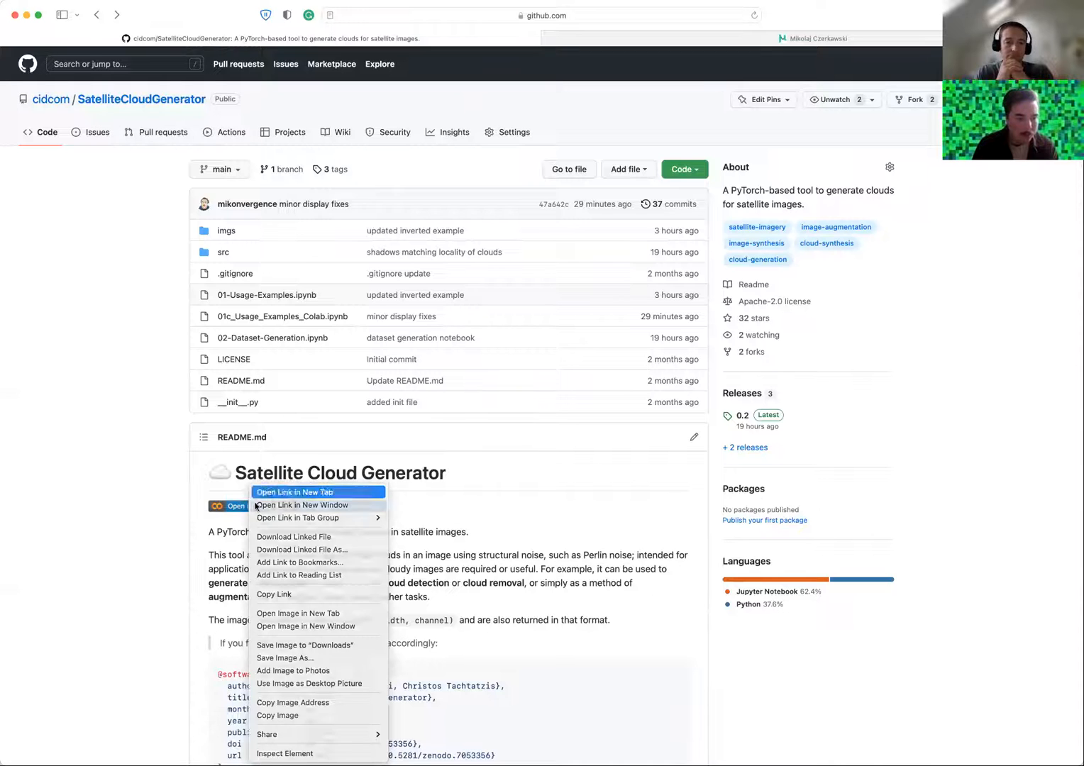
left_click(294, 491)
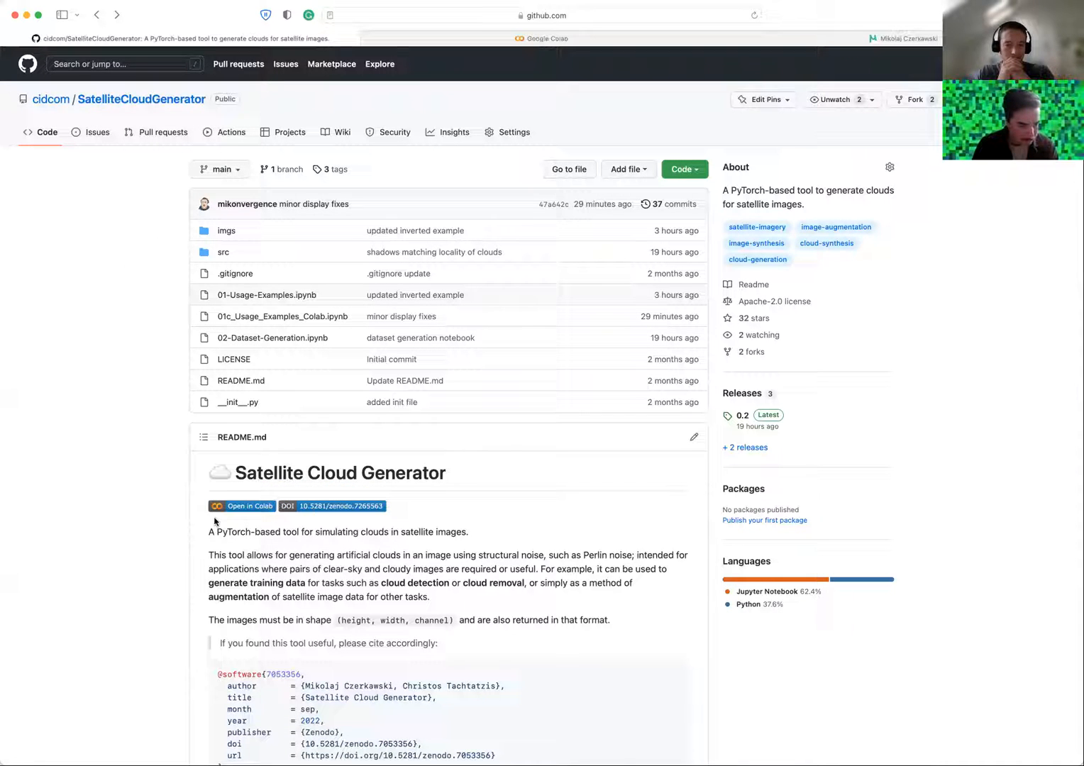
mouse_move(155, 463)
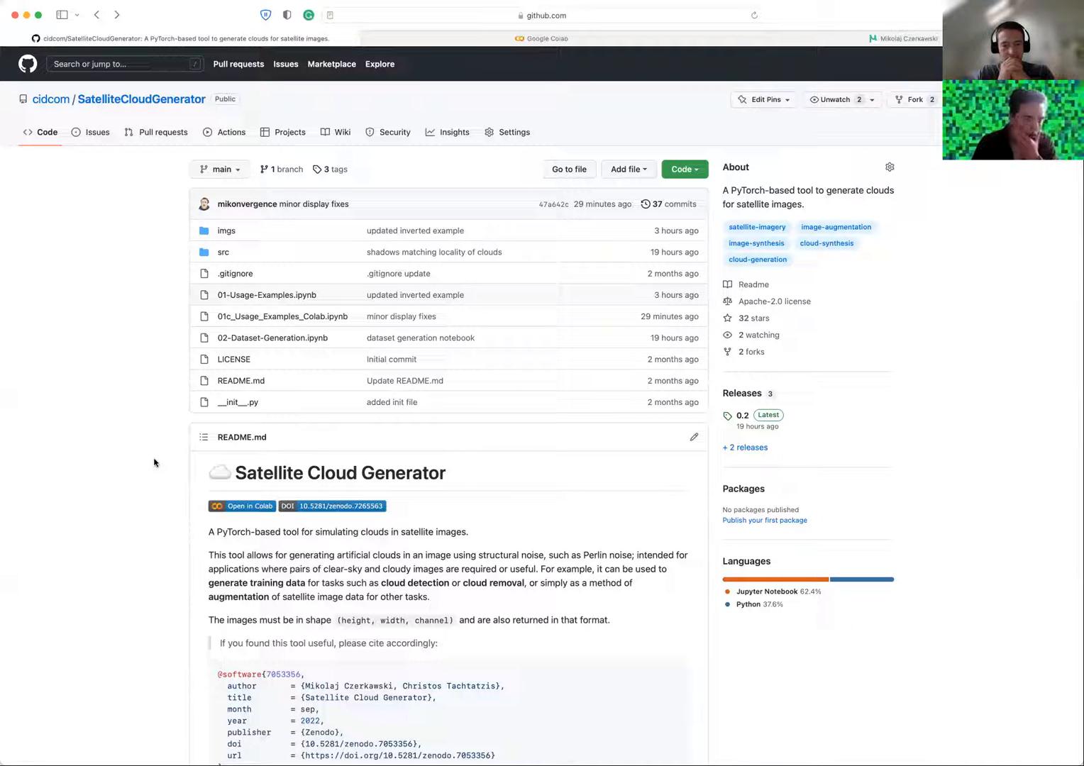
left_click(242, 506)
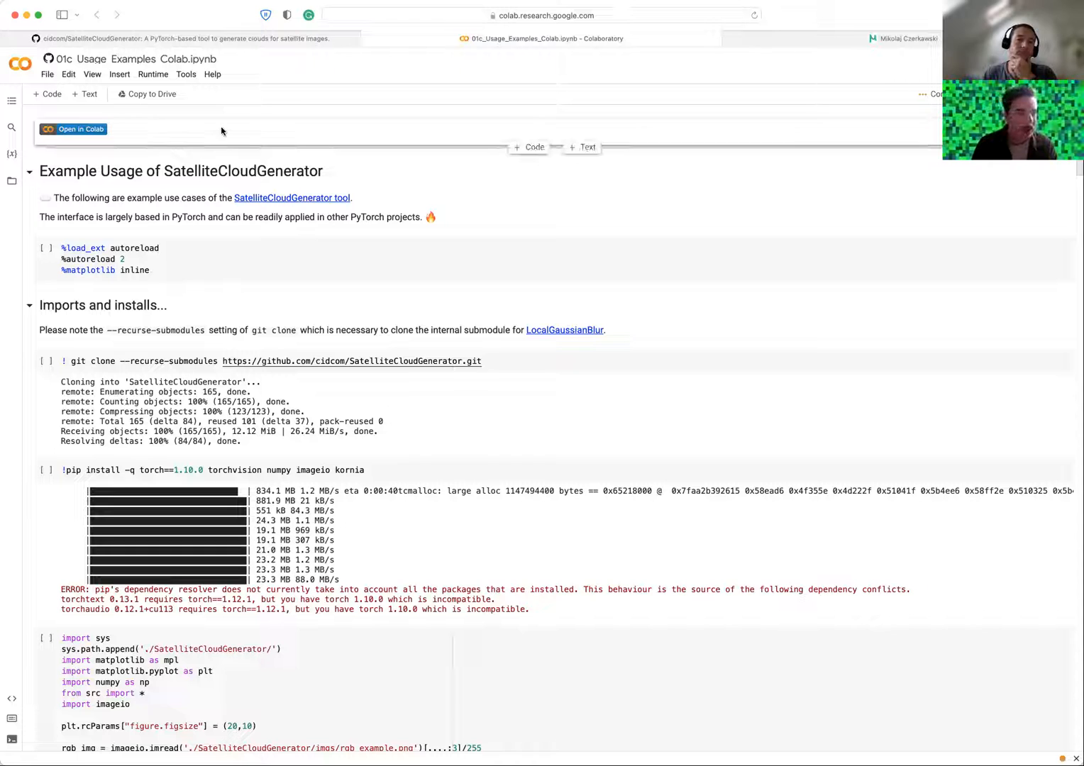
mouse_move(169, 186)
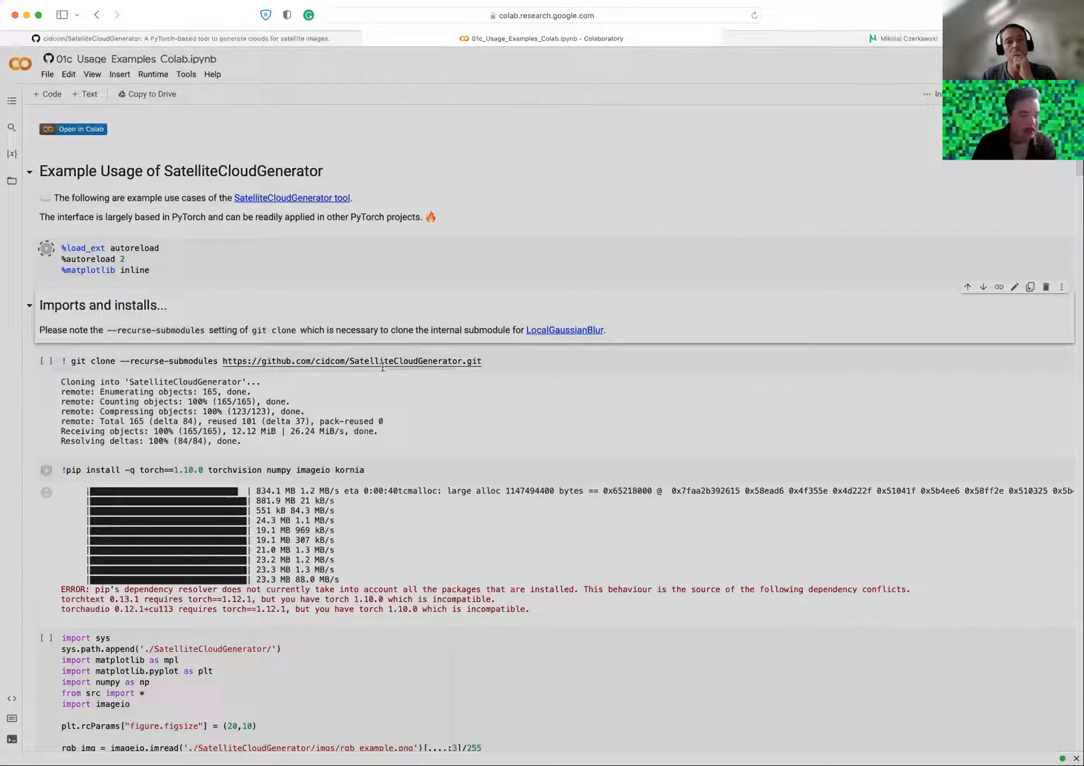
Run the autoreload, git clone, pip install and import cells from the top.
left_click(46, 360)
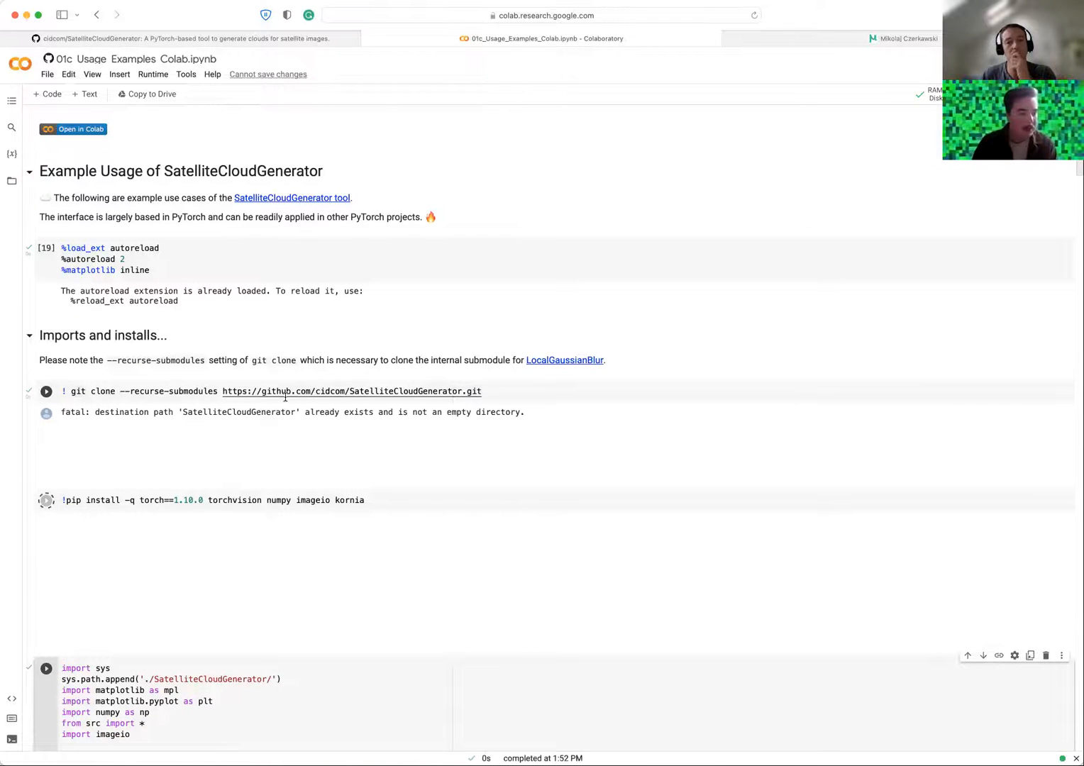
left_click(46, 440)
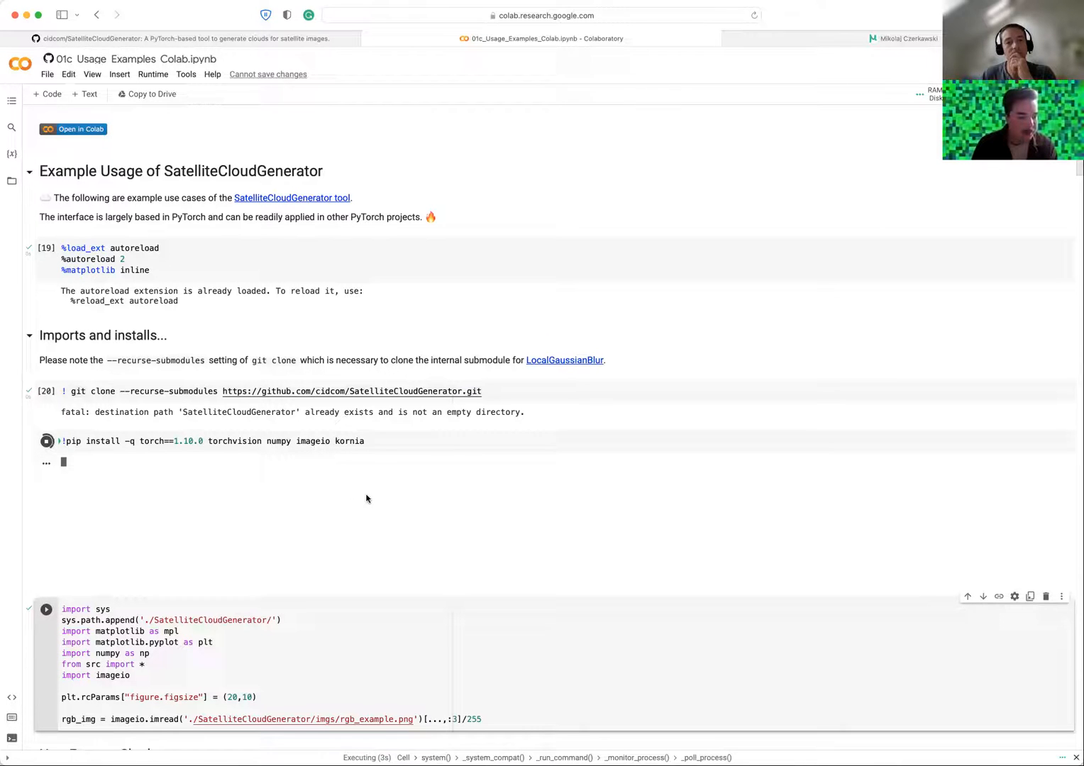
scroll("down", 3)
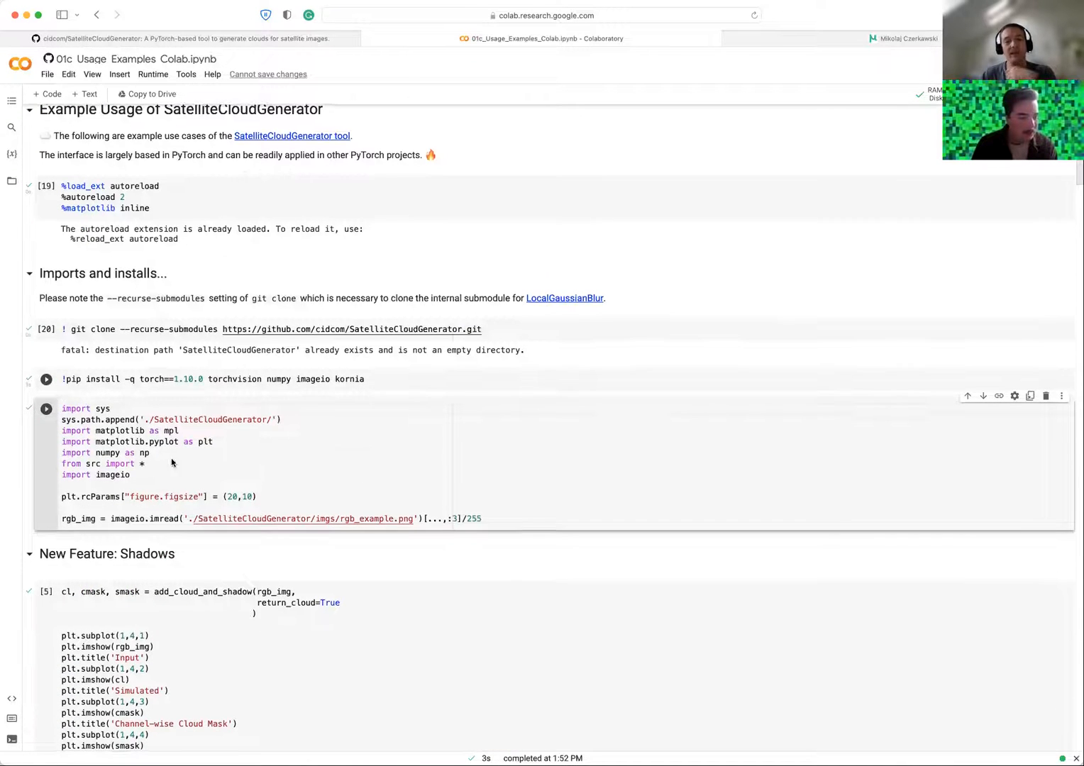
scroll("up", 3)
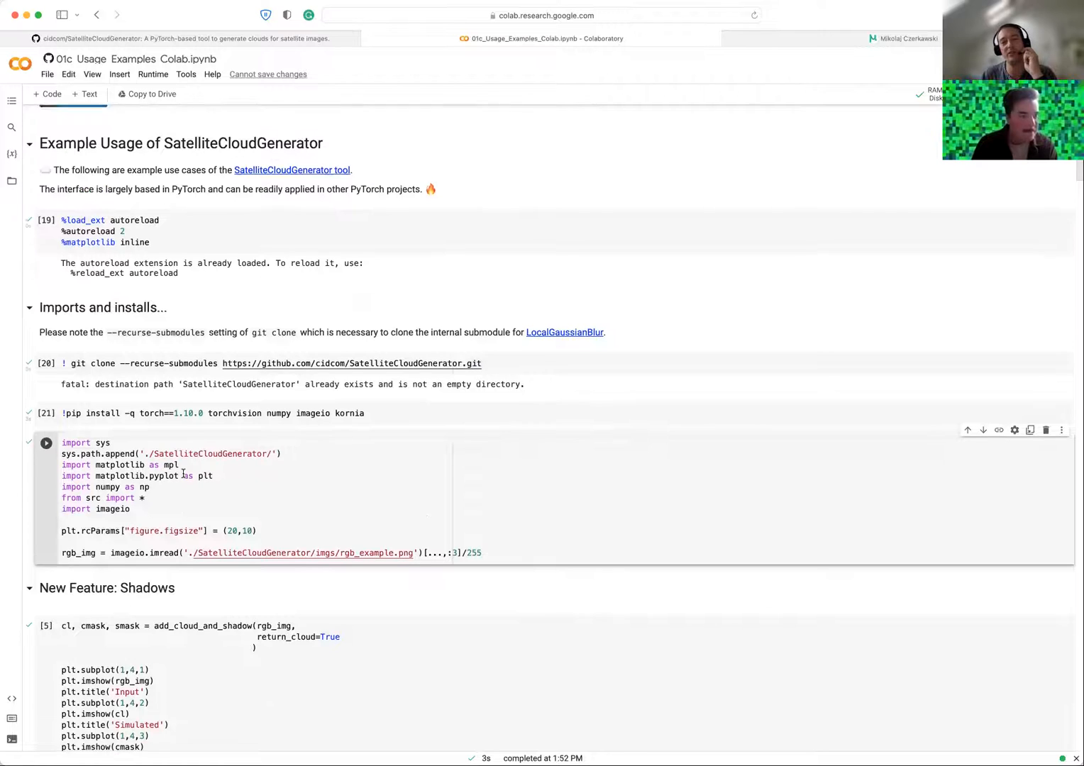
scroll("up", 3)
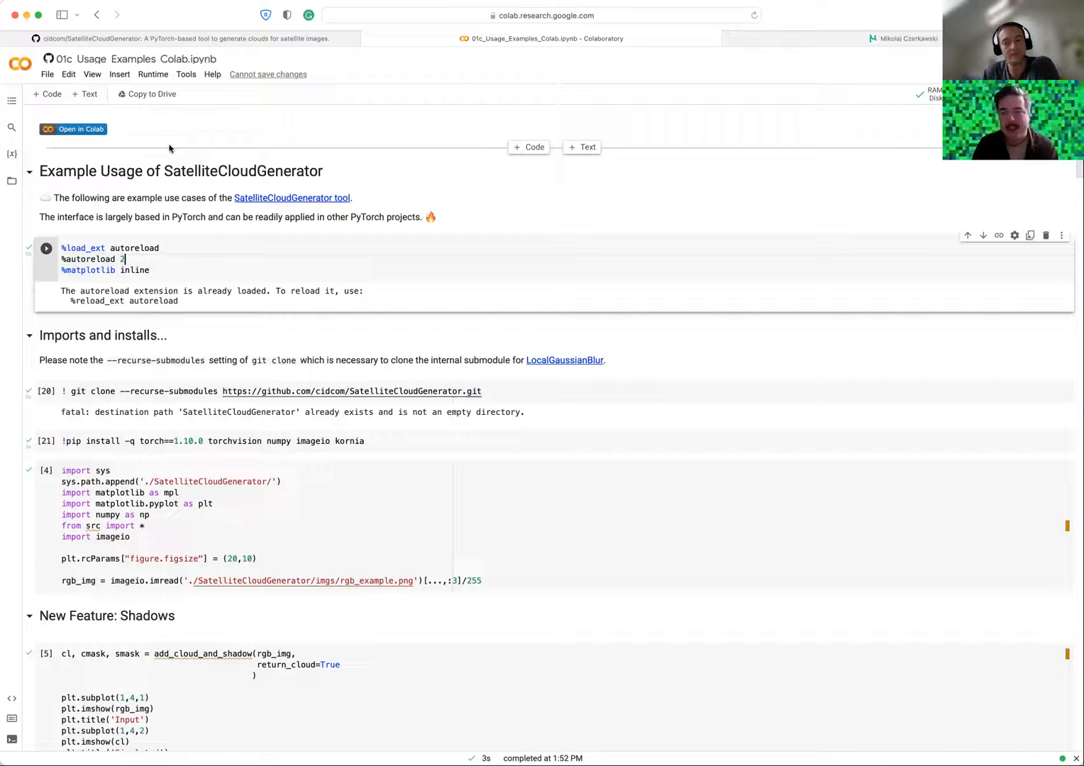
left_click(153, 74)
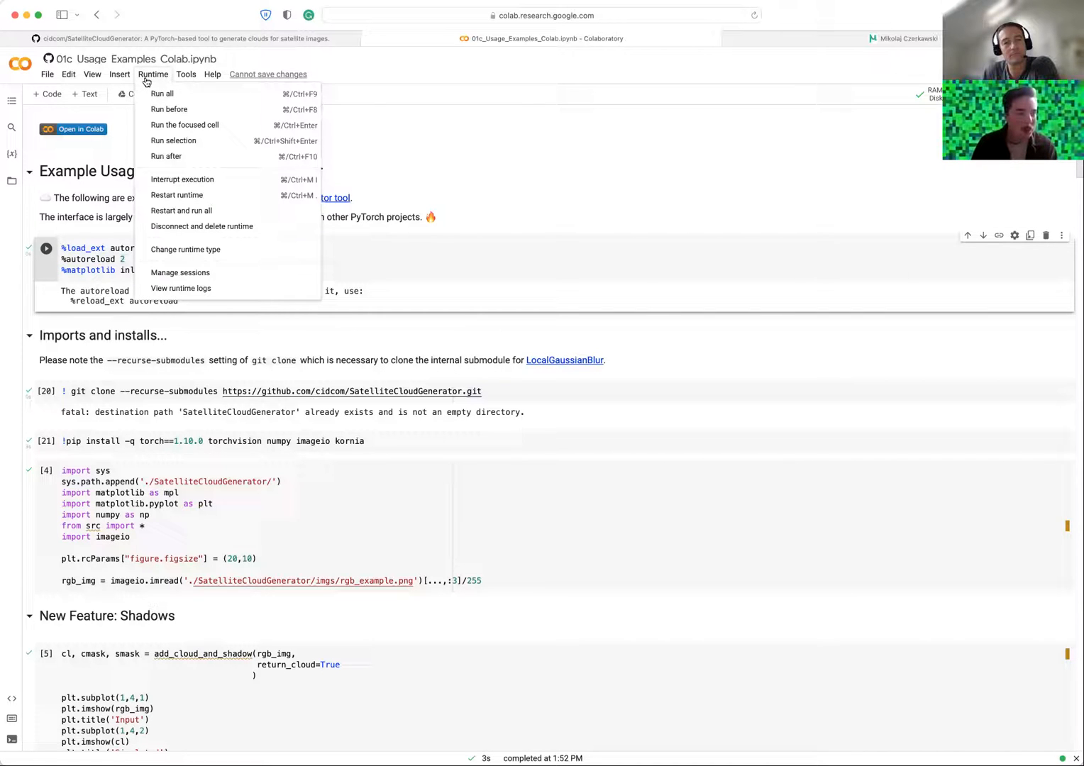
mouse_move(186, 249)
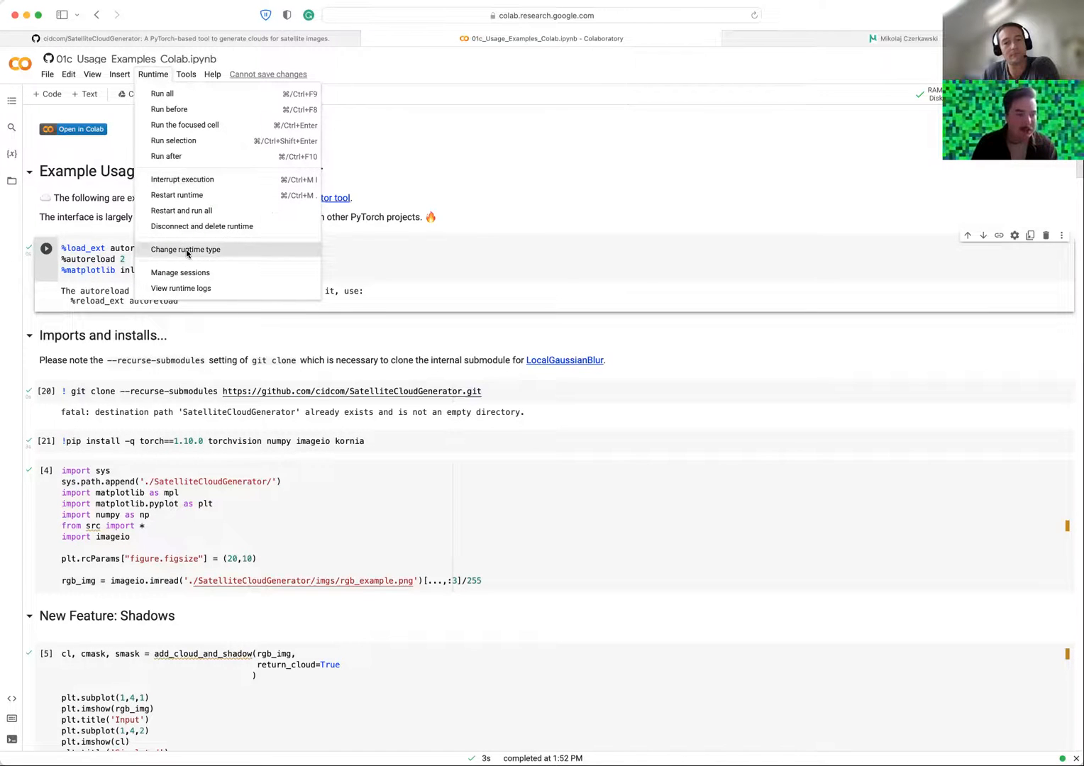
left_click(185, 249)
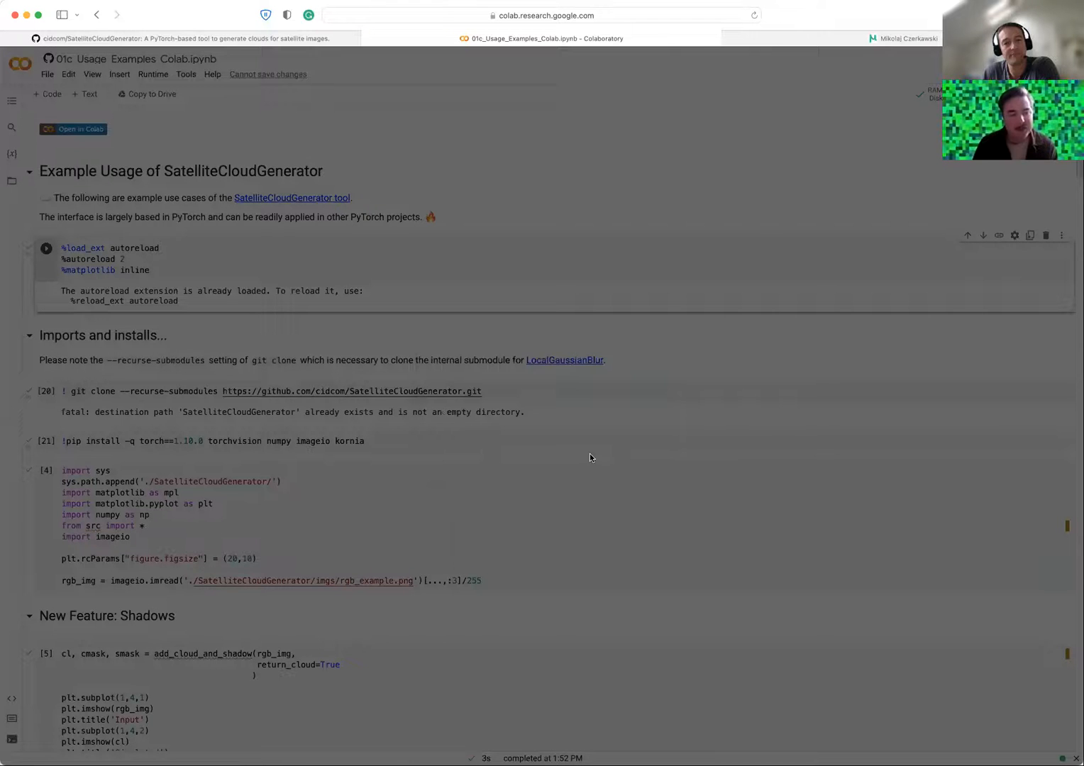
scroll("down", 3)
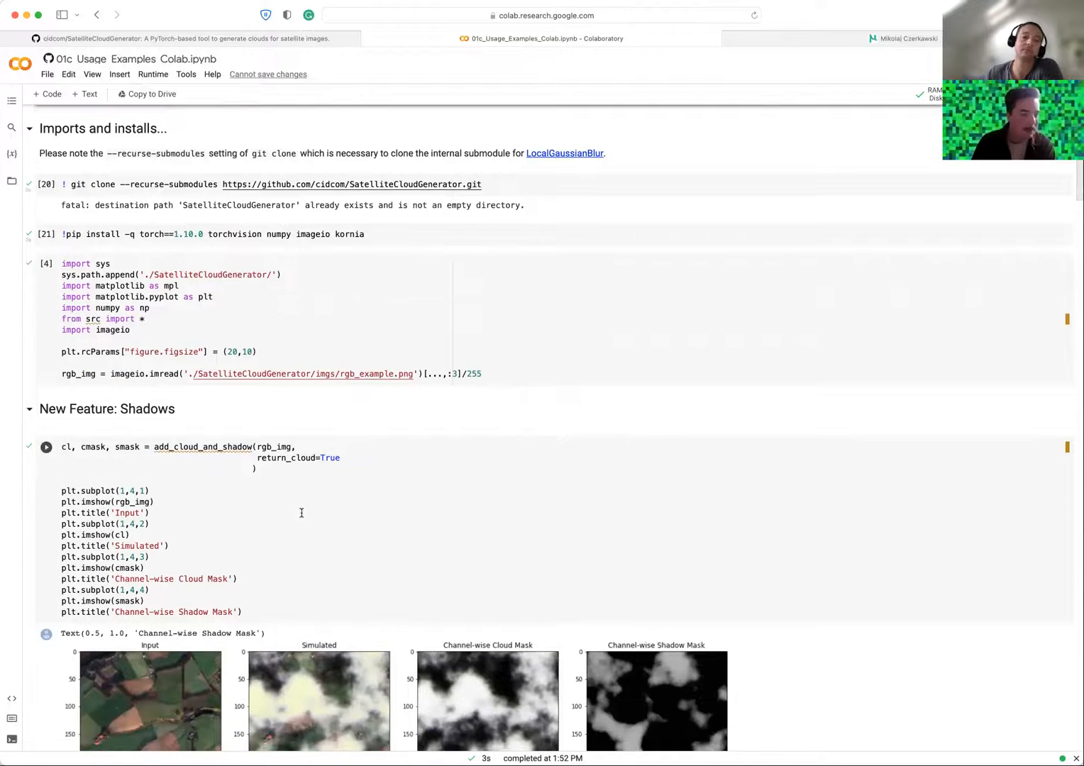
scroll("up", 3)
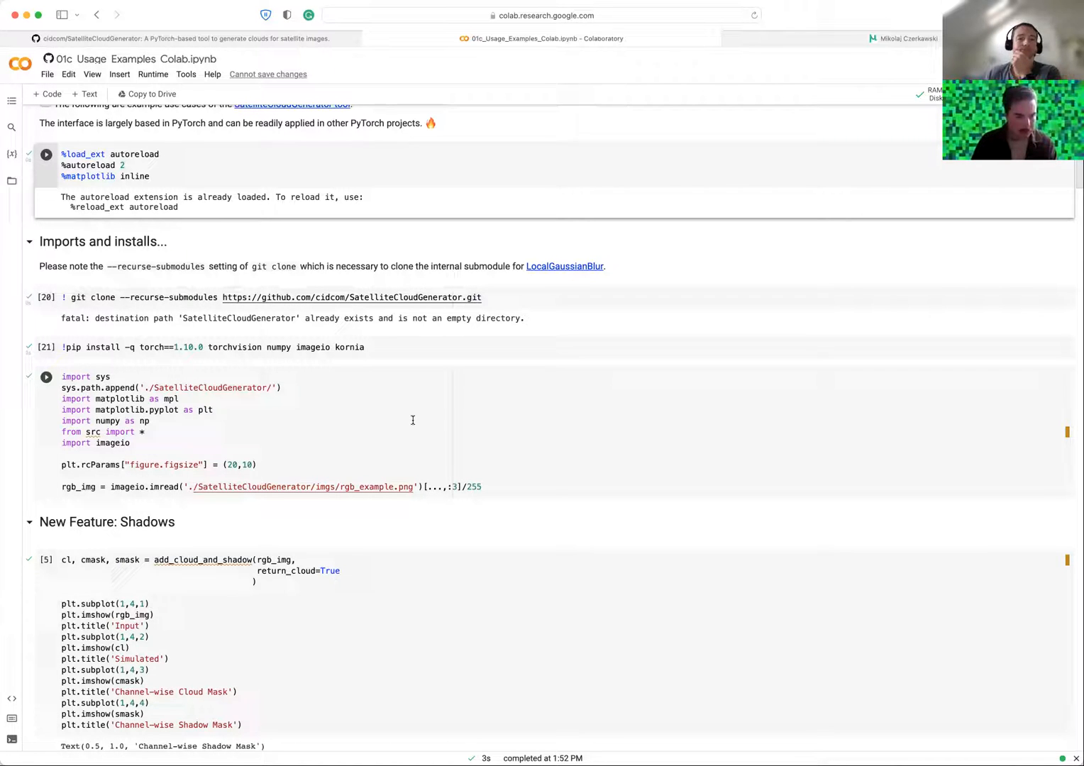
scroll("down", 3)
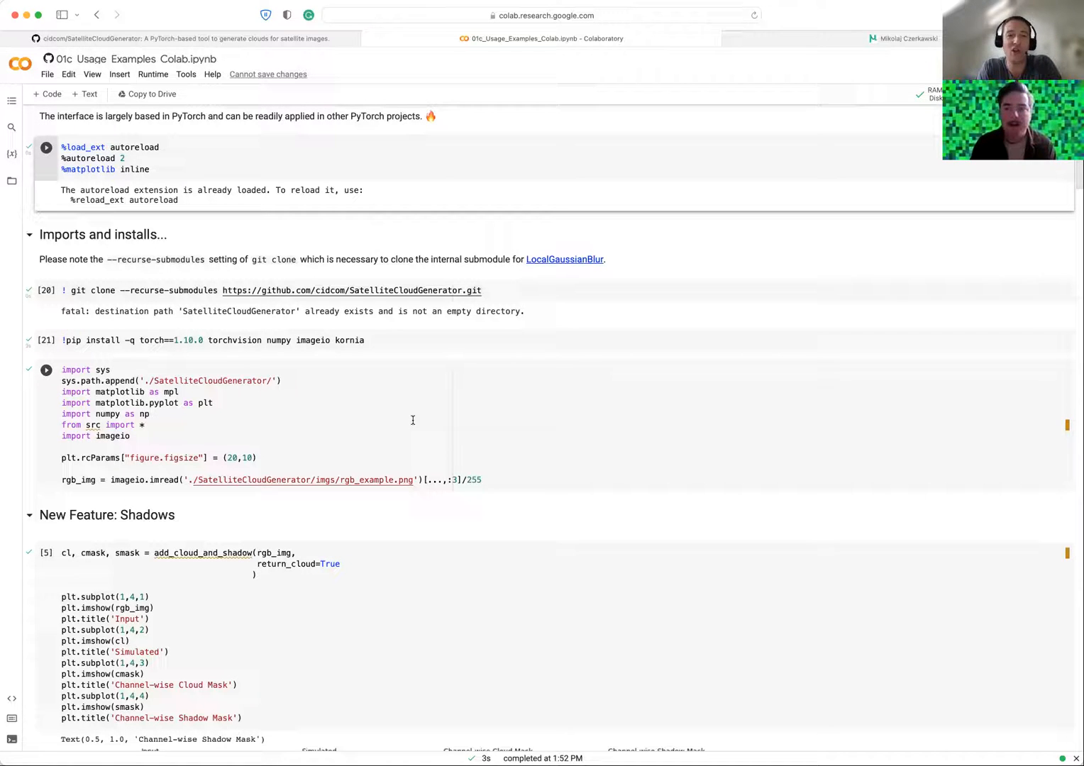
mouse_move(325, 451)
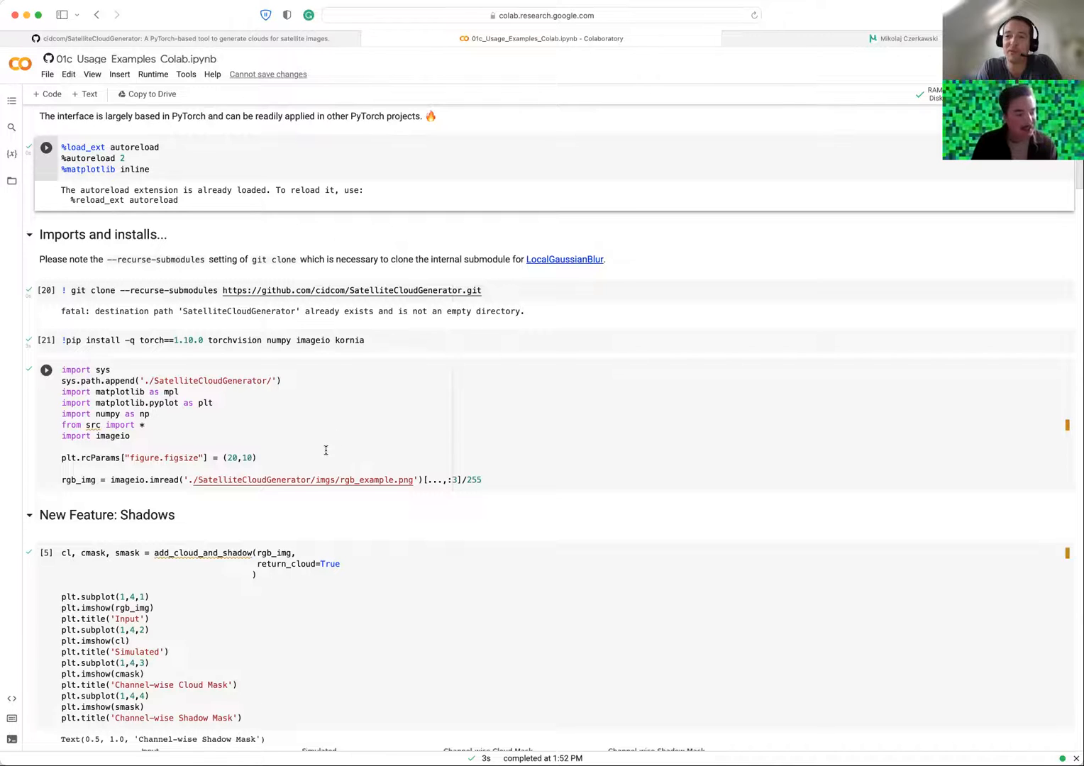
scroll("up", 3)
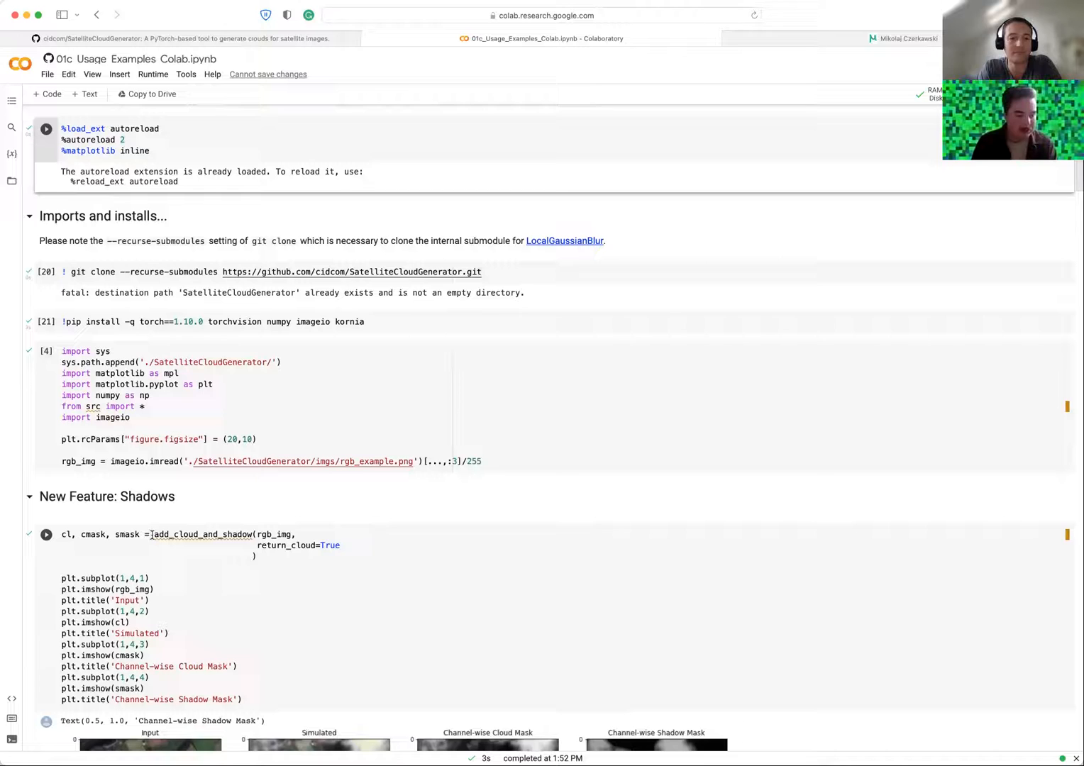
double_click(202, 534)
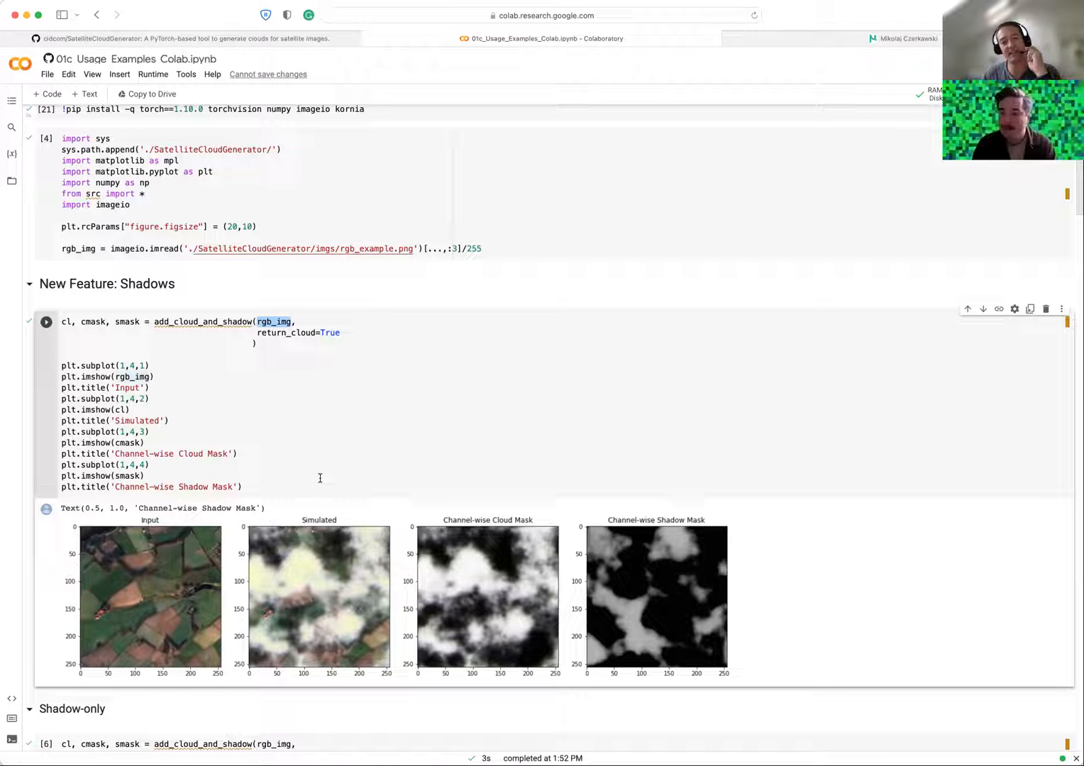
scroll("up", 3)
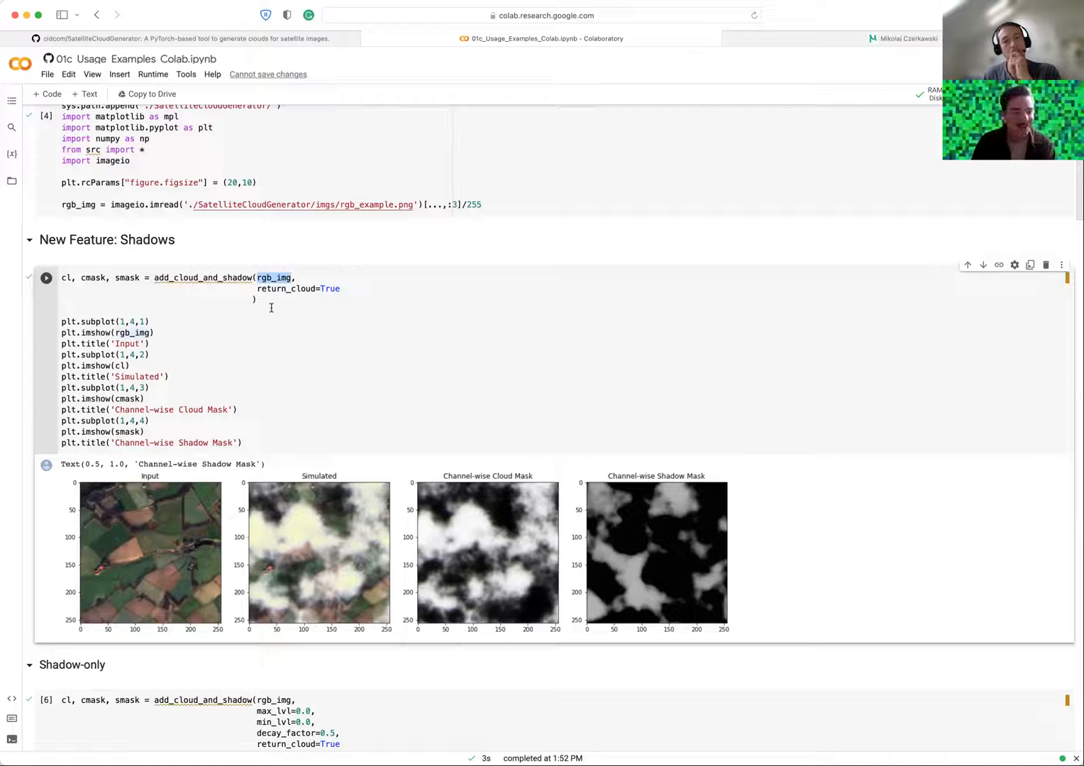
left_click(257, 300)
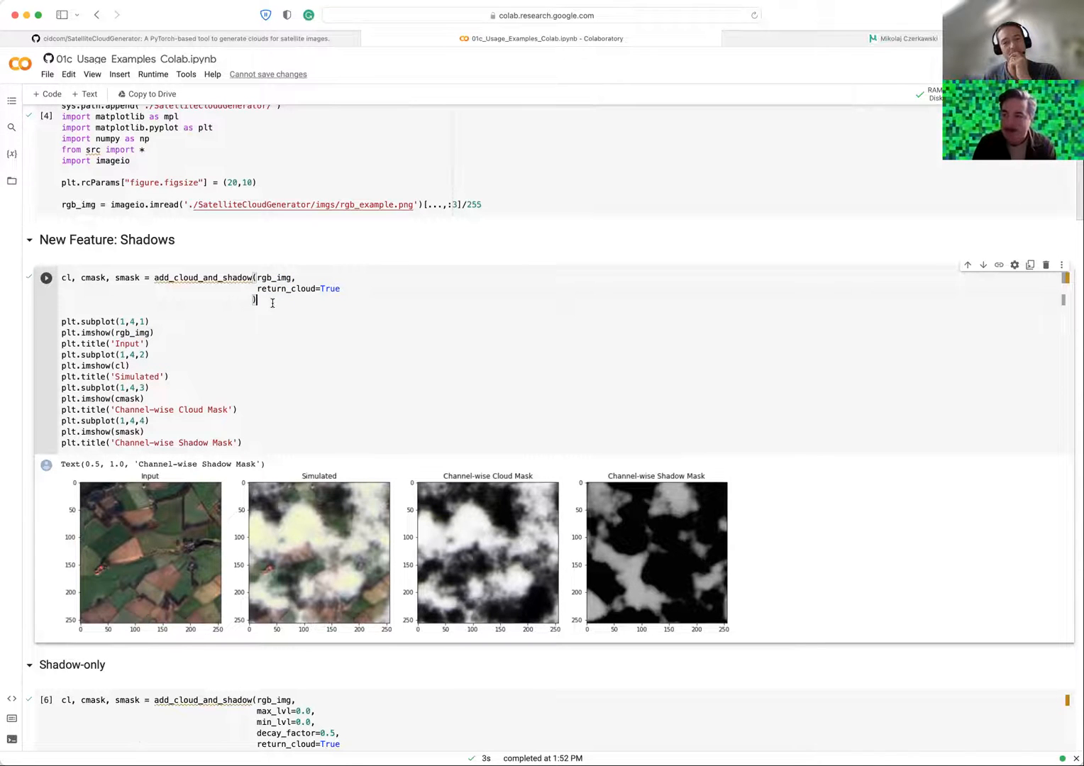
scroll("up", 3)
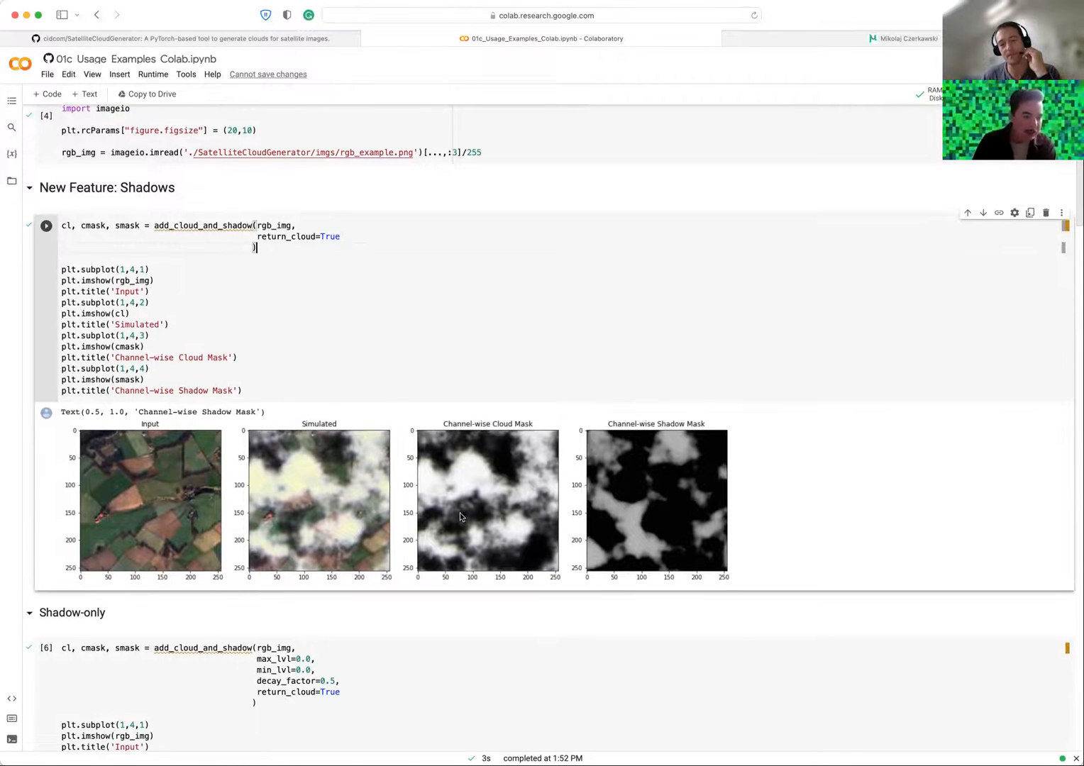
mouse_move(556, 464)
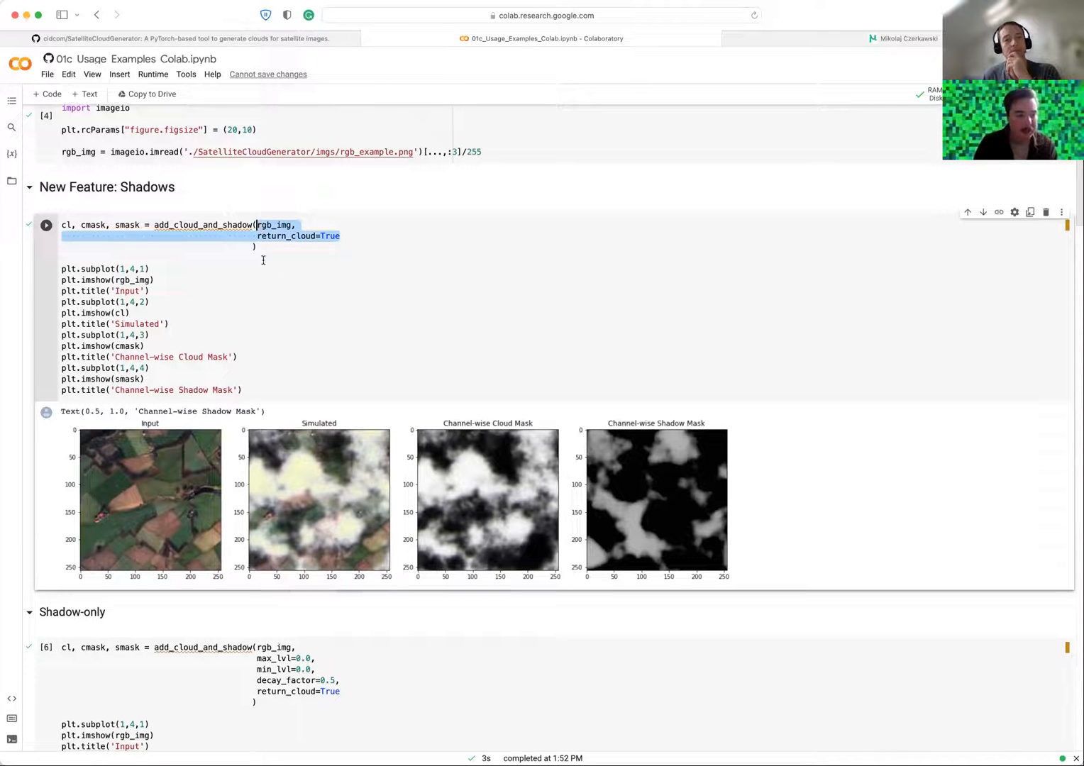
left_click(80, 225)
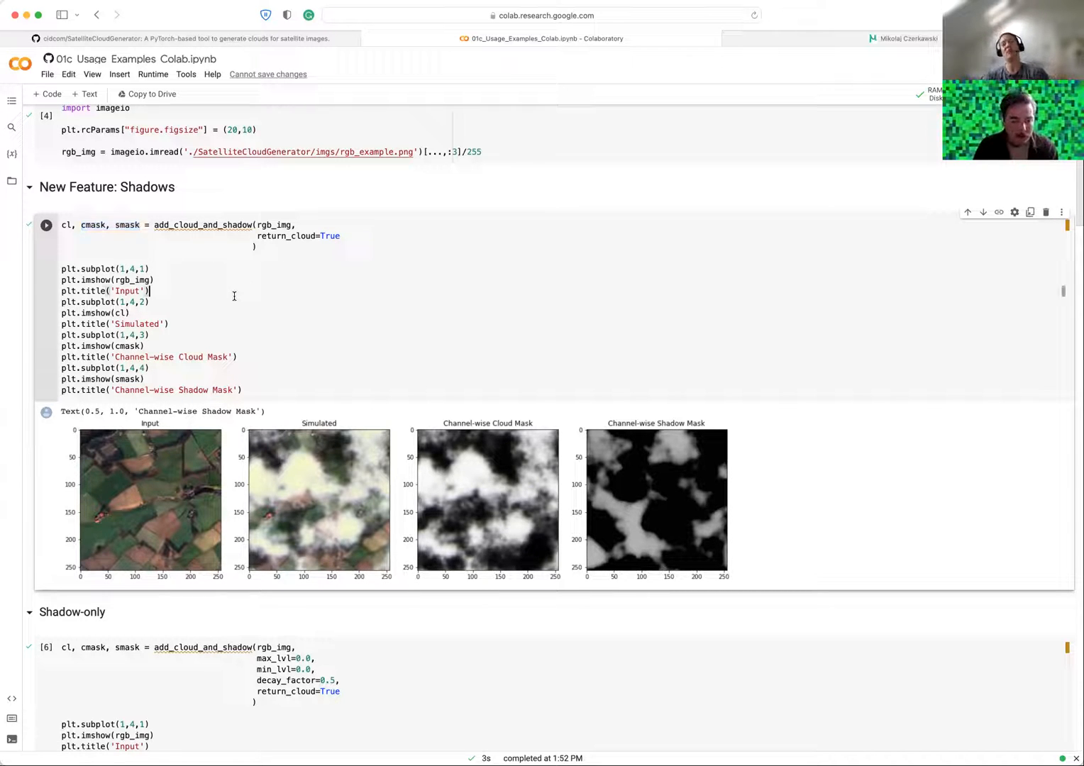
mouse_move(355, 511)
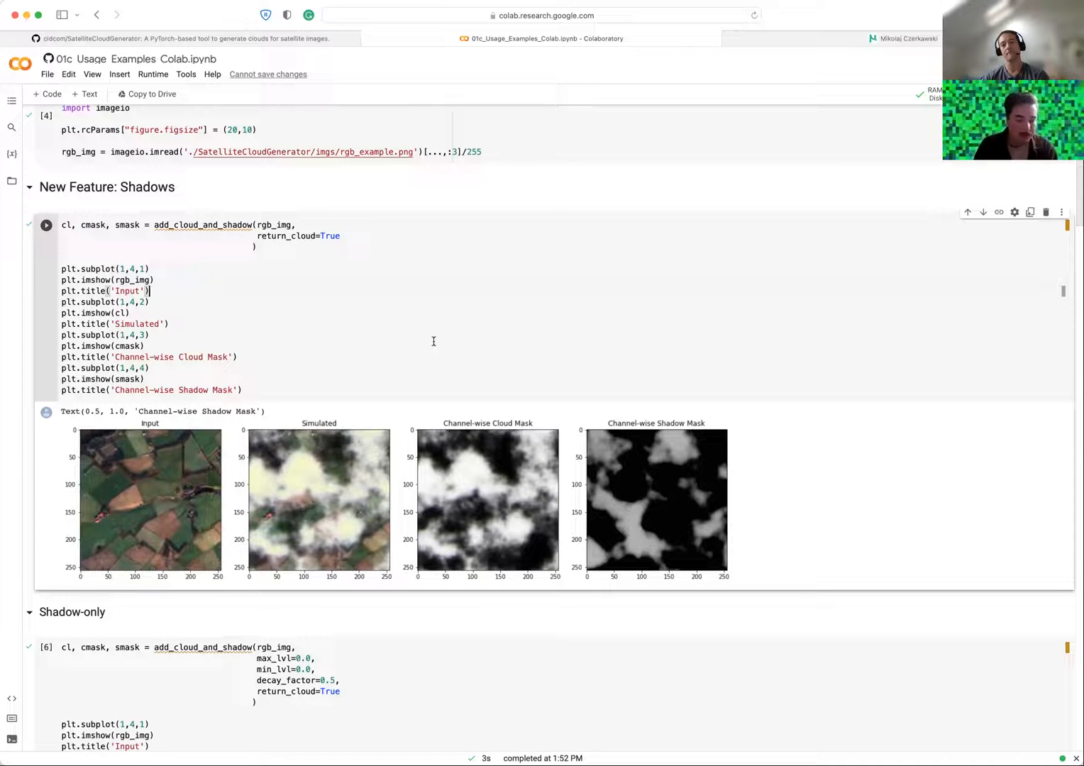
mouse_move(447, 472)
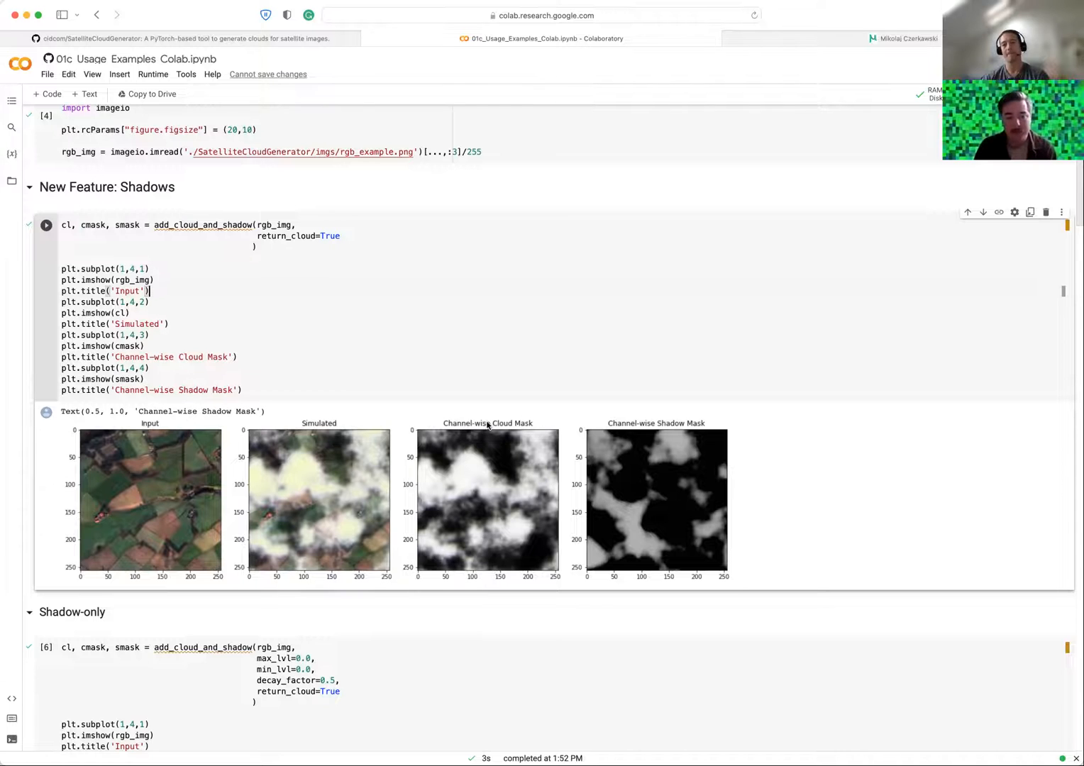
scroll("down", 3)
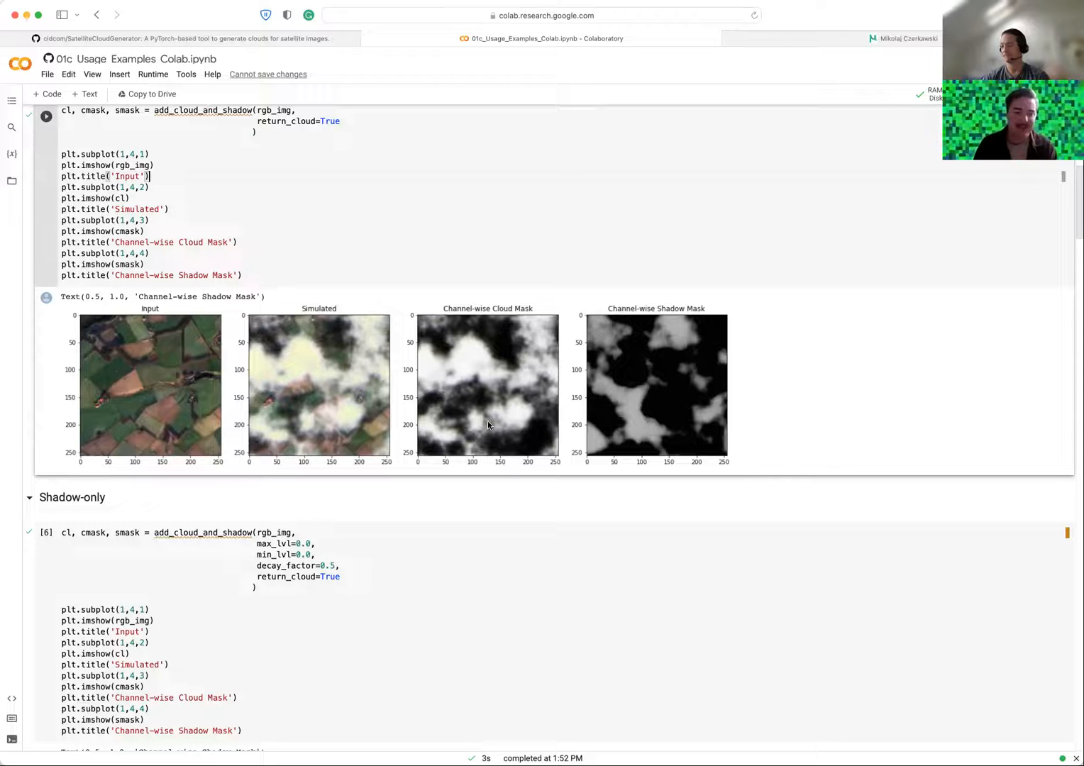
scroll("up", 3)
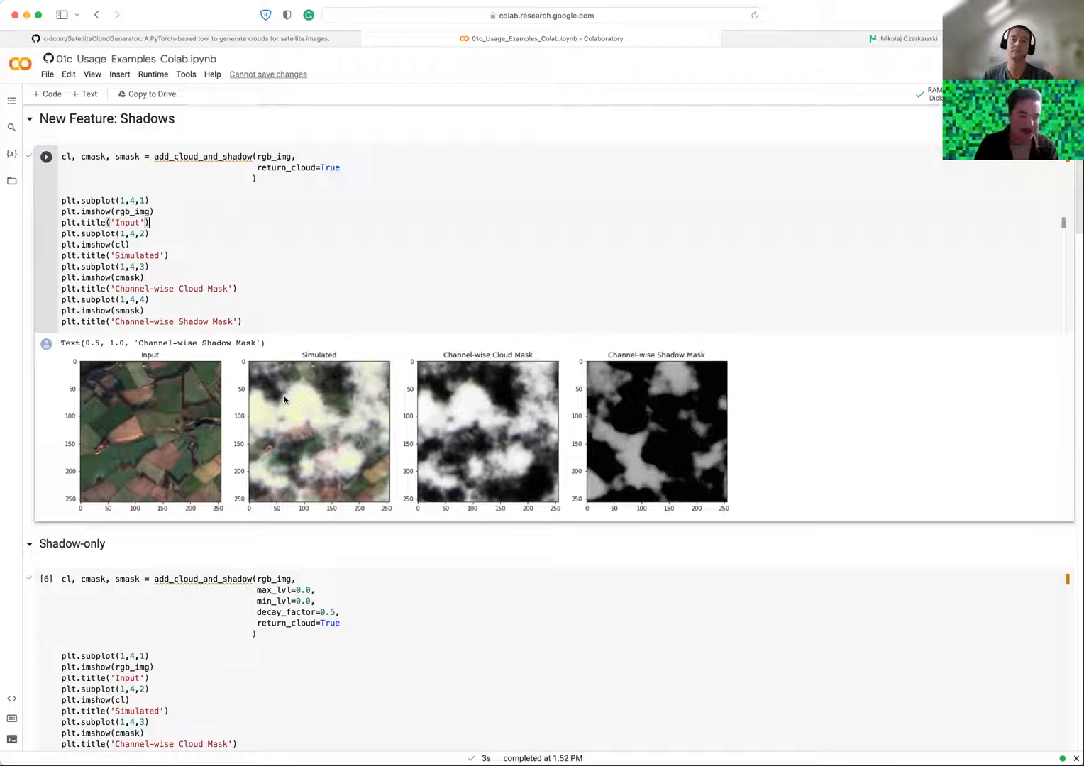
mouse_move(341, 417)
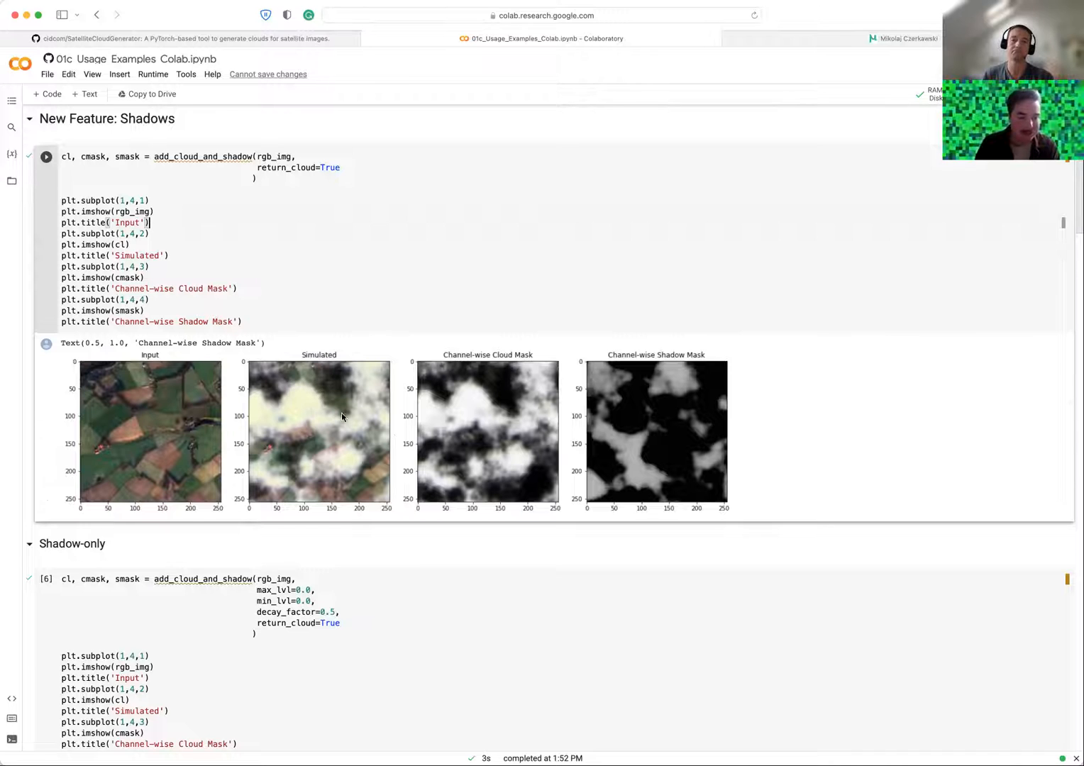
Scroll past the Thick Cloud and Thick Foggy Cloud examples to section 3, Channel Offset.
scroll("down", 3)
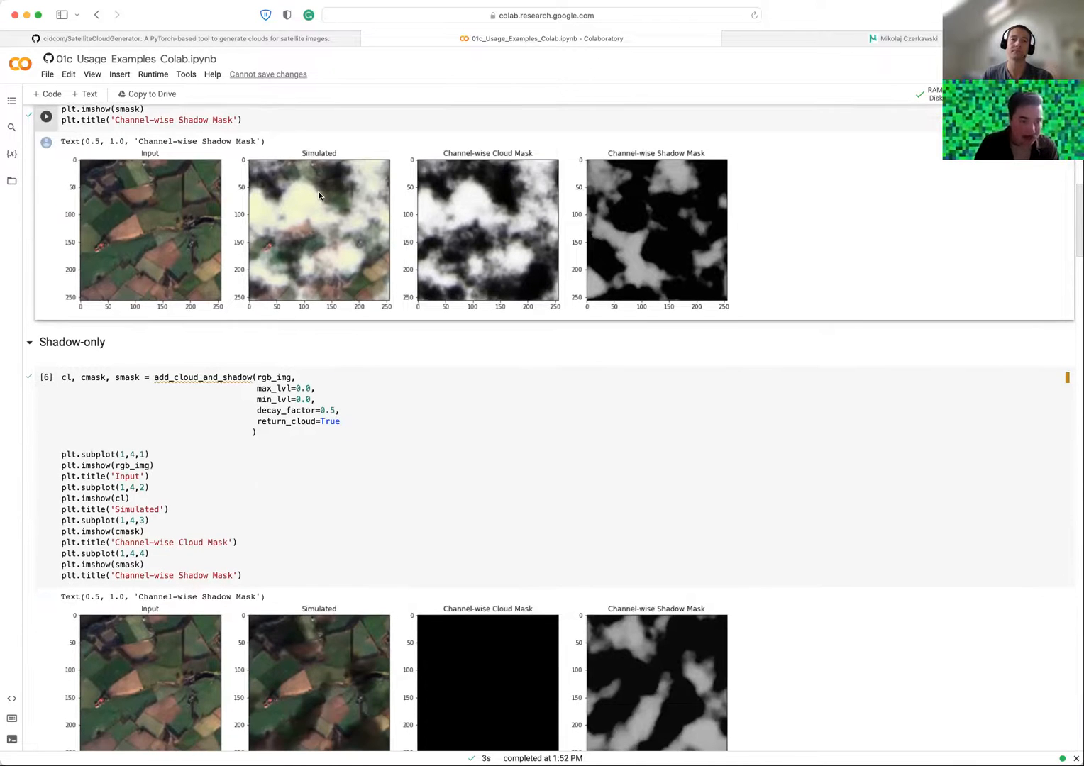
scroll("down", 3)
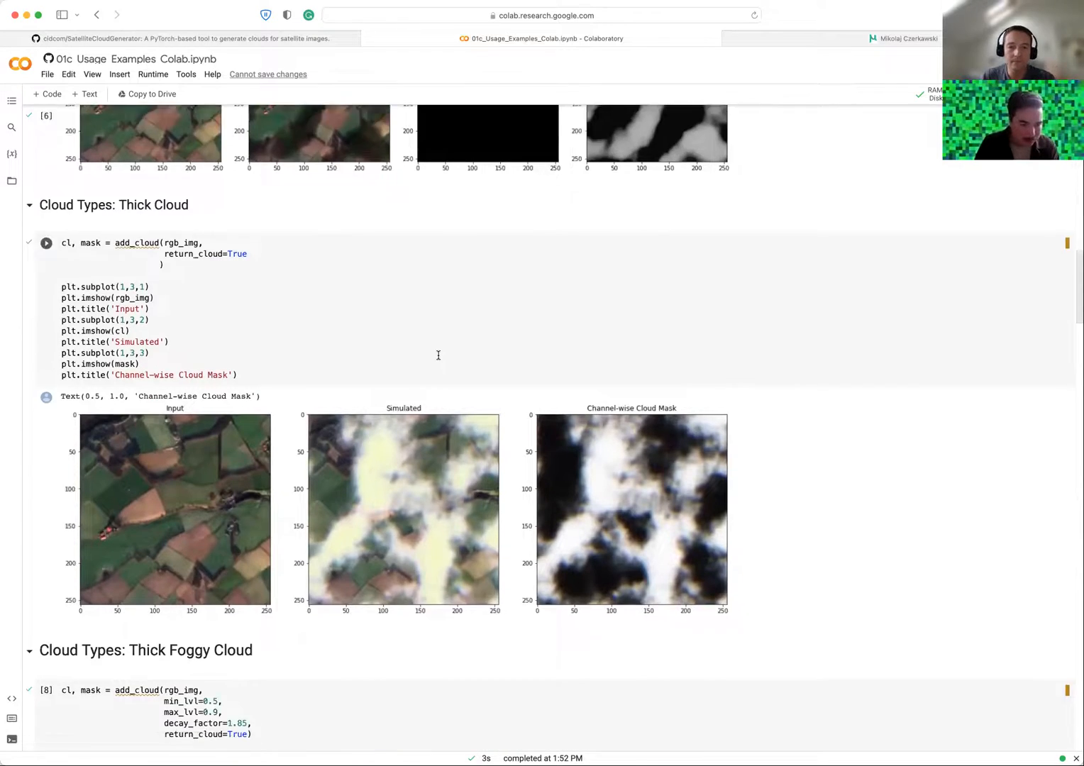
scroll("down", 3)
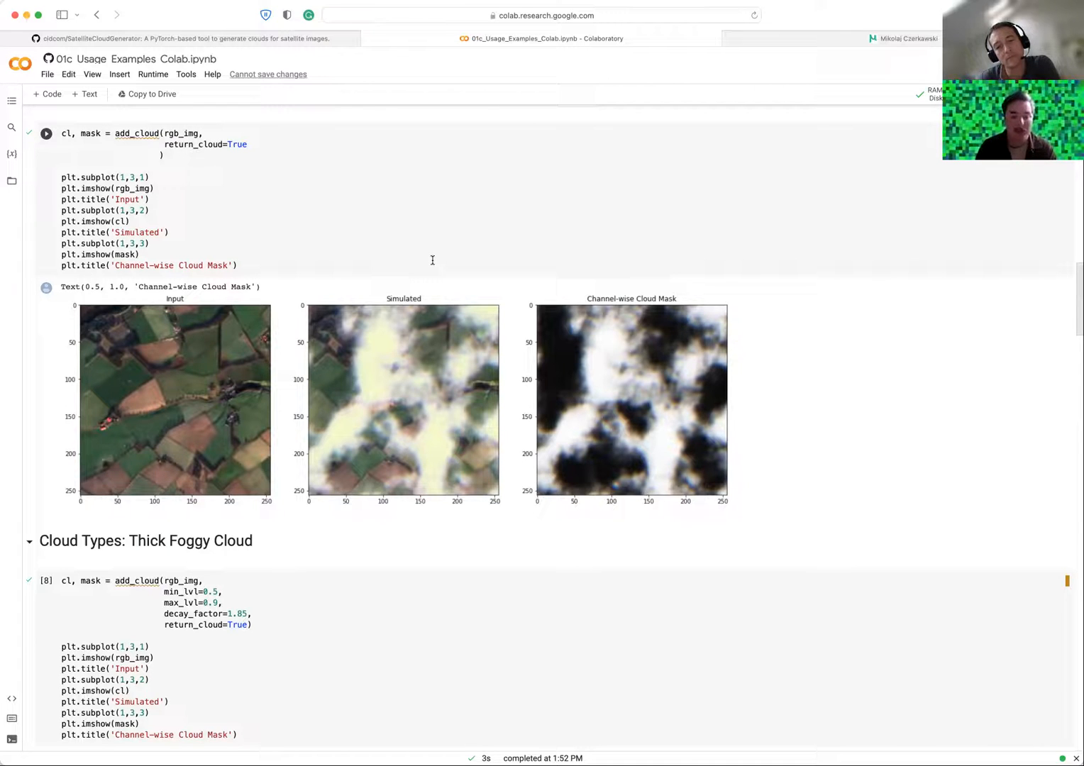
mouse_move(385, 340)
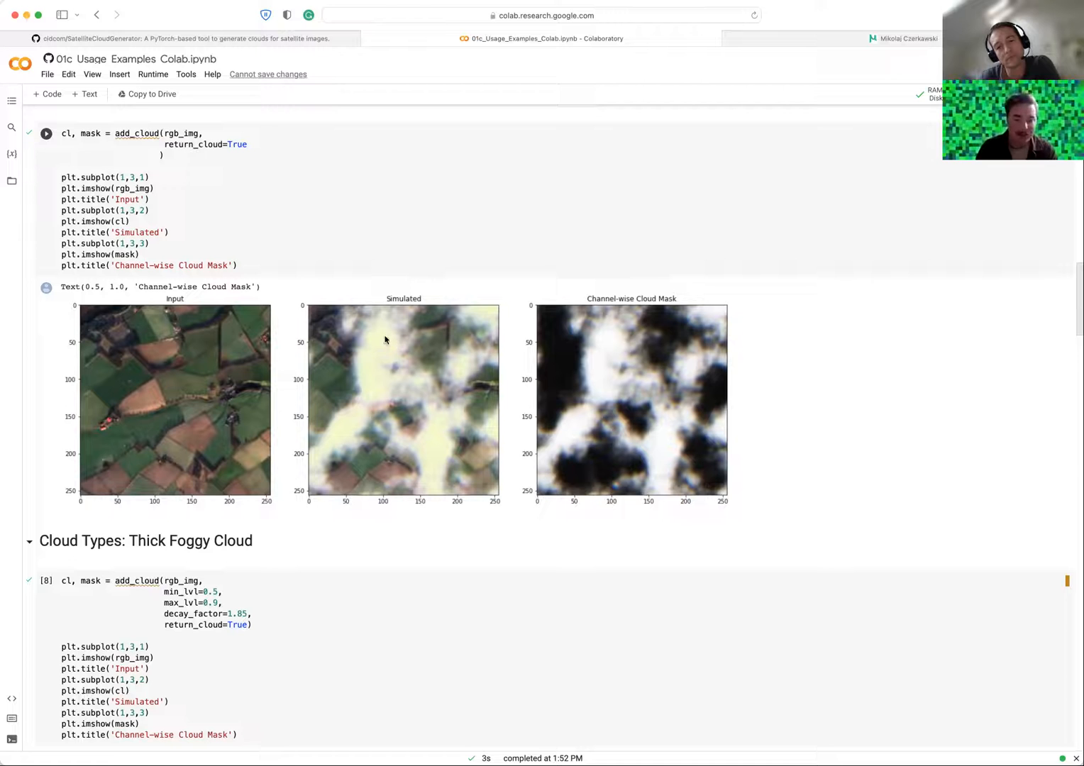
scroll("down", 3)
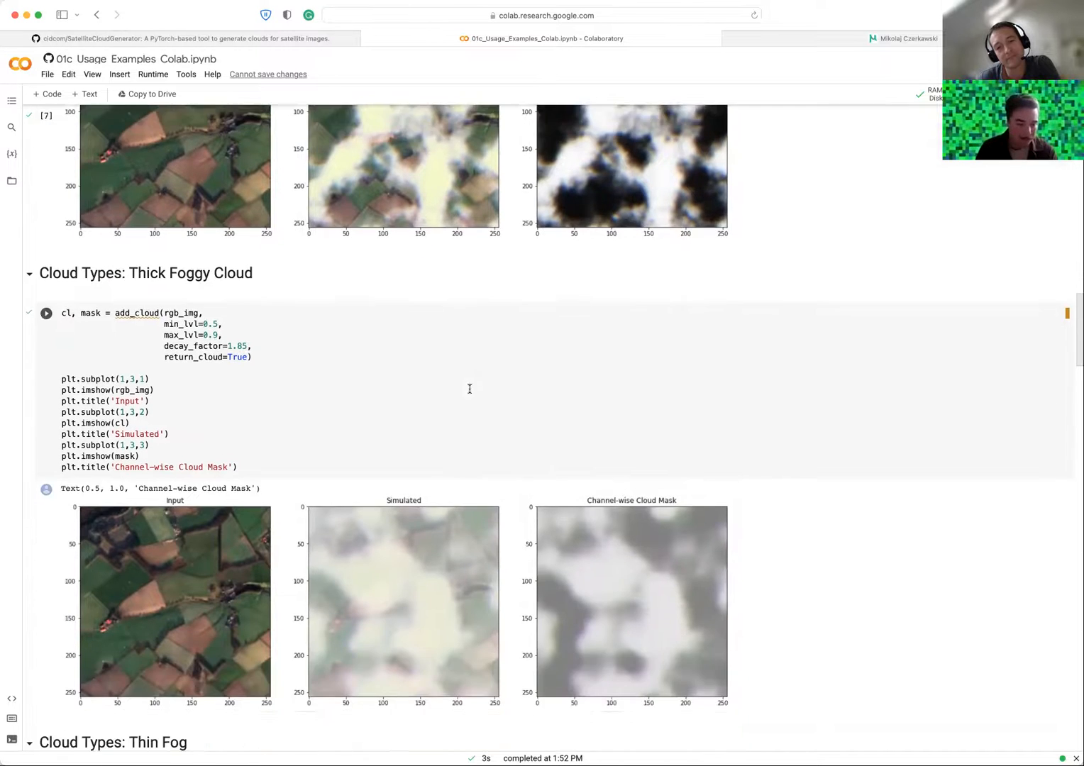
scroll("up", 3)
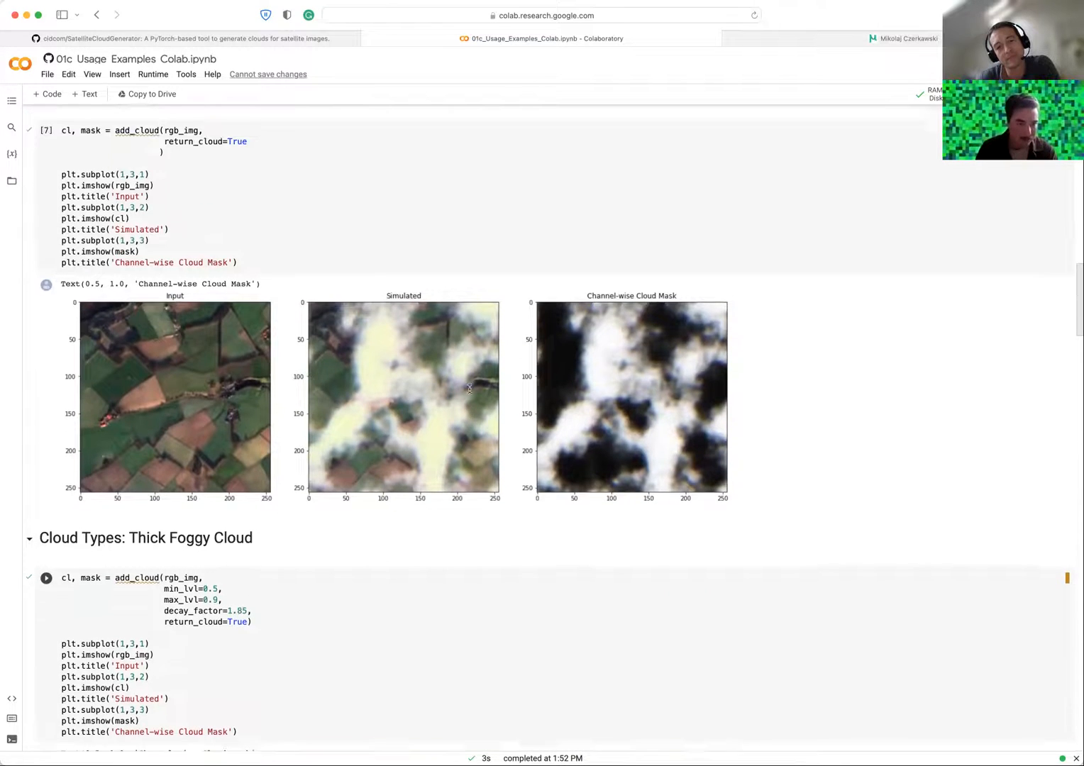
scroll("up", 3)
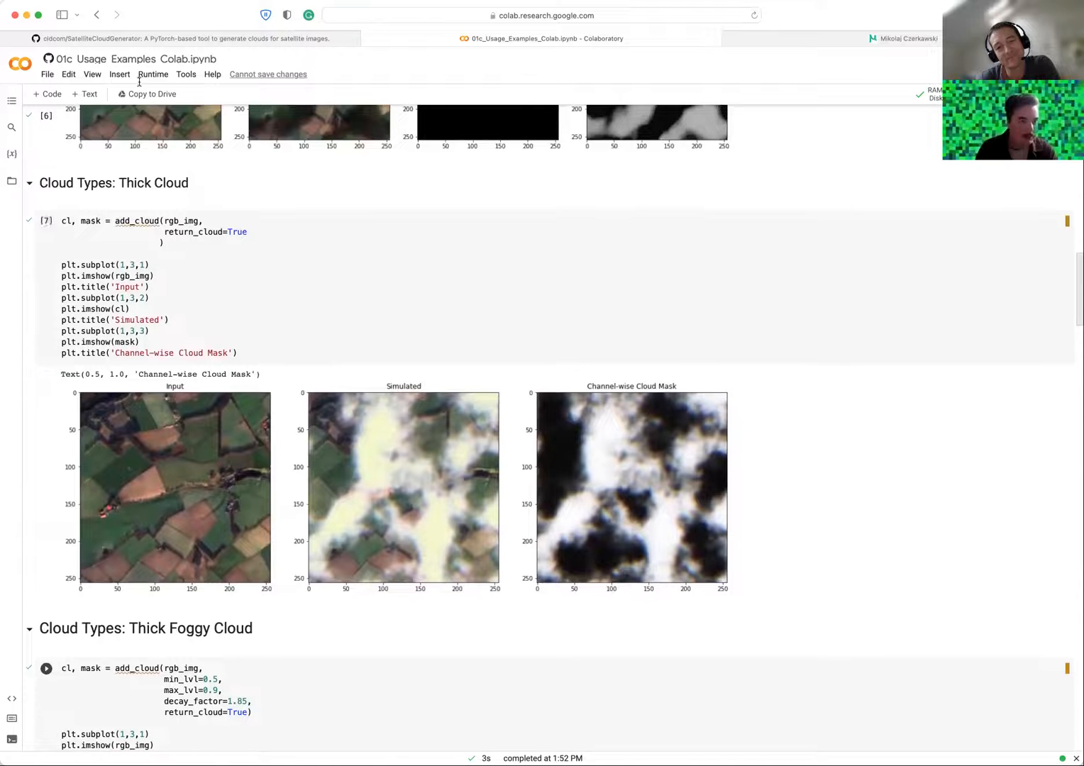
mouse_move(543, 486)
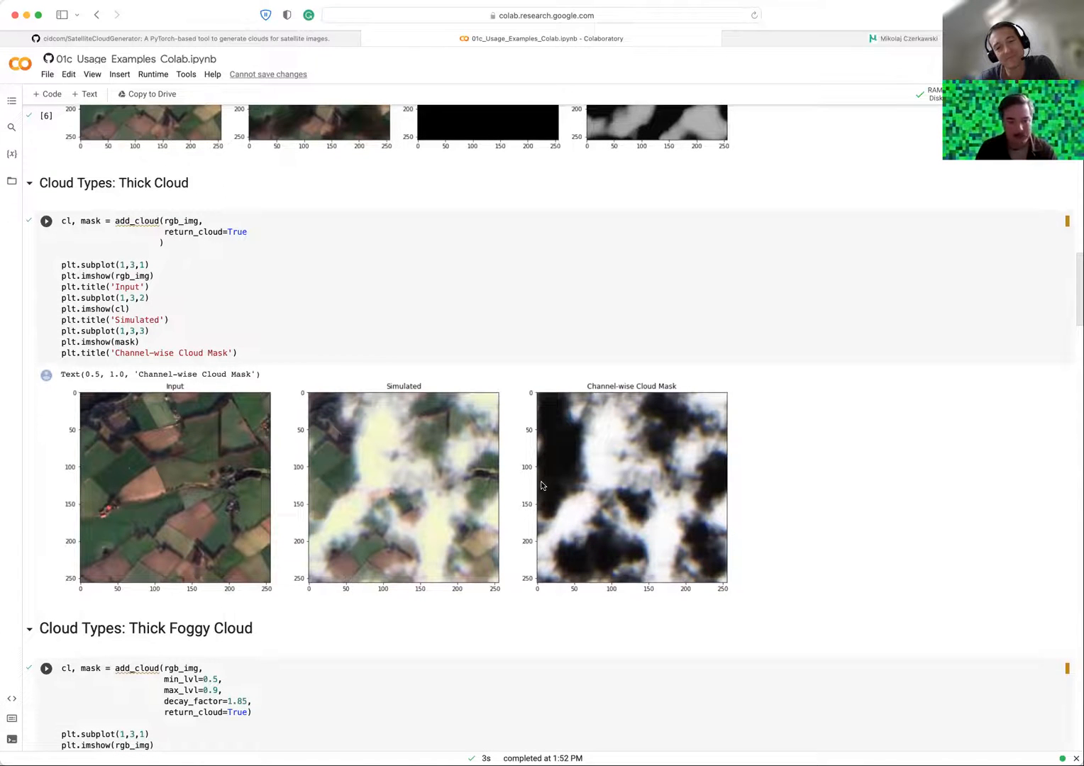
scroll("down", 3)
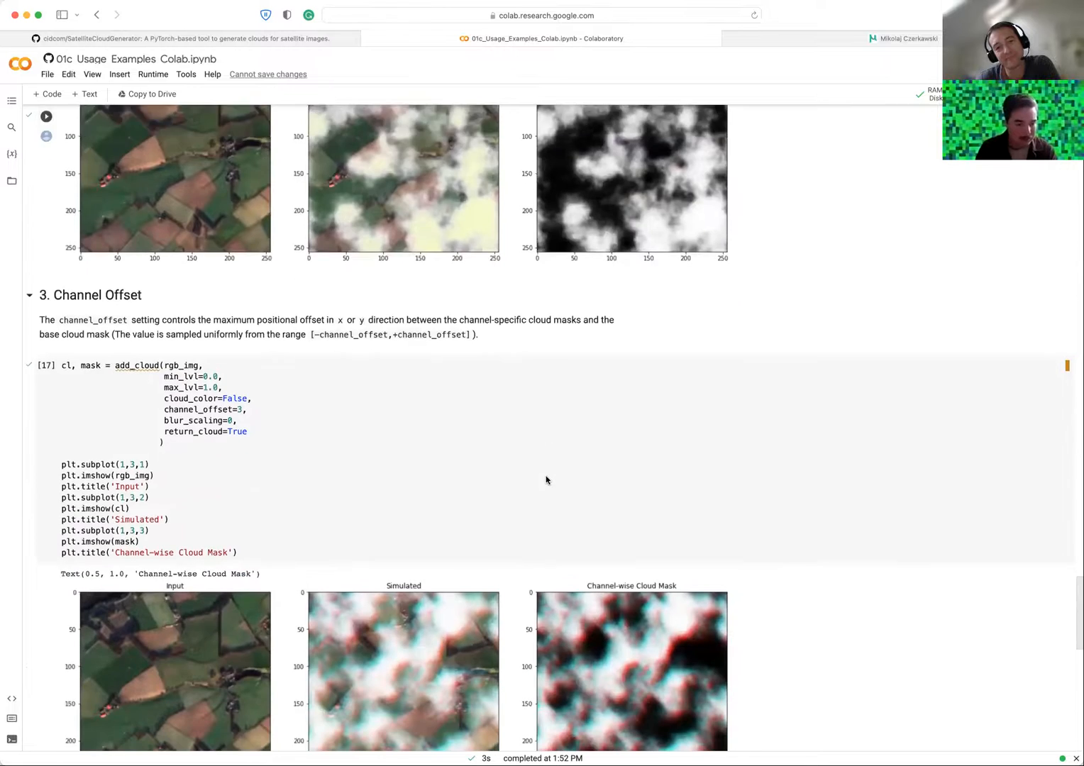
scroll("down", 3)
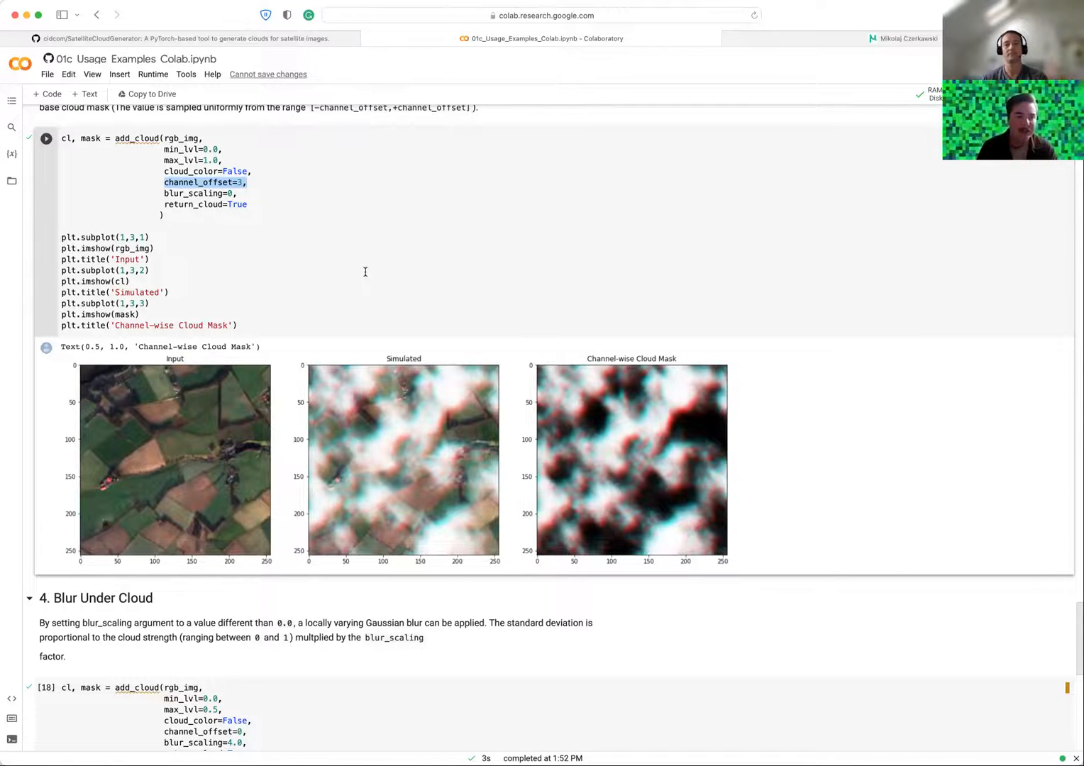
scroll("up", 3)
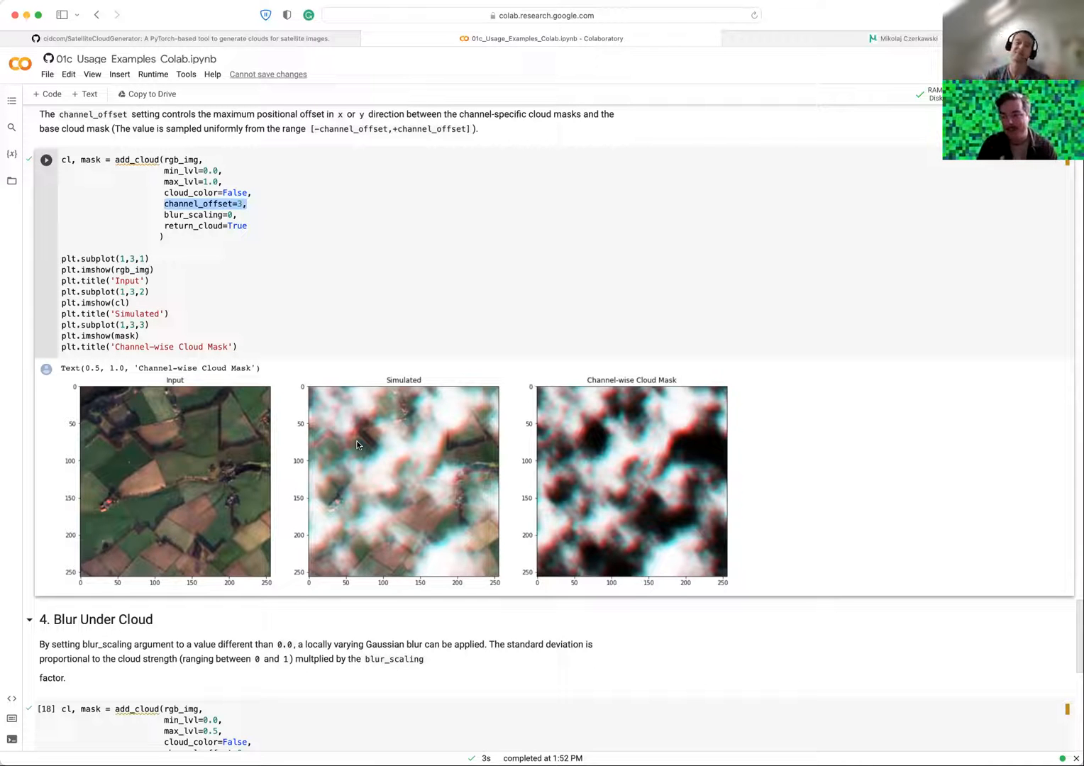
scroll("up", 3)
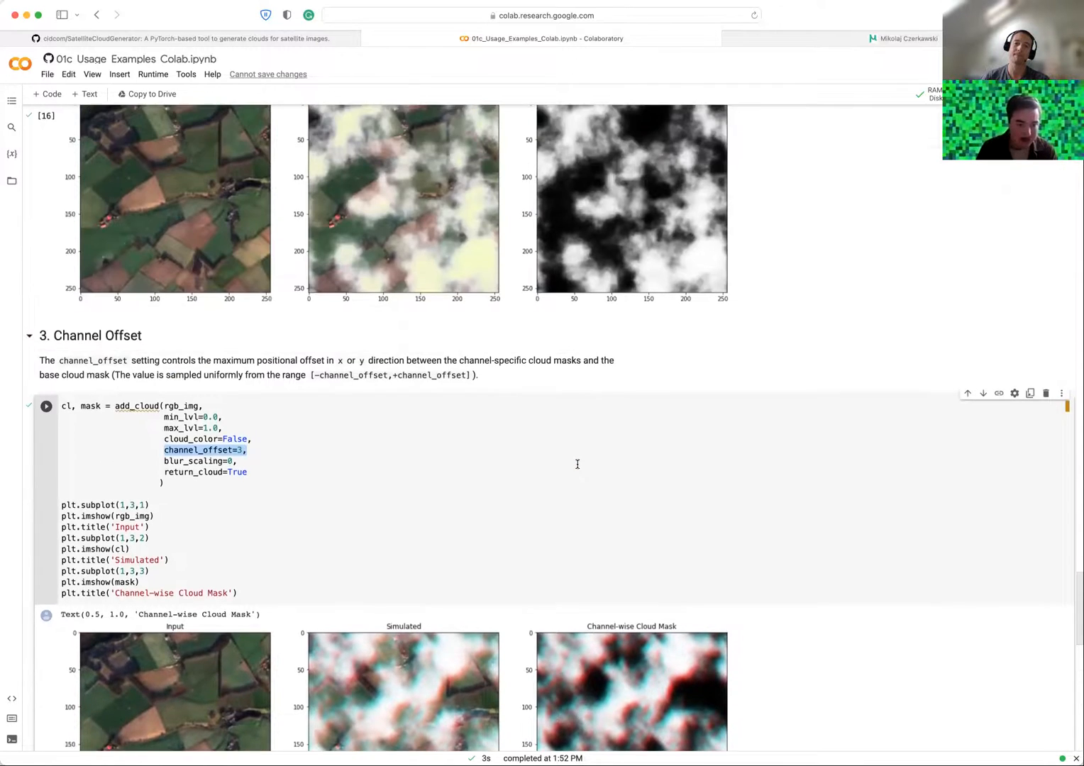
Scroll up to the section 2 Cloud Color cell and its tinted cloud output.
scroll("up", 3)
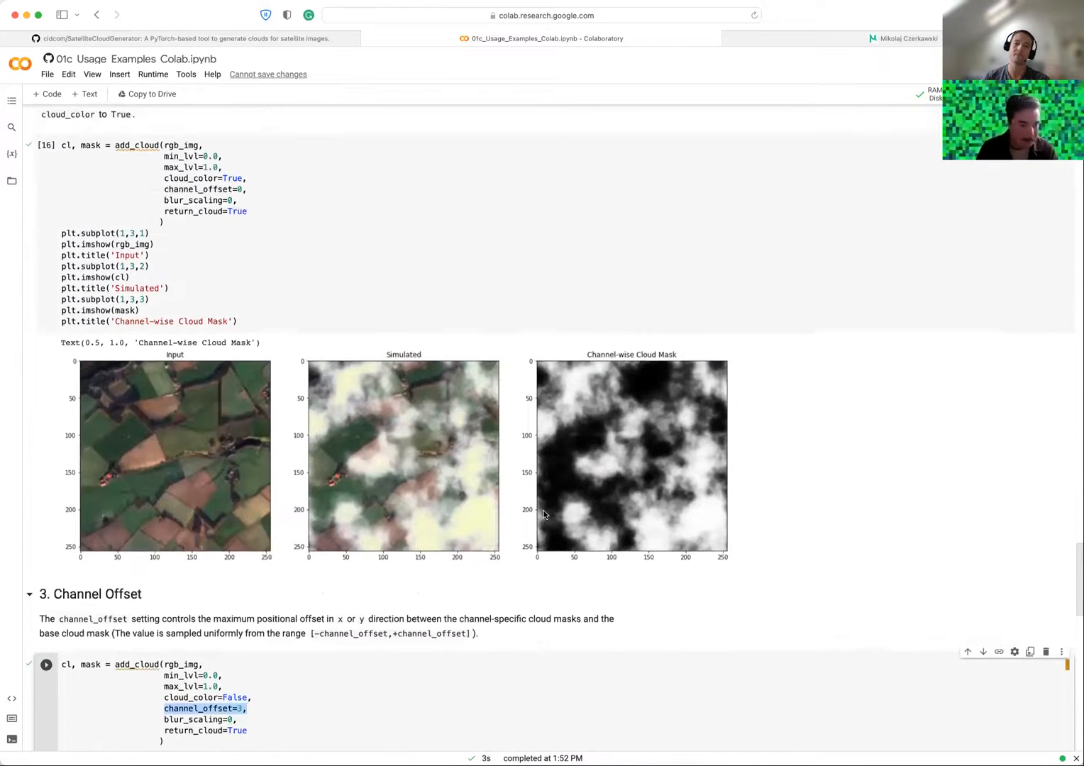
scroll("up", 3)
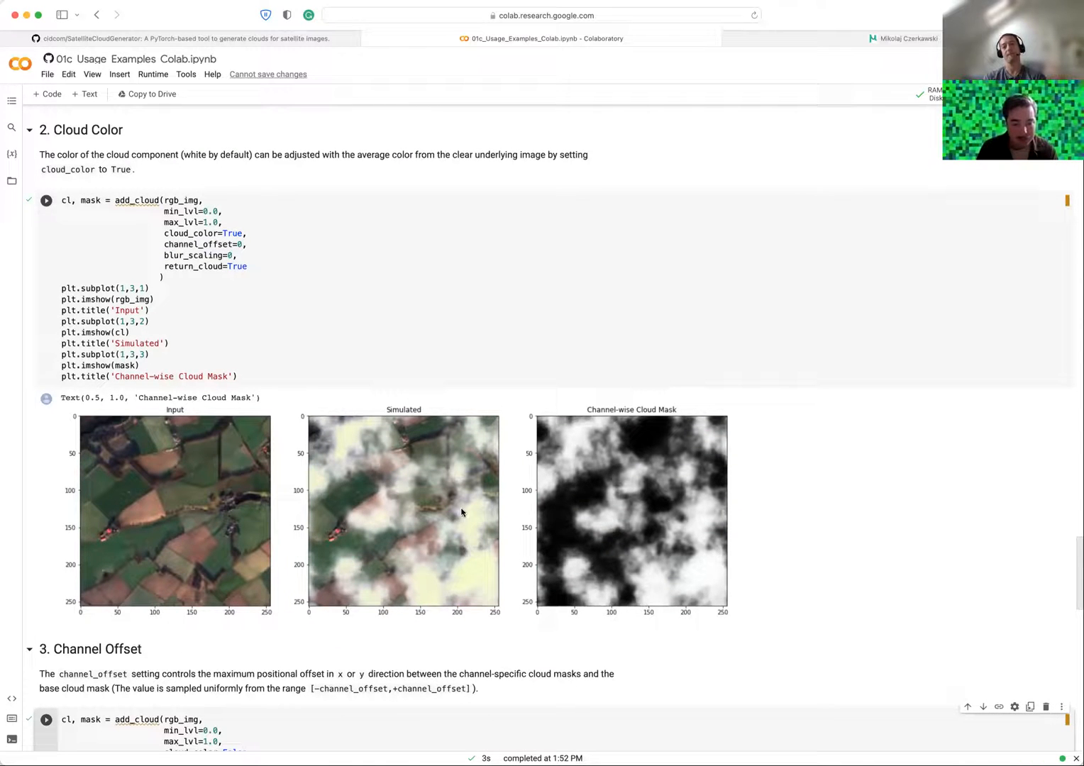
mouse_move(589, 442)
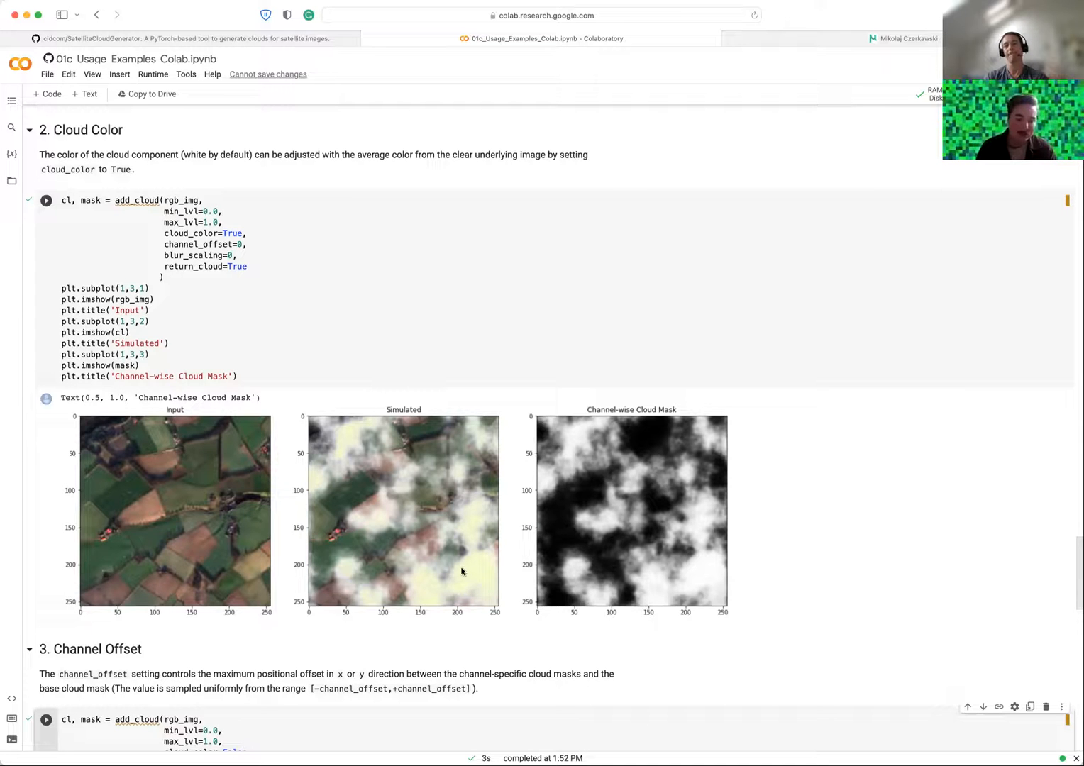
mouse_move(427, 547)
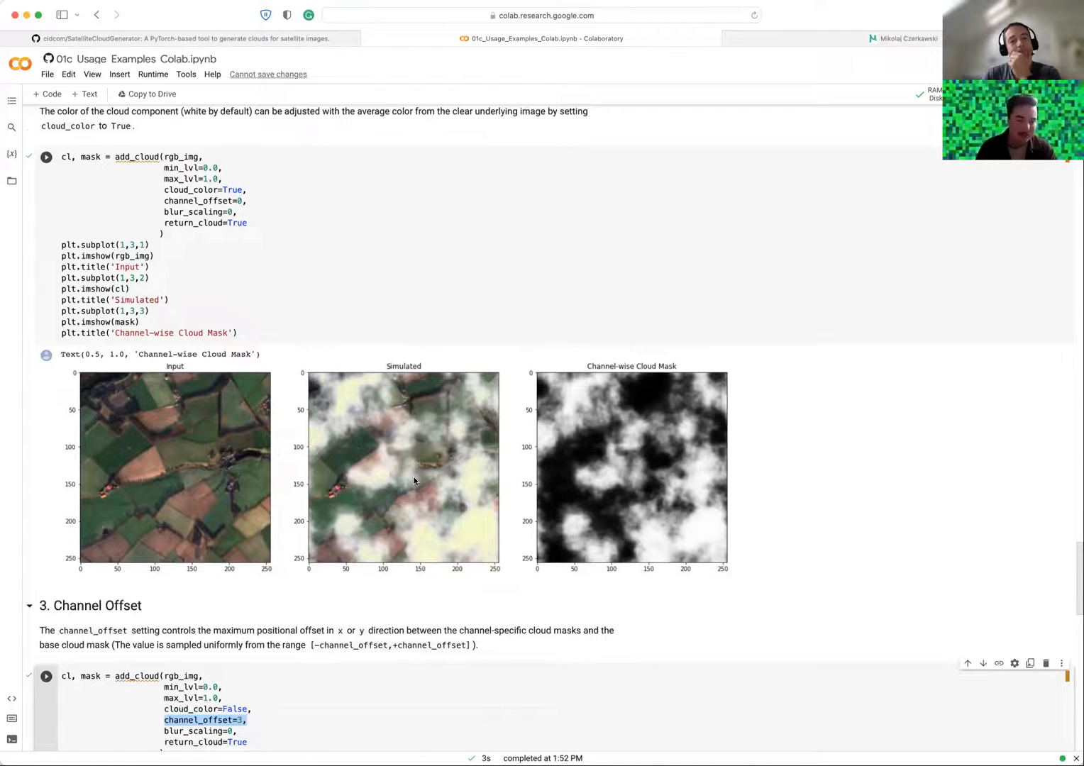
Scroll down to section 4, Blur Under Cloud, showing Input, Simulated and Channel-wise Cloud Mask plots.
scroll("down", 3)
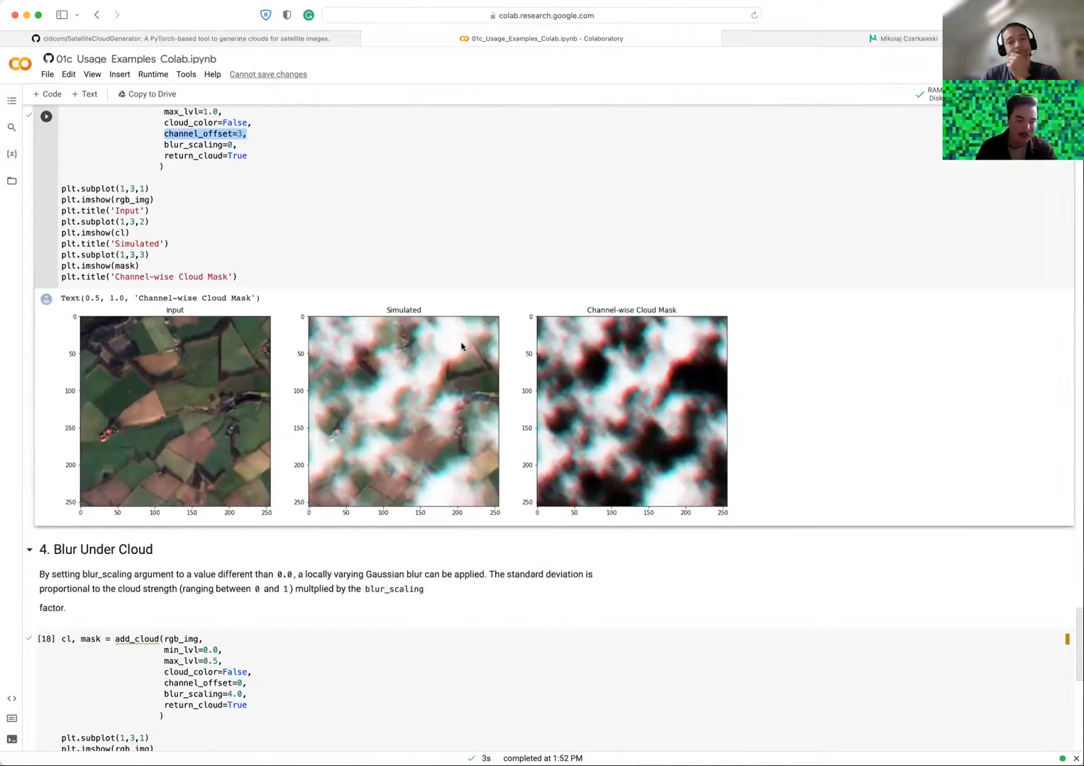
scroll("down", 3)
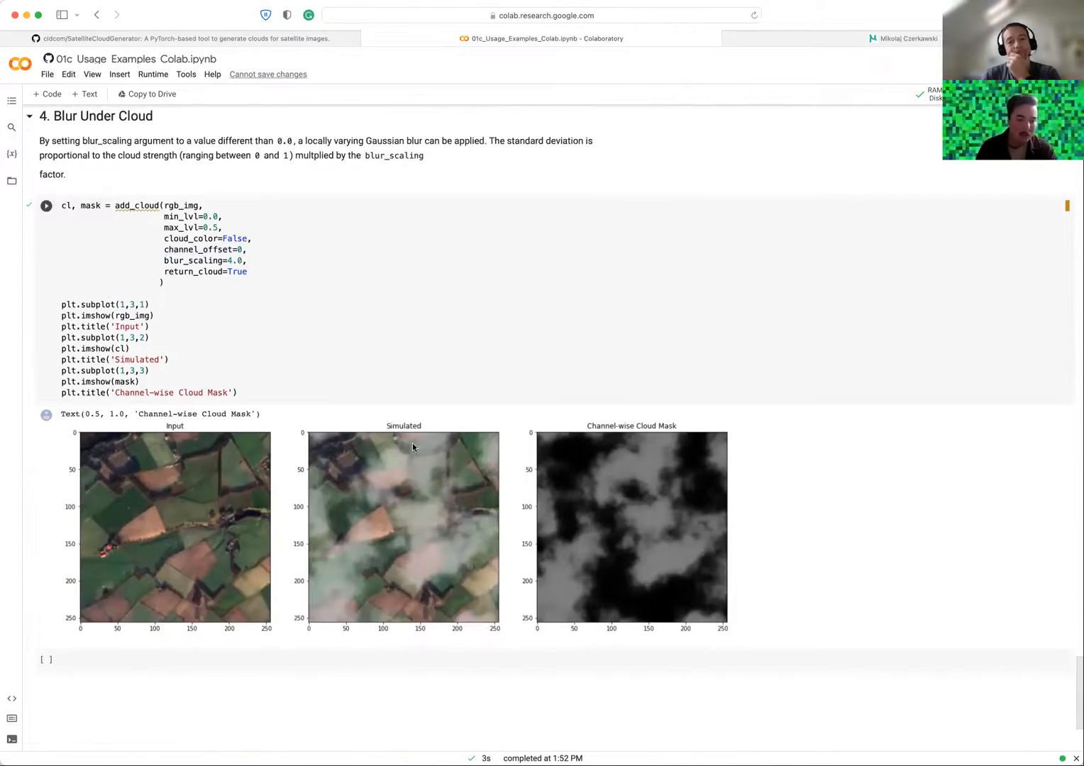
scroll("down", 3)
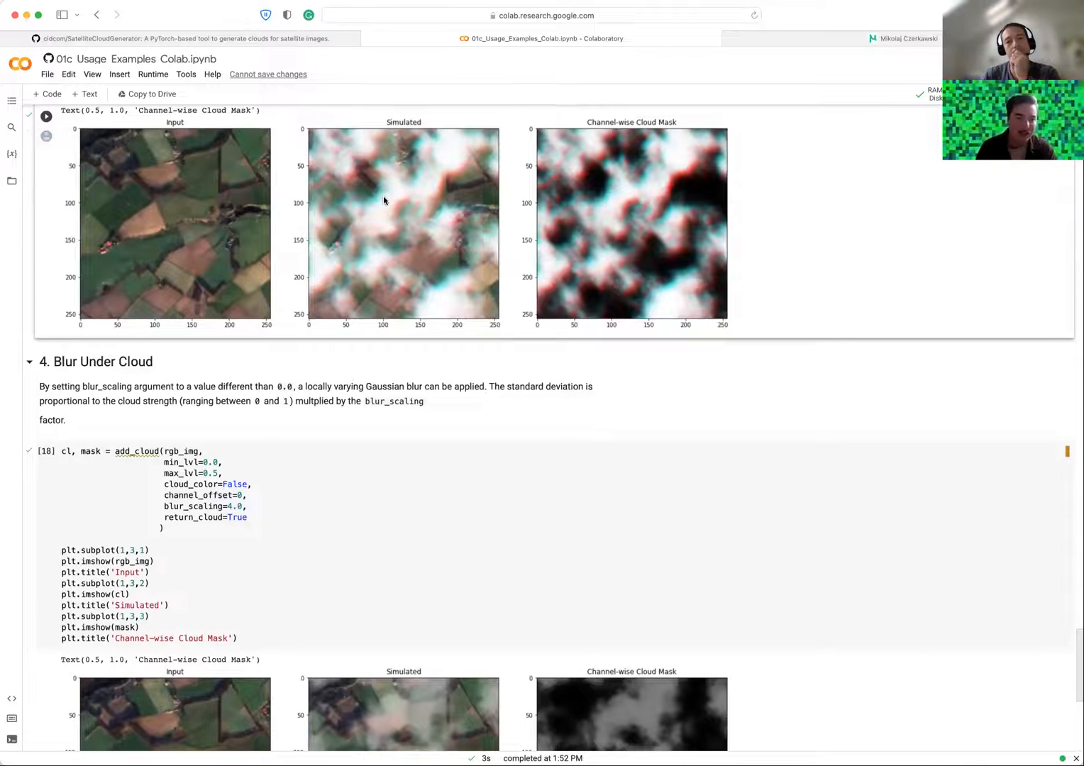
scroll("down", 3)
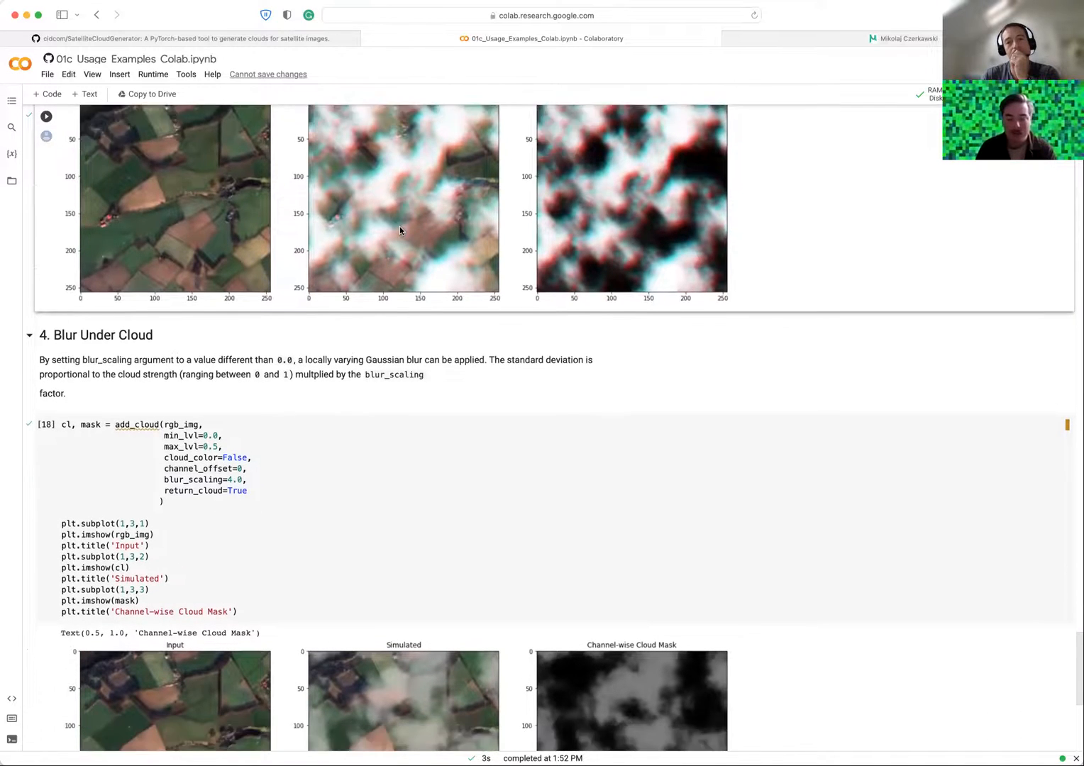
scroll("down", 3)
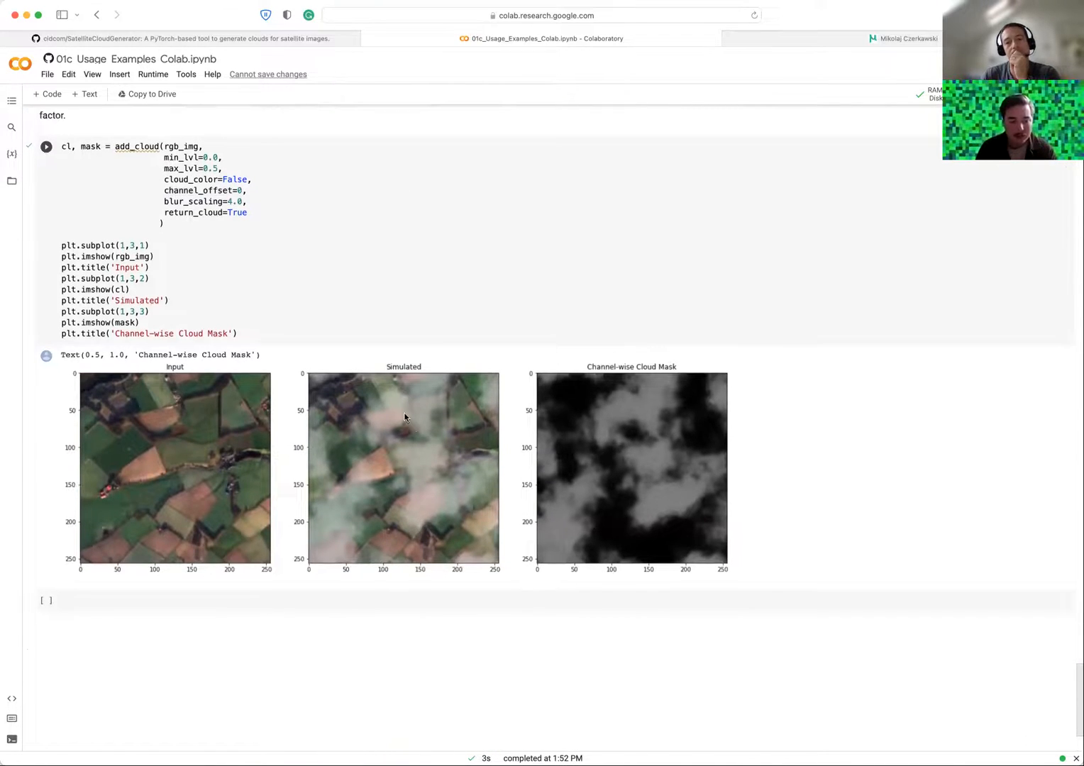
mouse_move(414, 412)
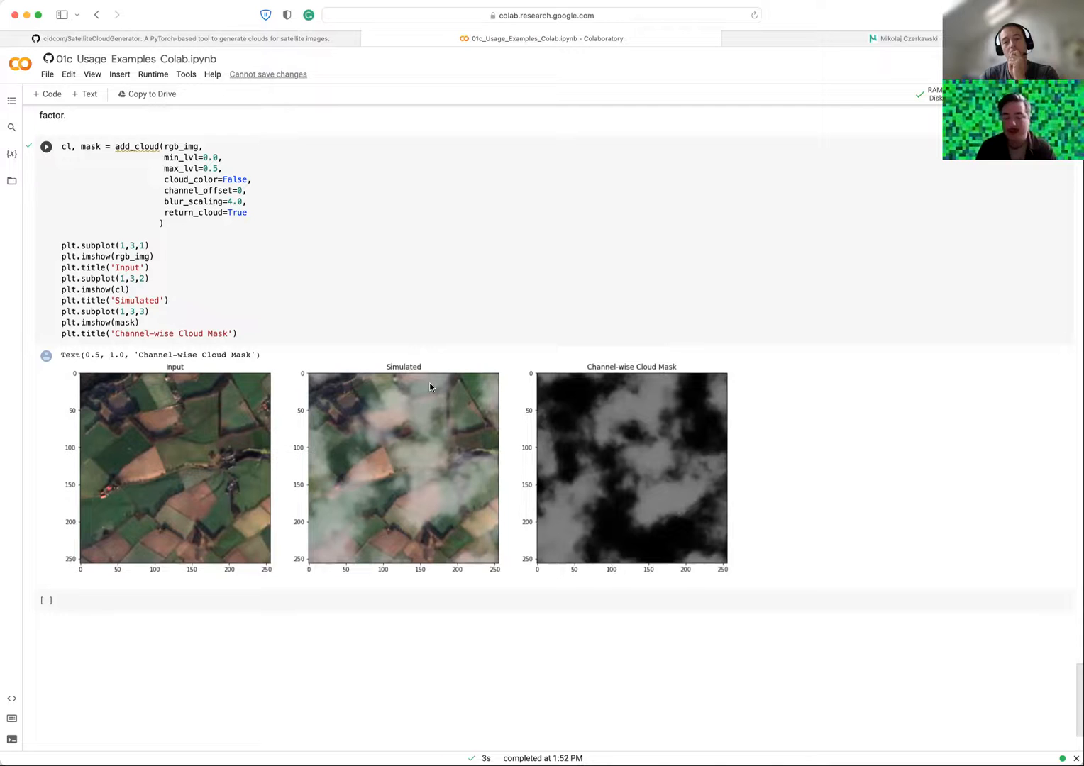
mouse_move(438, 438)
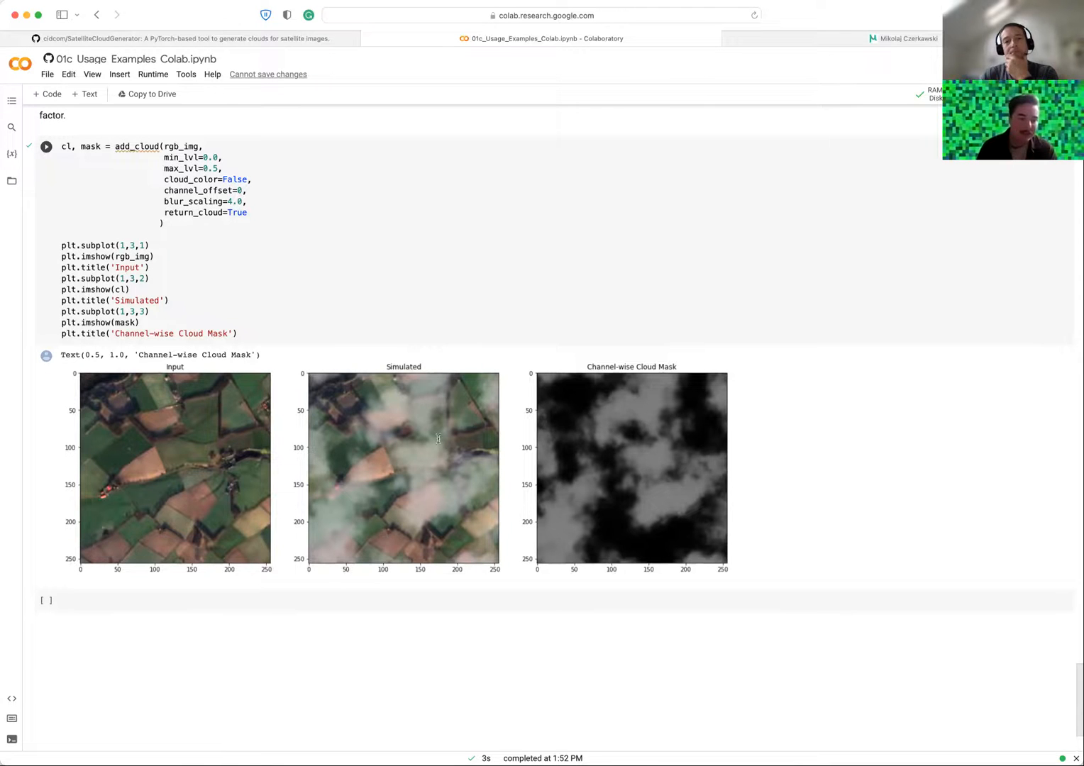
mouse_move(467, 286)
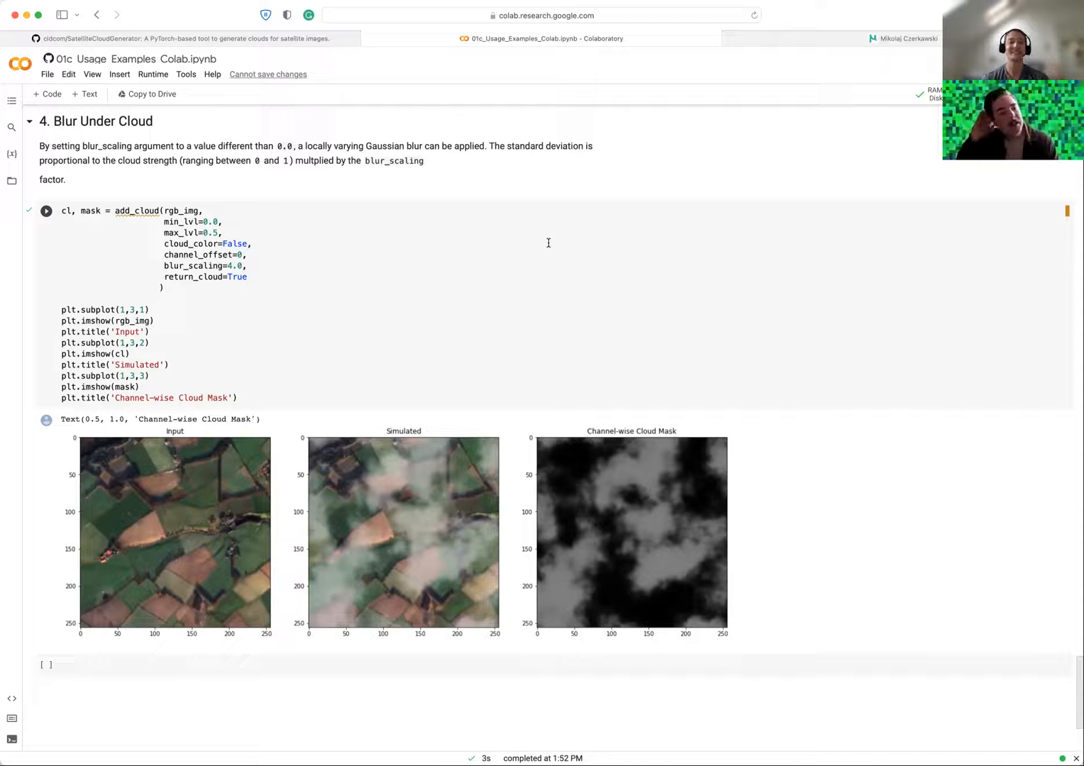
Switch to the SatelliteCloudGenerator GitHub tab and scroll through its README.
left_click(188, 39)
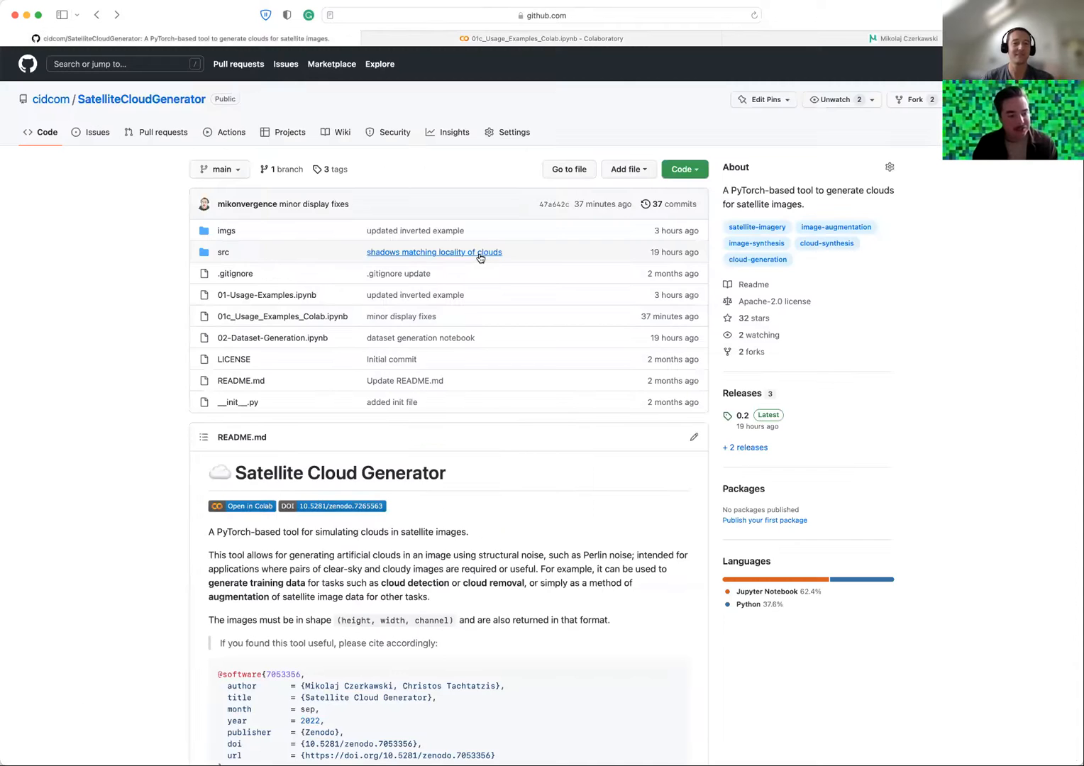
scroll("down", 3)
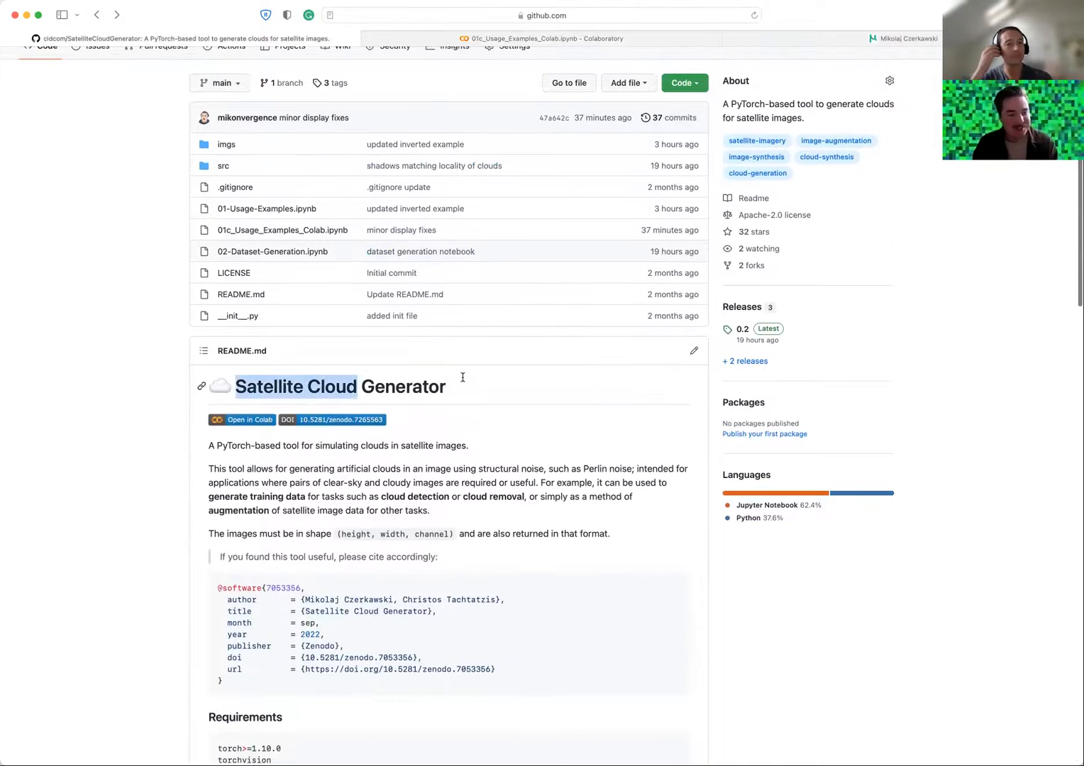
scroll("up", 3)
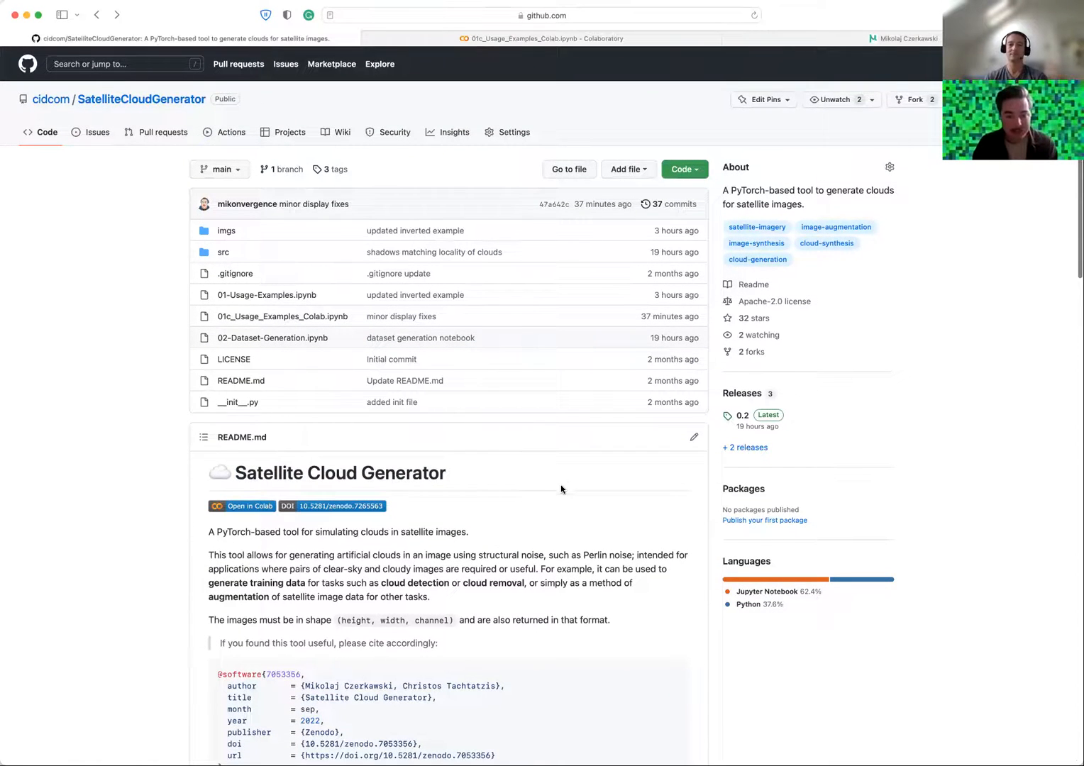
scroll("down", 3)
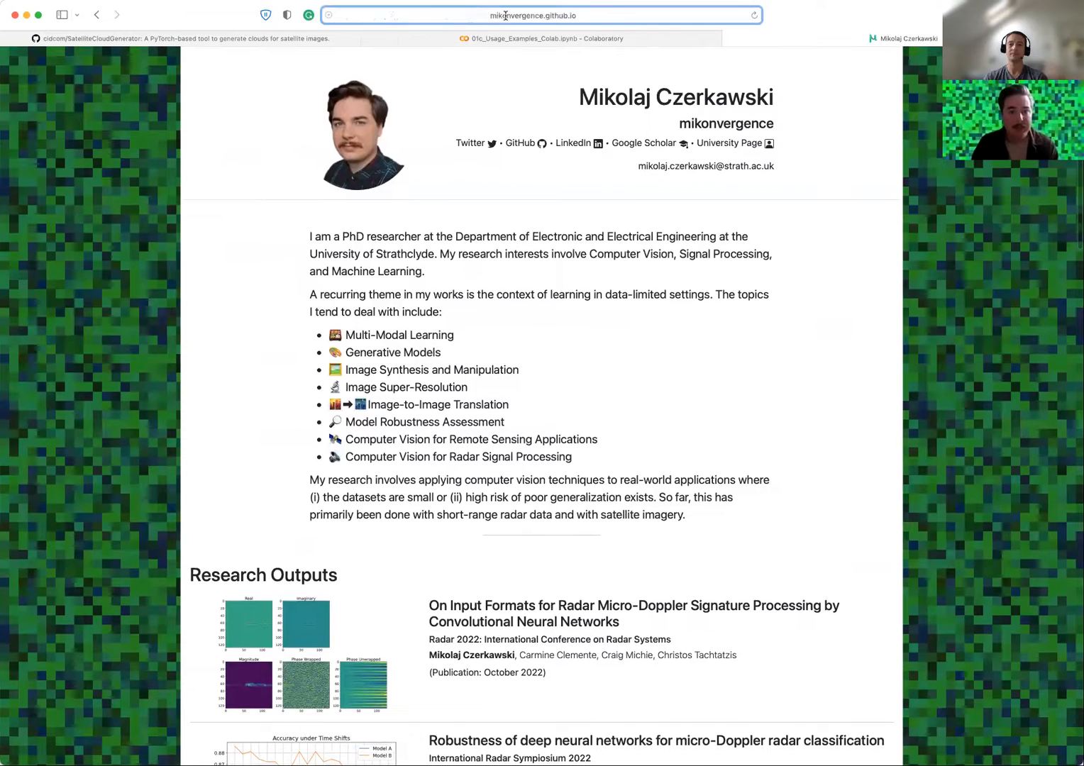
On mikonvergence.github.io, open the inpainting paper's GitHub link from Research Outputs in a new tab.
left_click(541, 15)
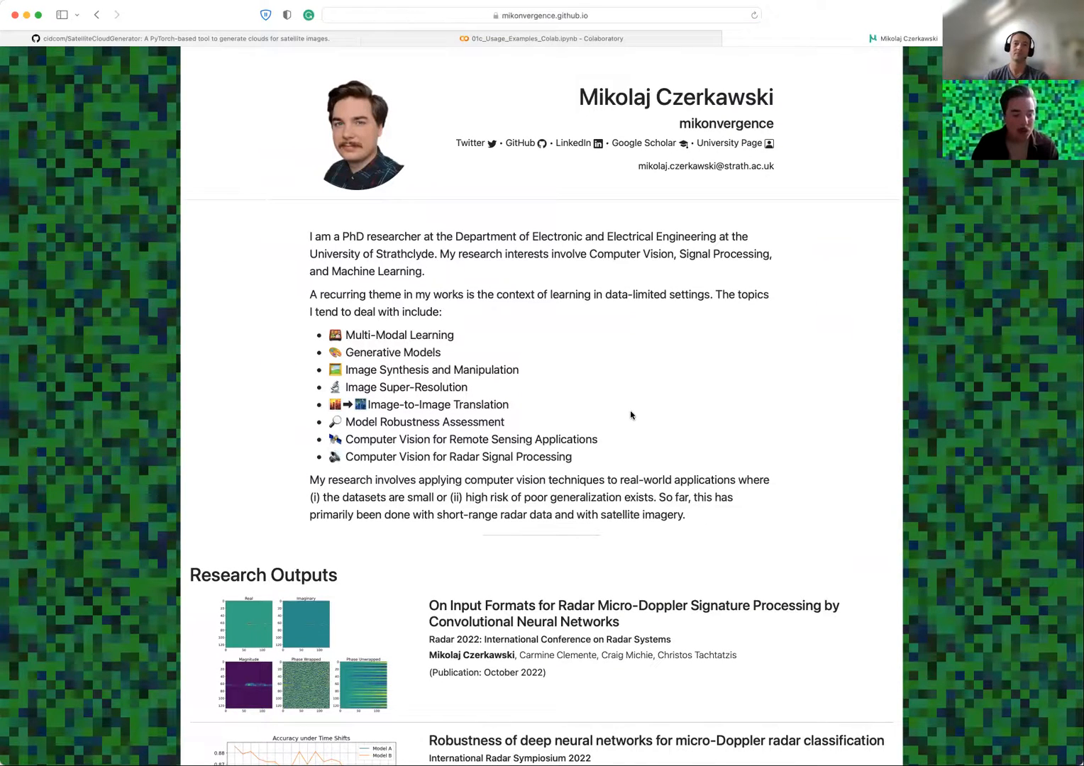
scroll("down", 3)
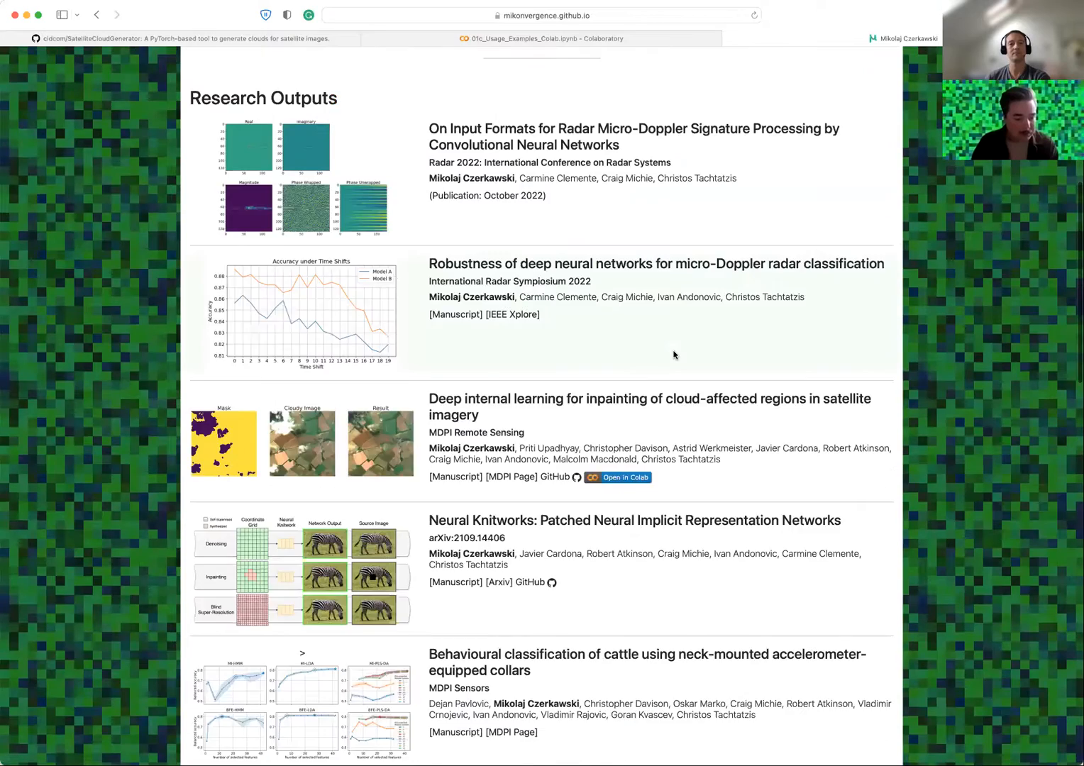
scroll("up", 3)
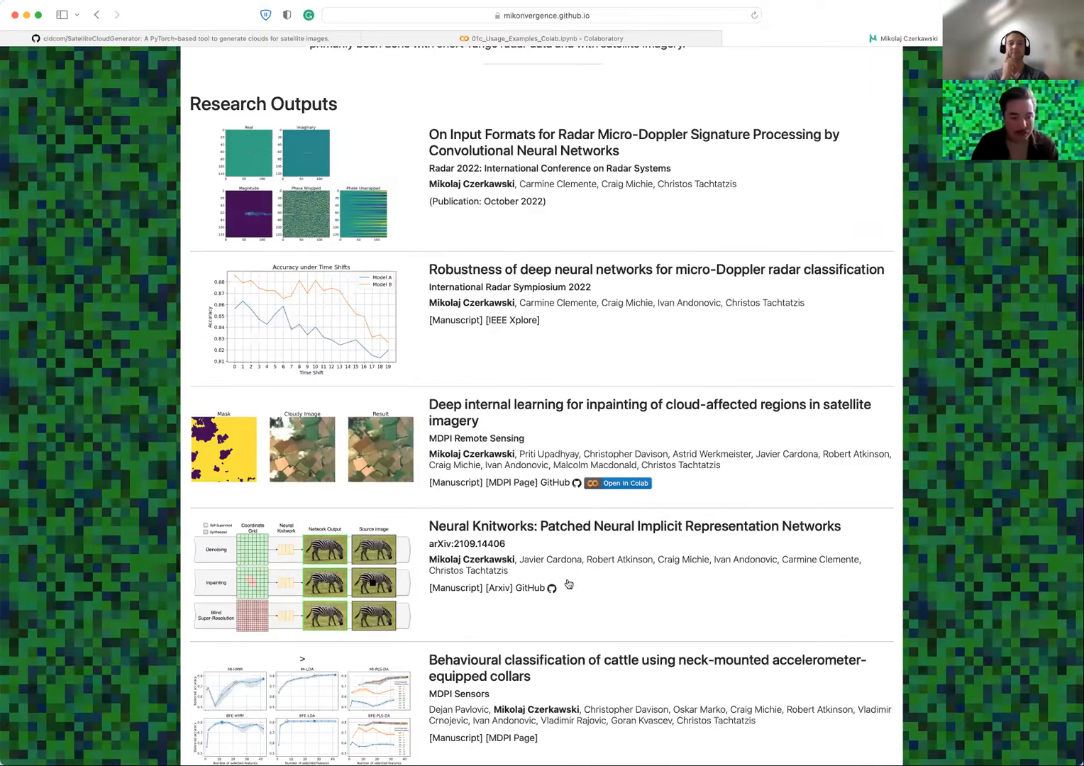
scroll("up", 3)
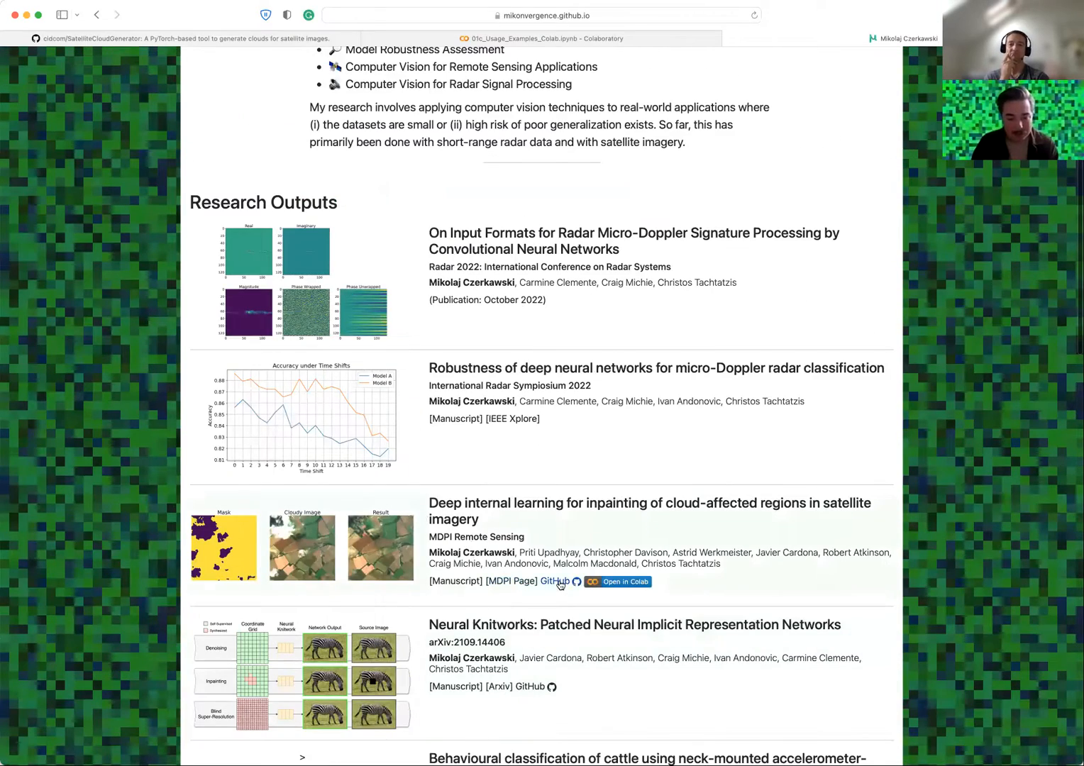
right_click(555, 581)
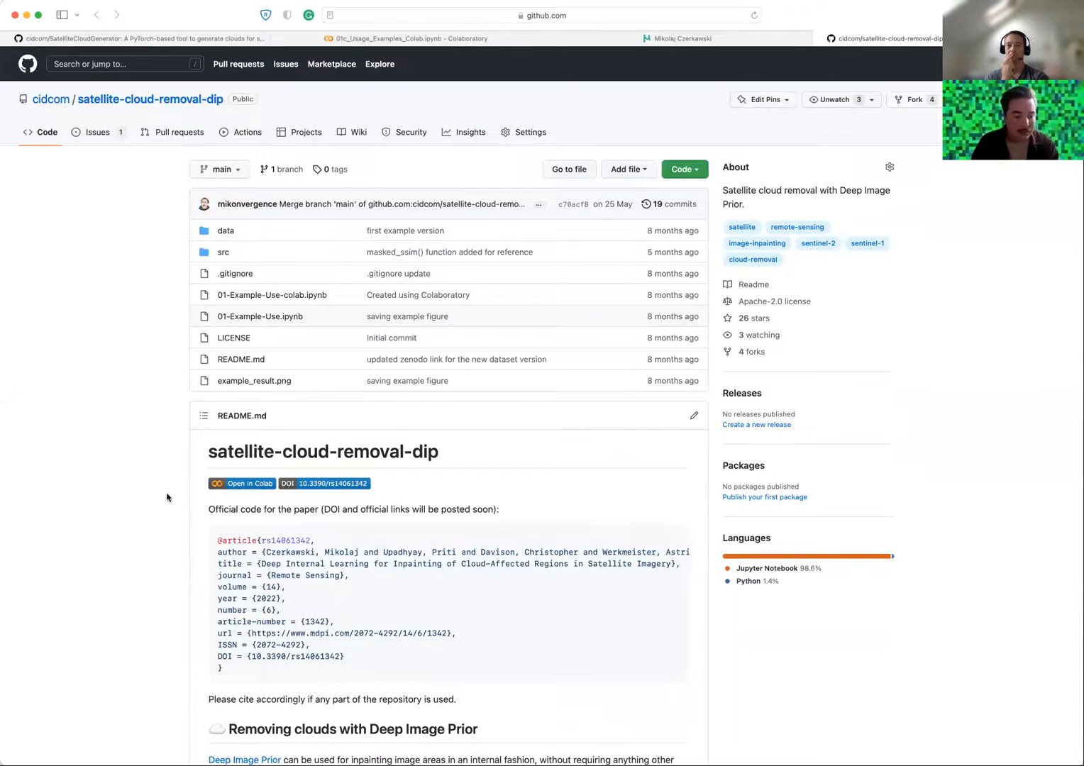
Scroll the satellite-cloud-removal-dip README, then close its tab.
scroll("down", 3)
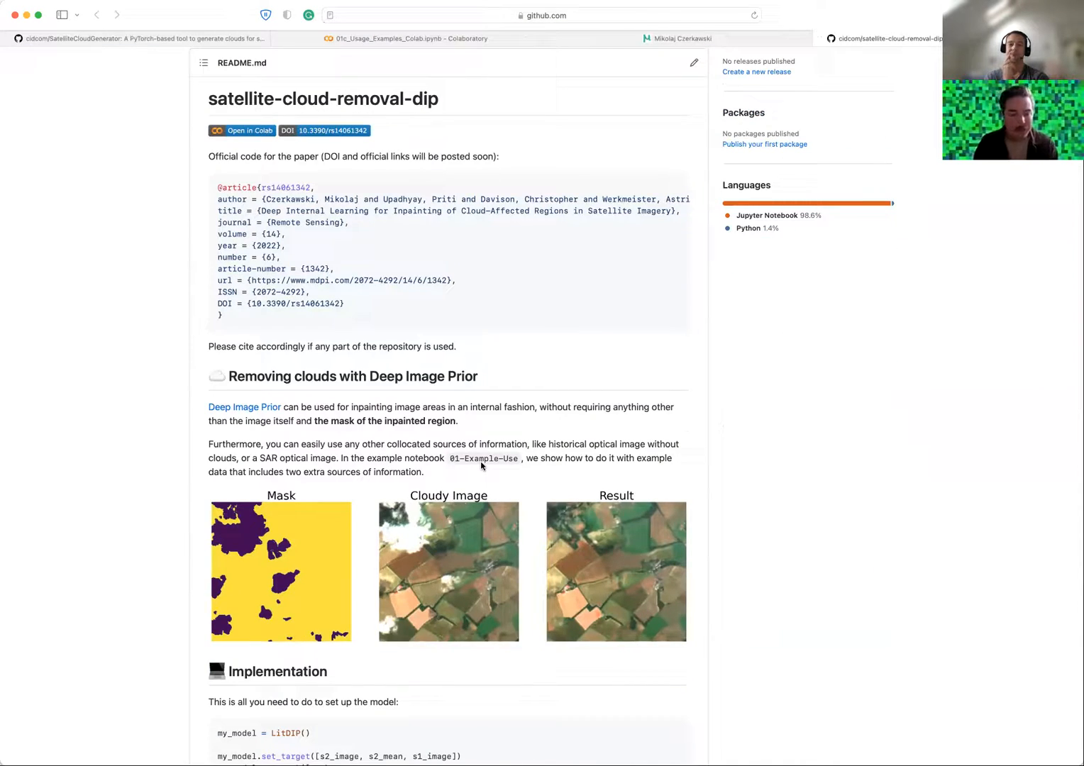
mouse_move(710, 358)
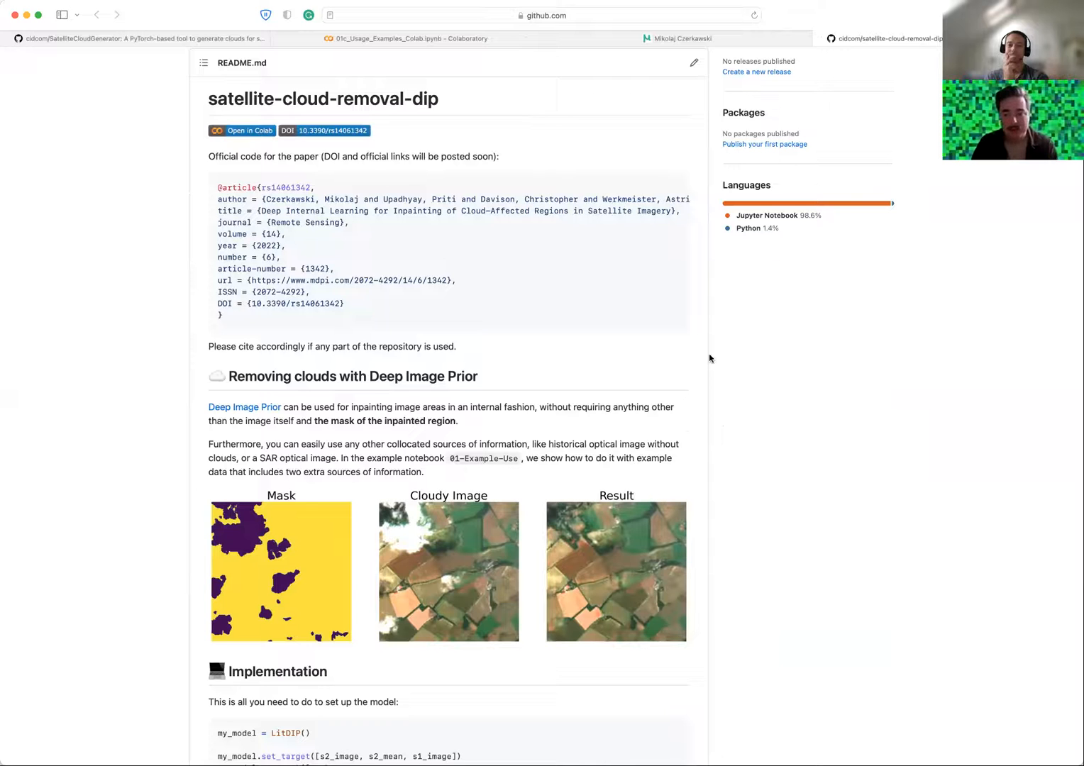
mouse_move(458, 435)
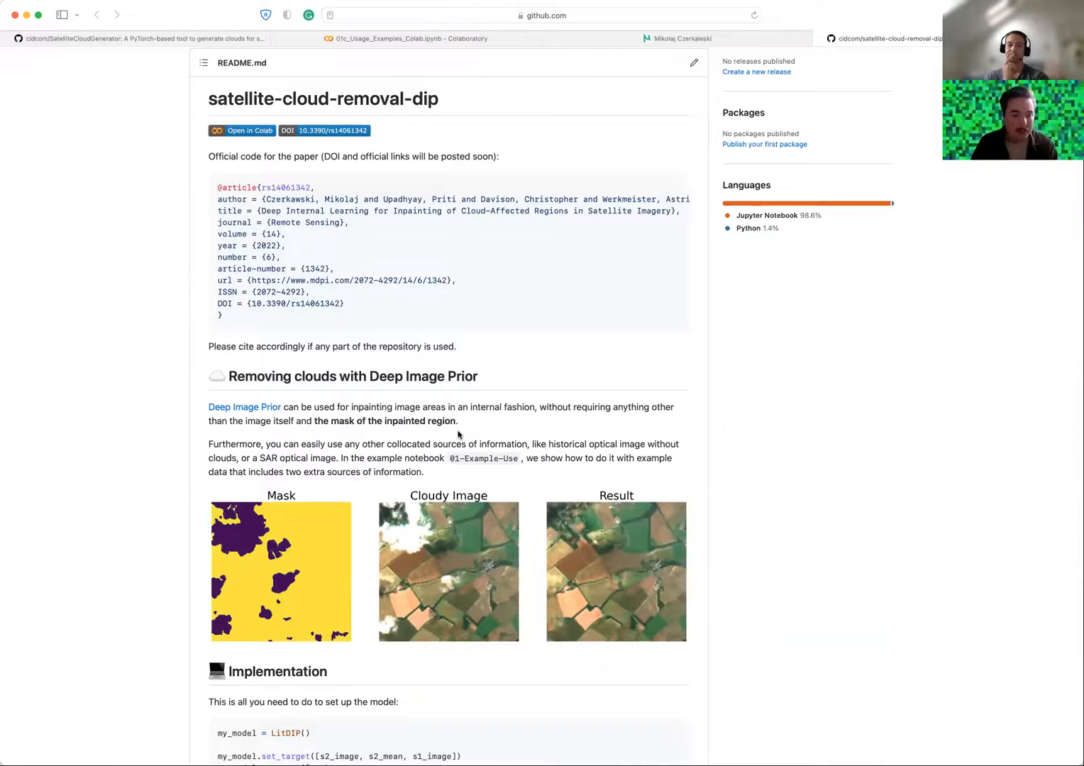
scroll("up", 3)
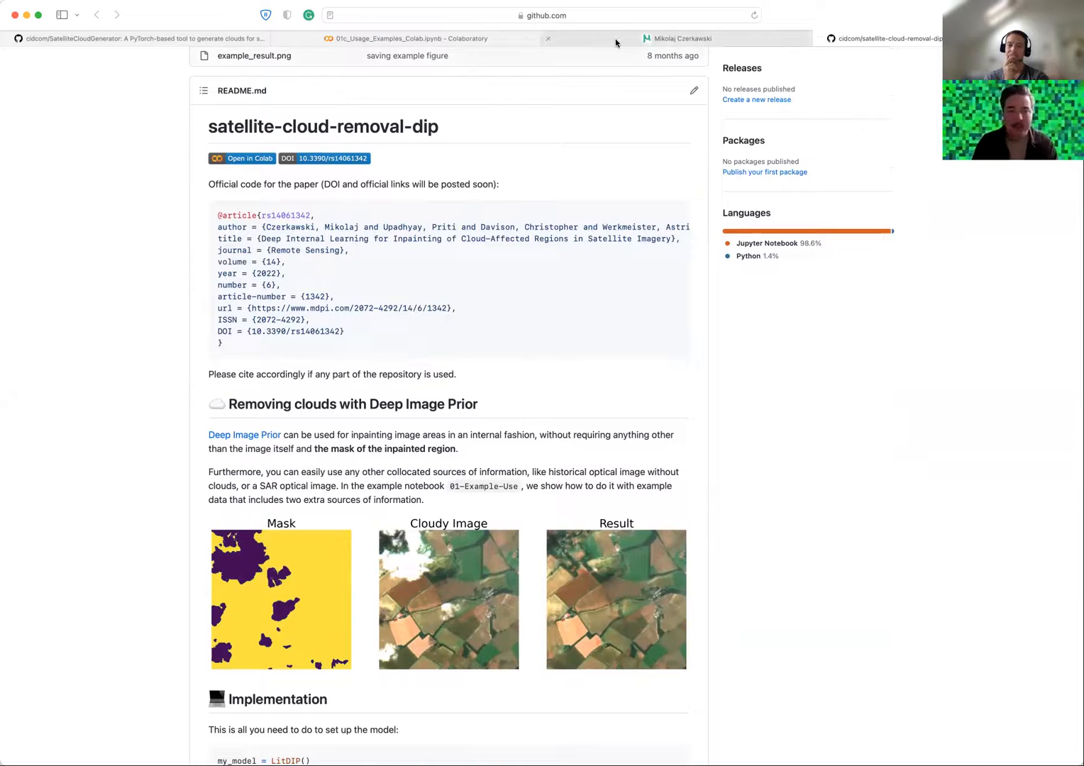
mouse_move(683, 39)
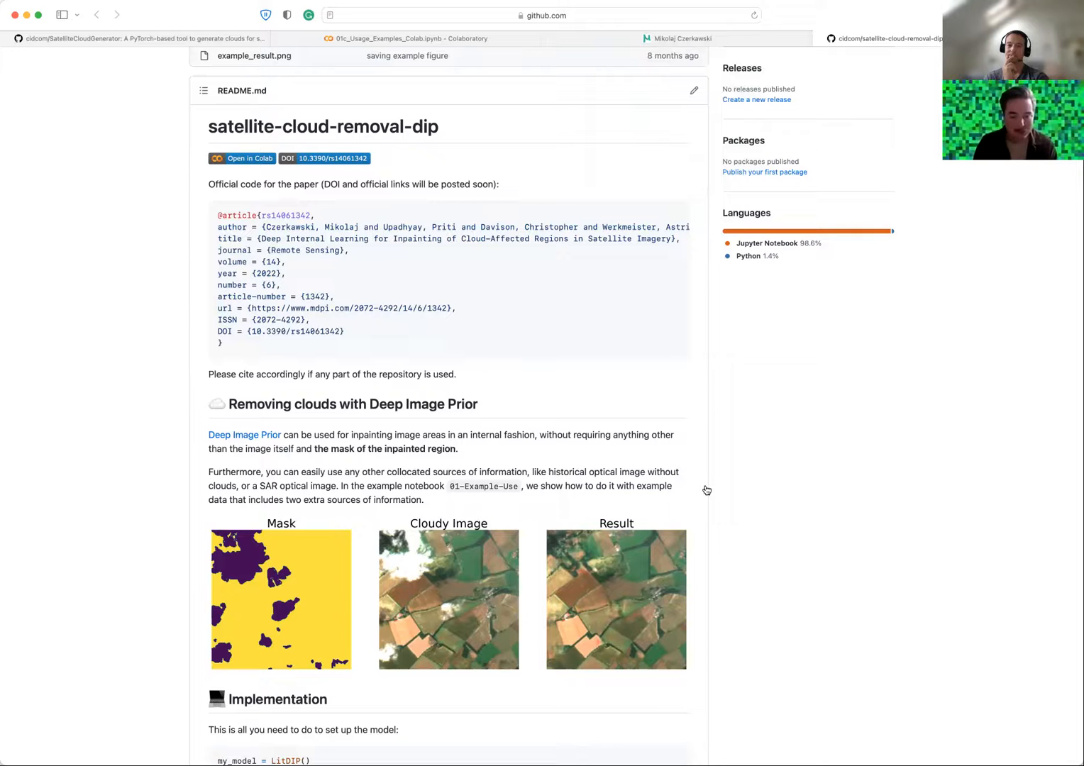
mouse_move(592, 611)
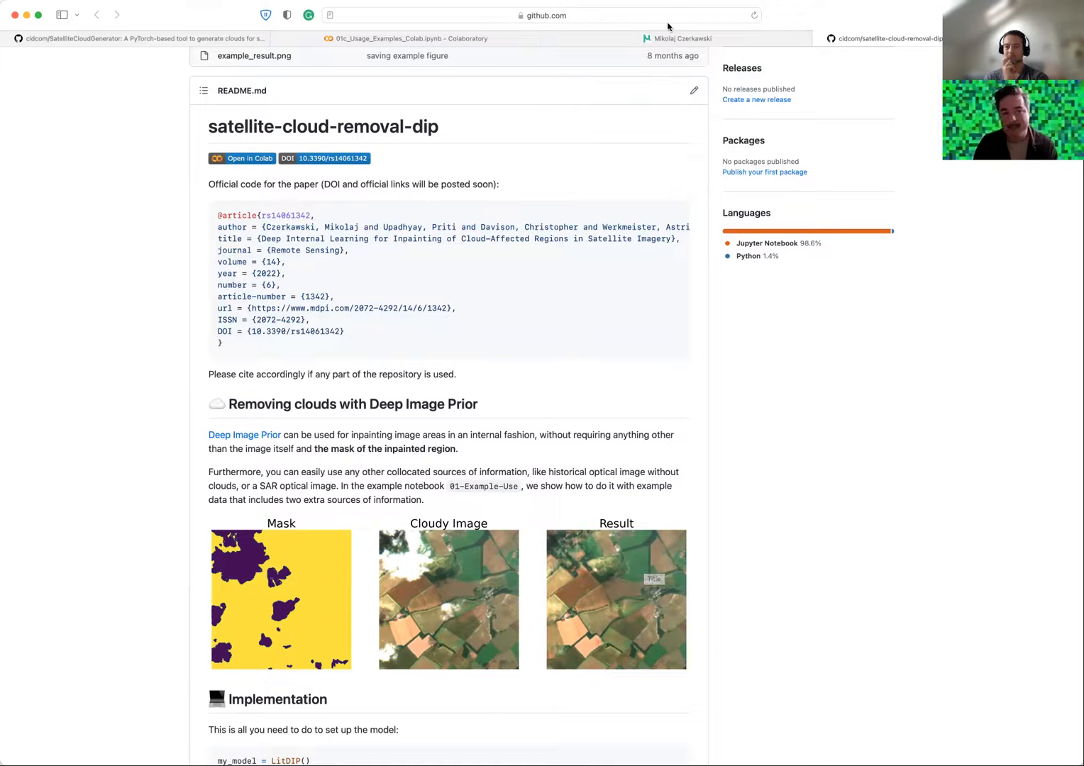
left_click(679, 38)
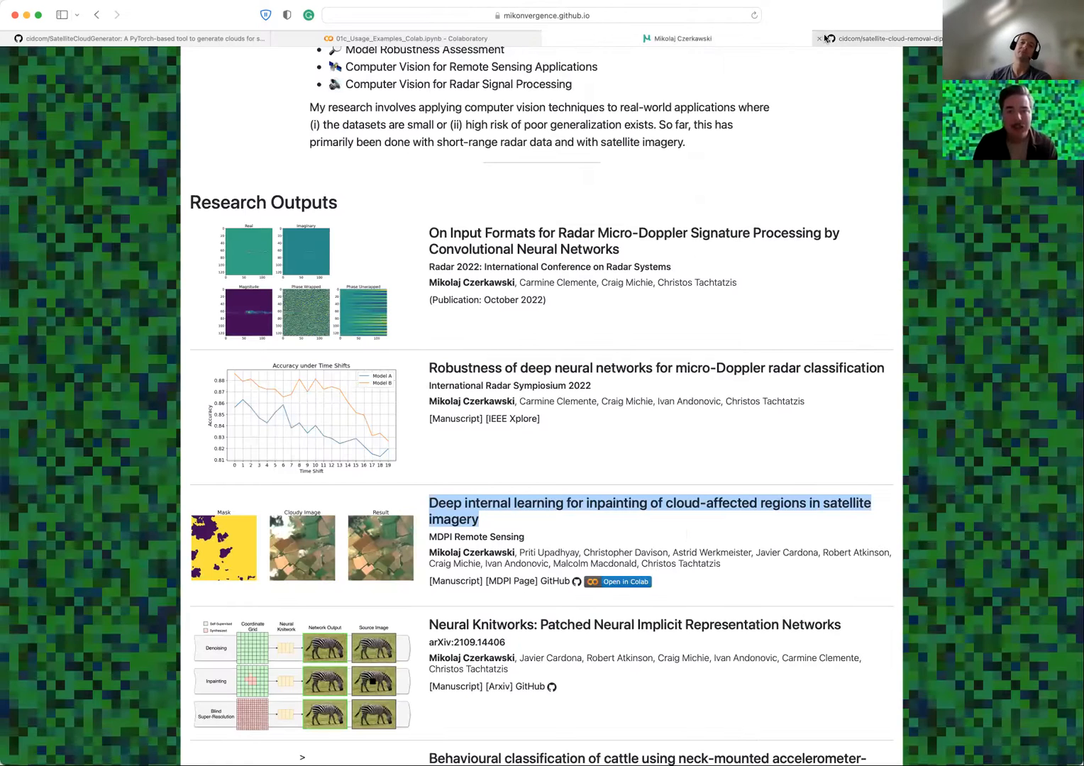
Browse the author's bio and Research Outputs, then return to the SatelliteCloudGenerator repo.
left_click(142, 38)
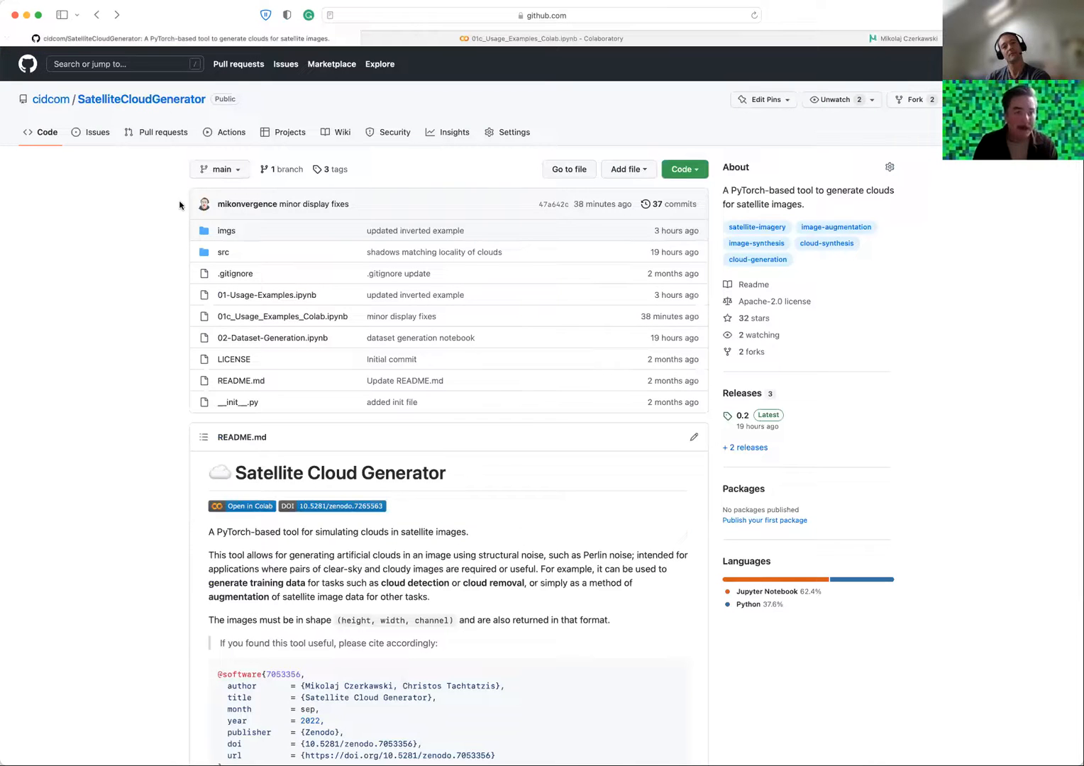
mouse_move(120, 261)
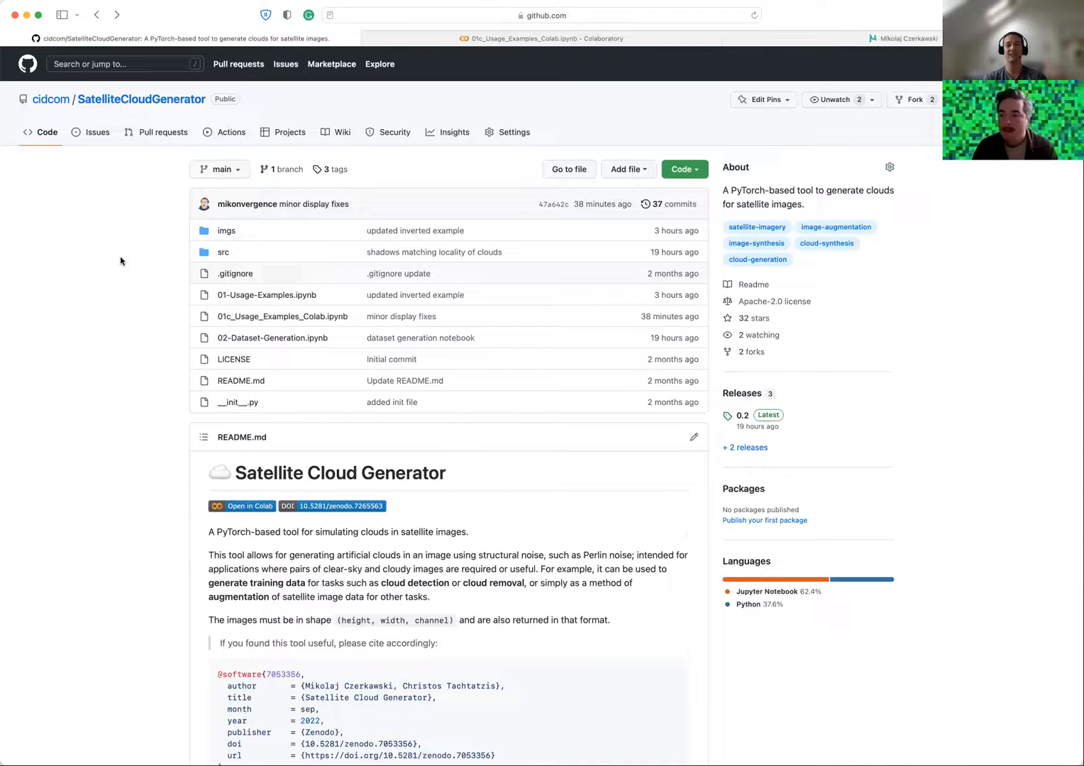
mouse_move(761, 103)
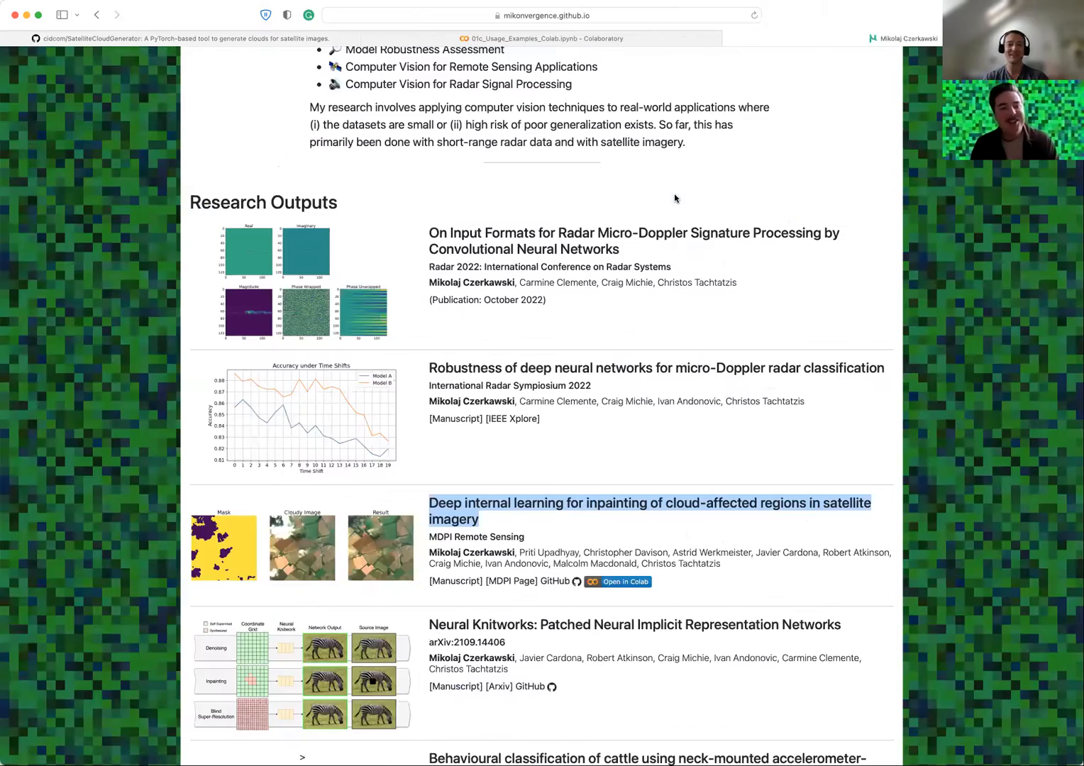
scroll("up", 3)
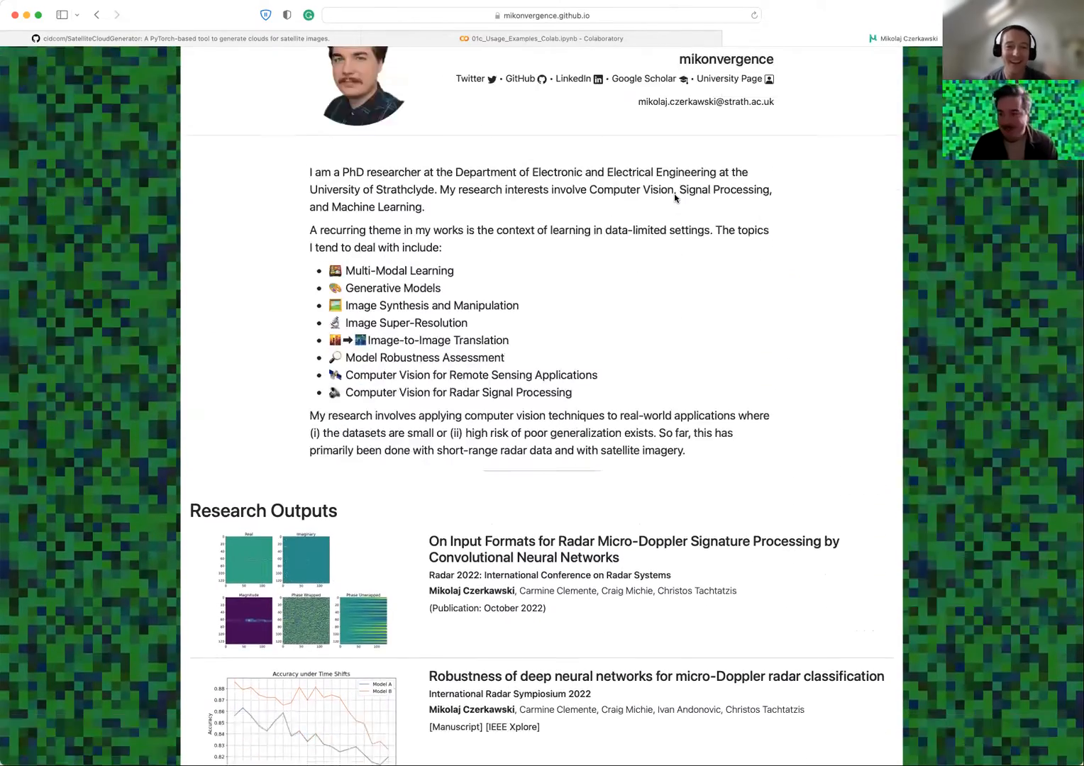
scroll("down", 3)
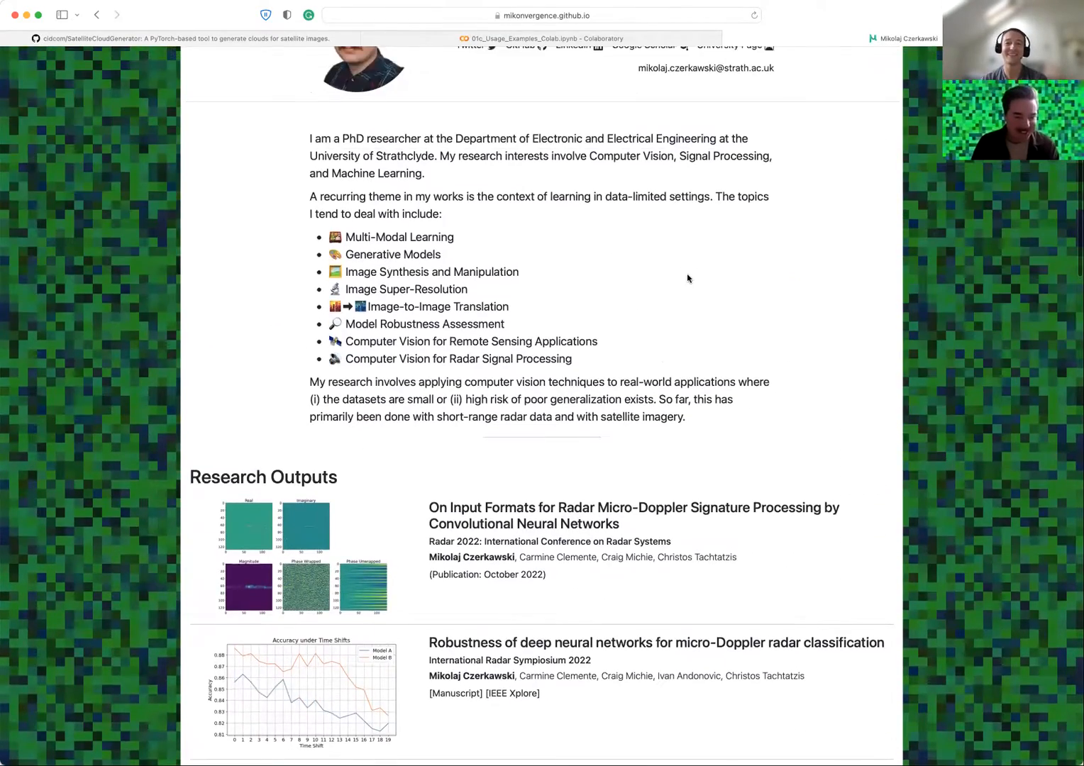
scroll("down", 3)
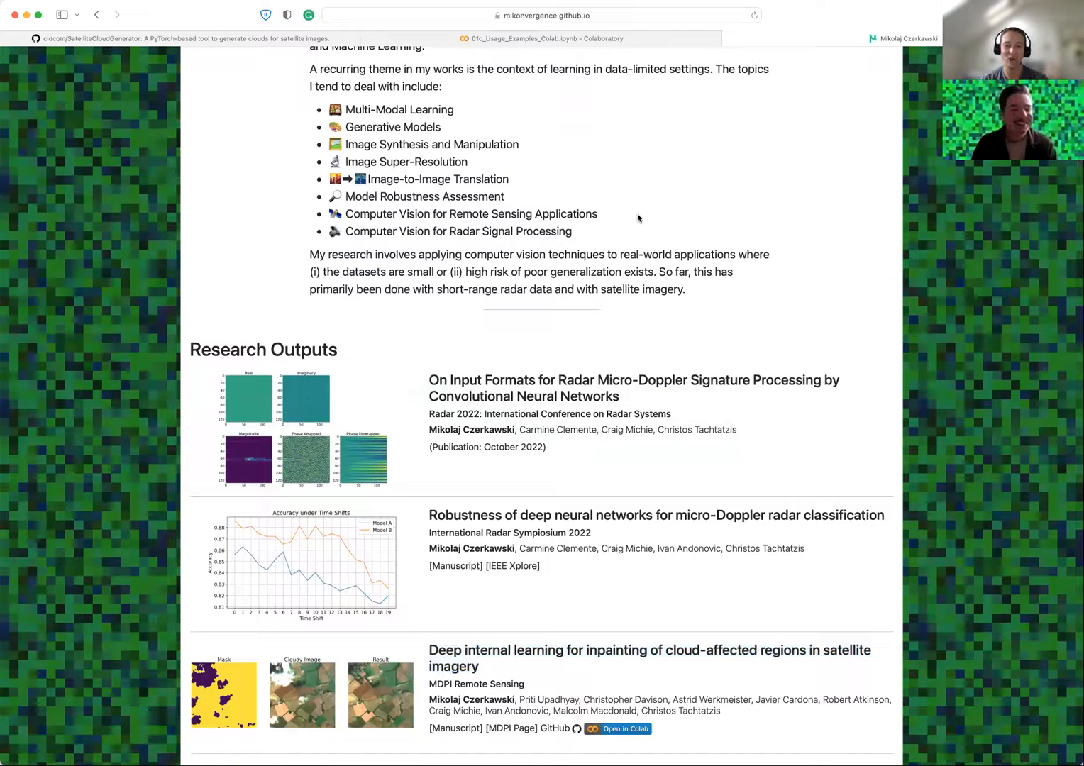
scroll("down", 3)
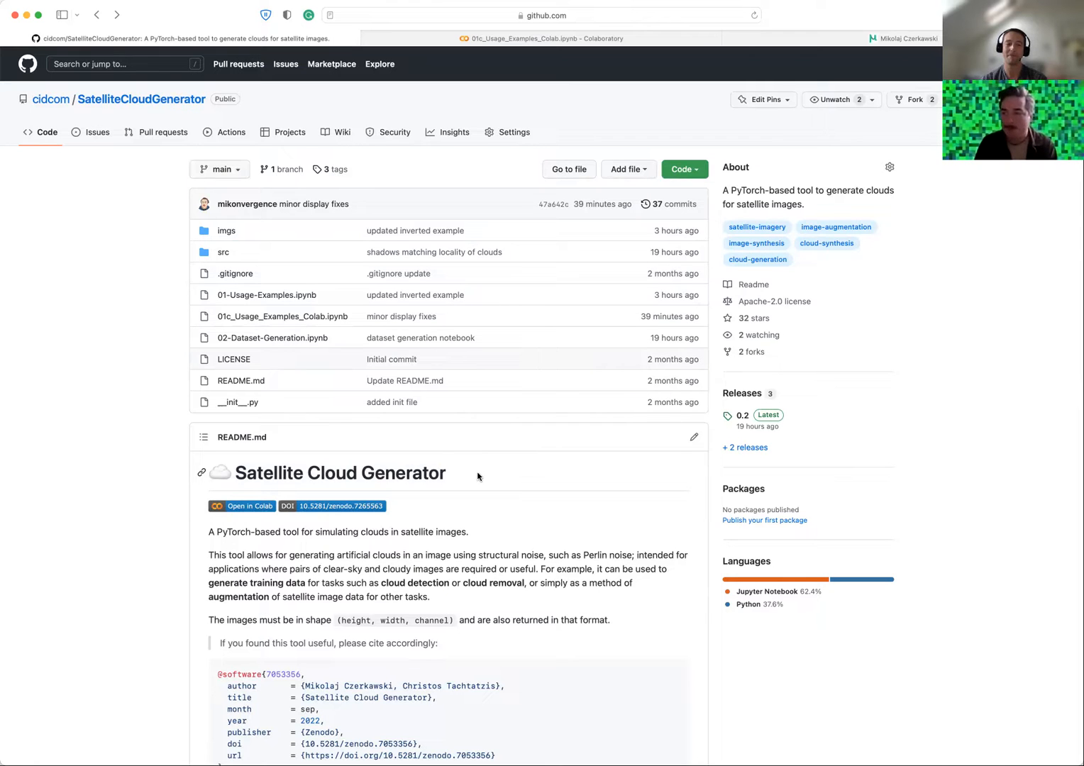
mouse_move(509, 454)
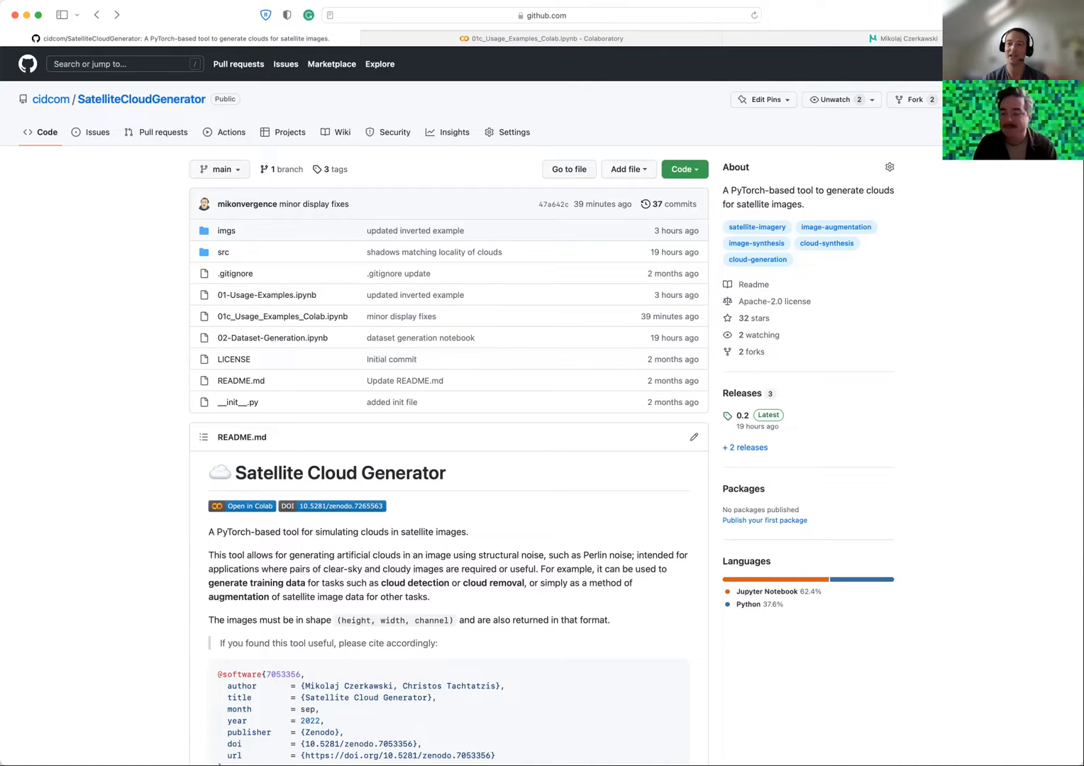
mouse_move(870, 396)
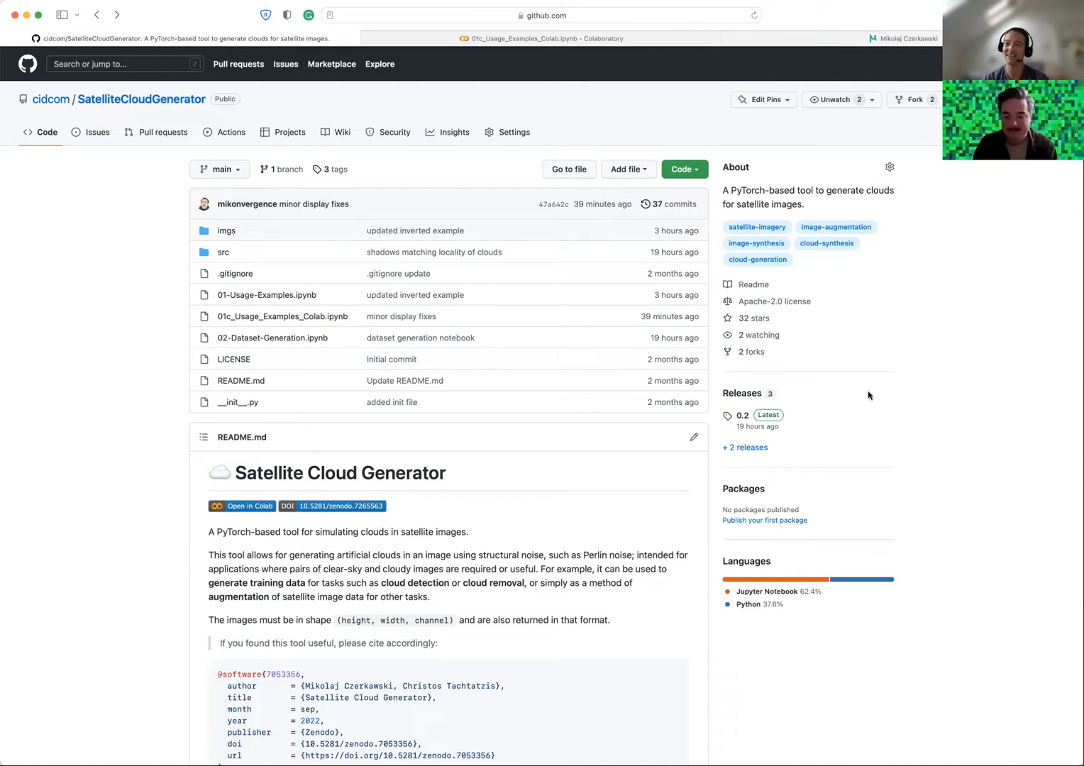